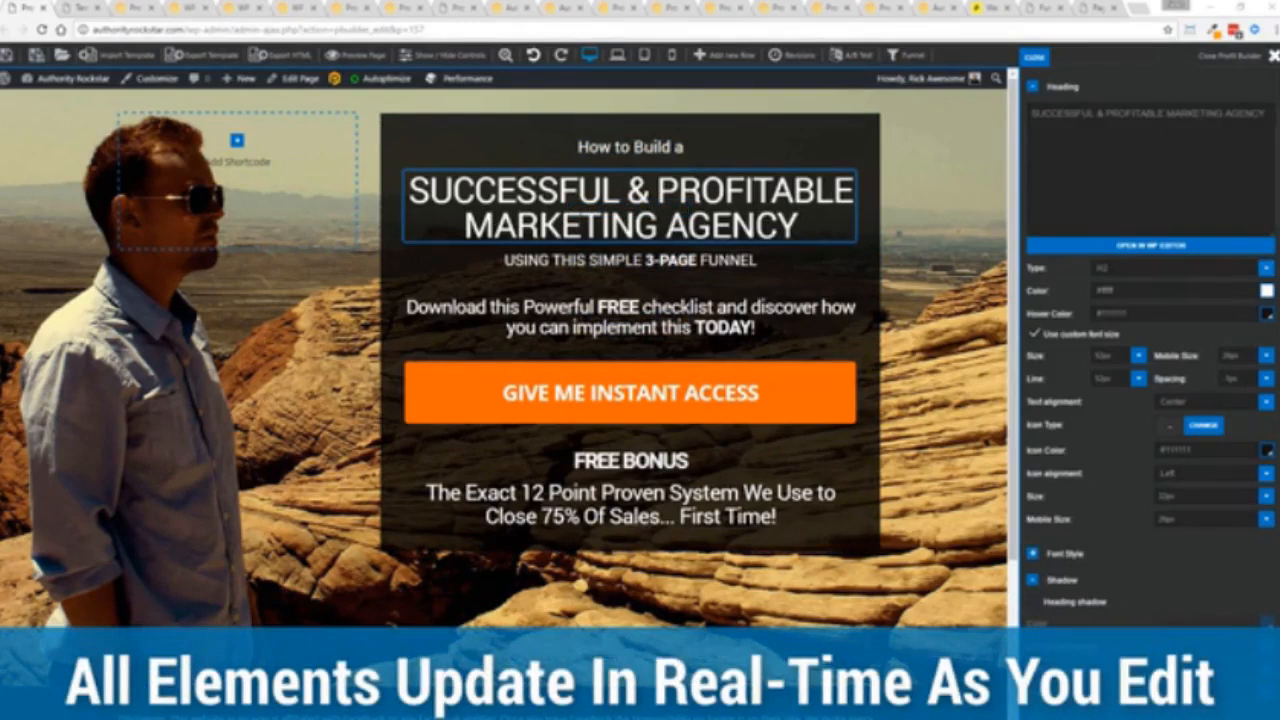
Change the subheading to end with 'CLOSING SYSTEM' and delete a page element.
click(629, 260)
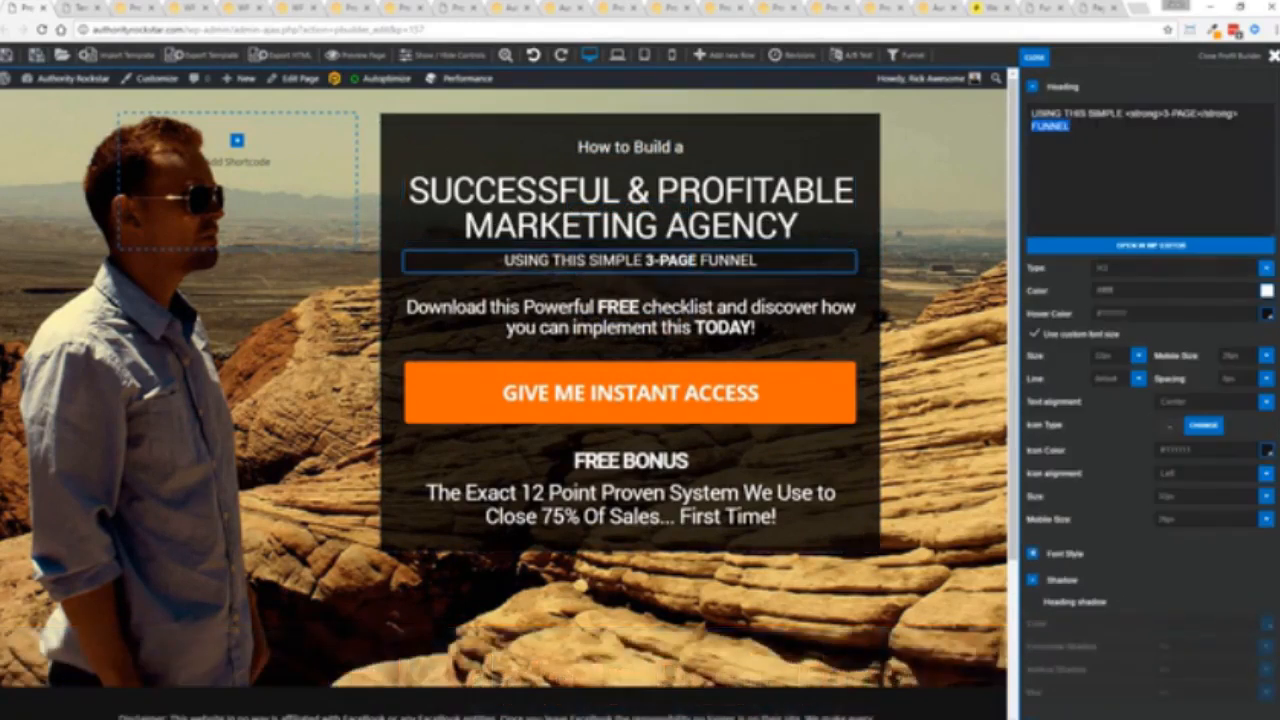
text(CLOSING SYSTEM)
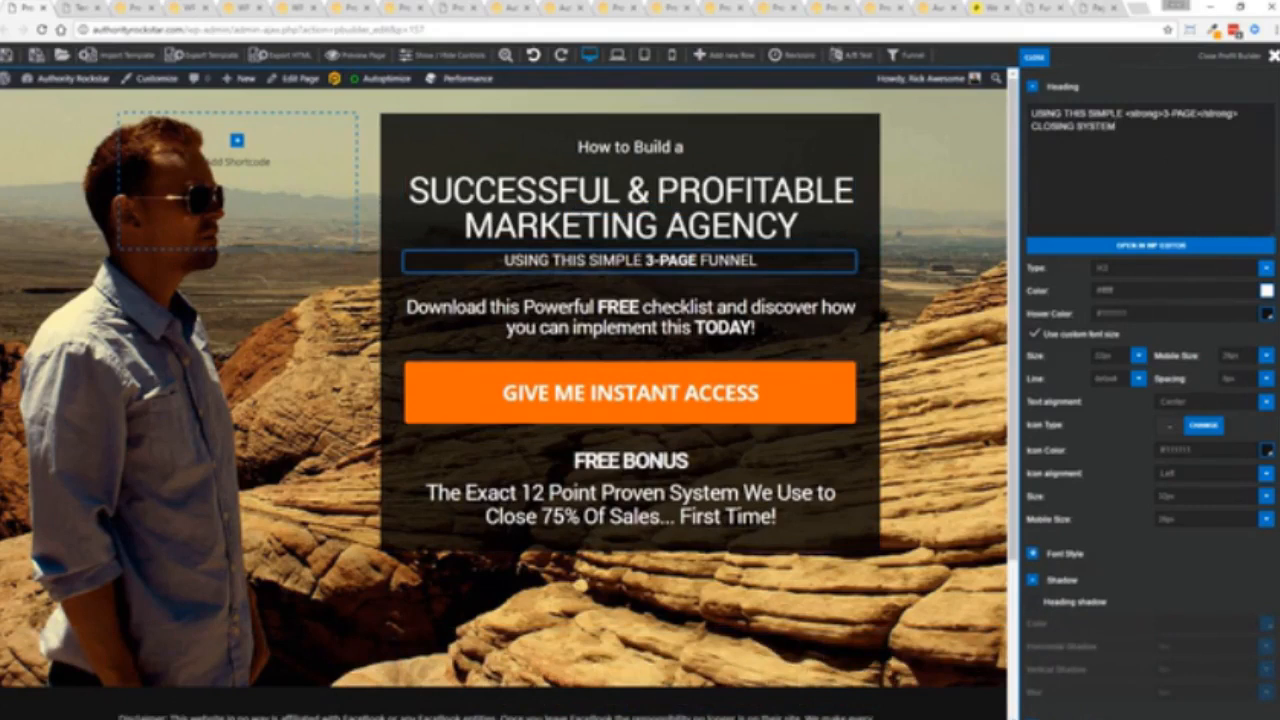
click(630, 261)
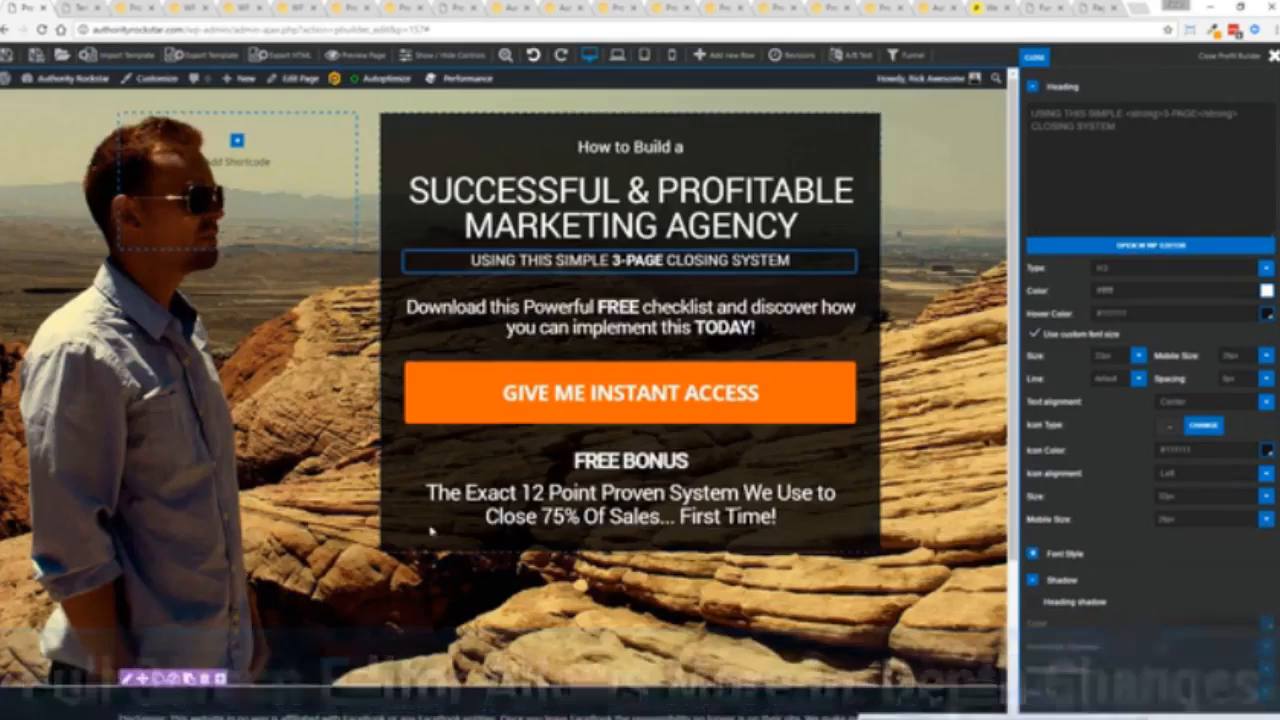
click(629, 461)
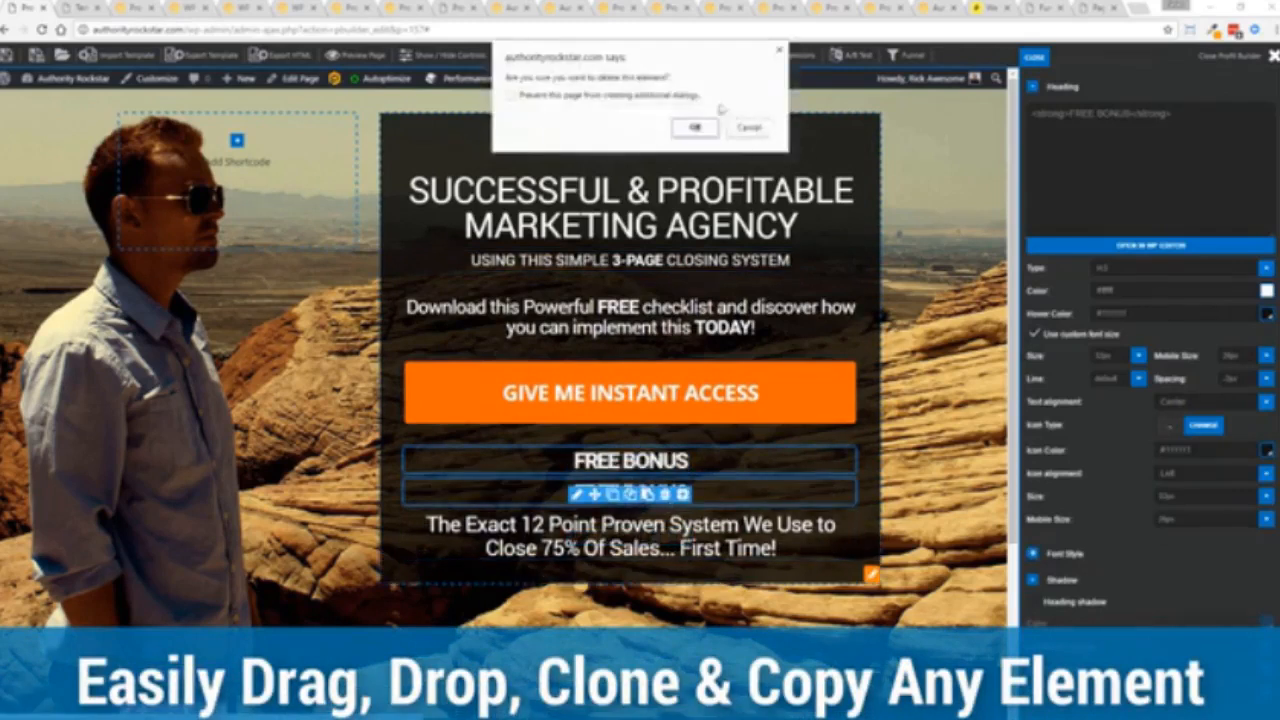
click(694, 128)
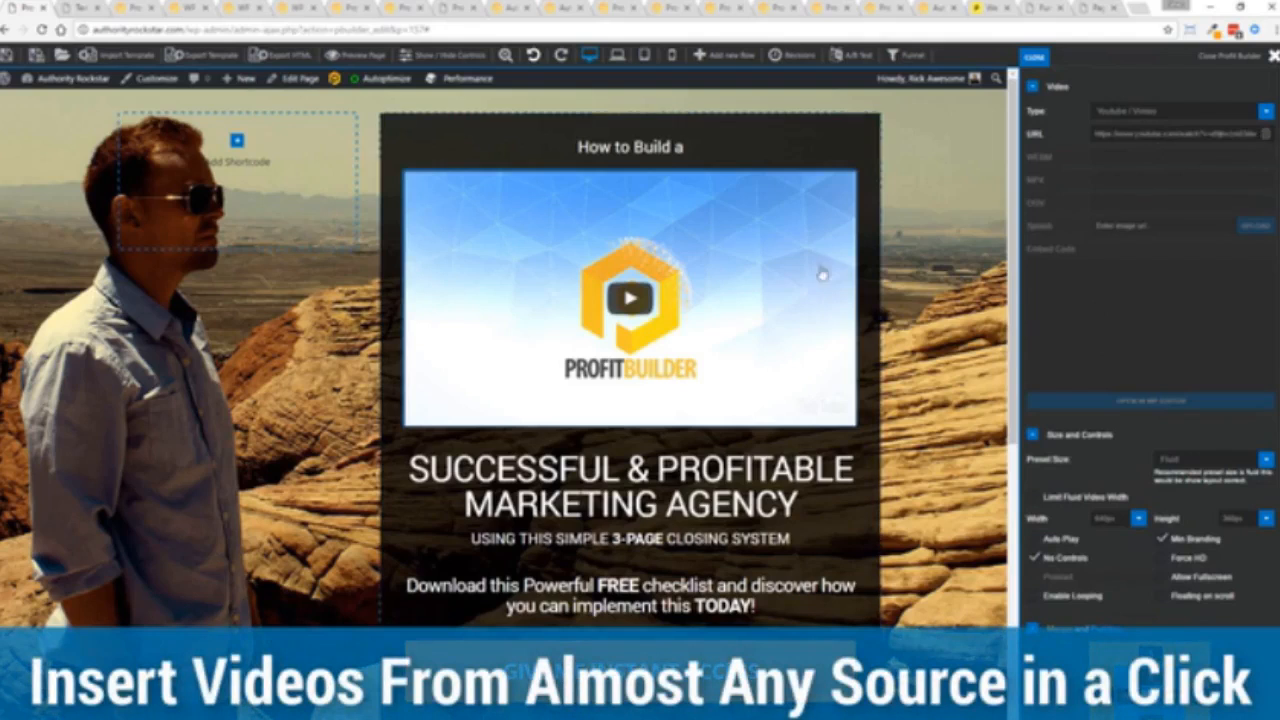
mouse_move(1257, 394)
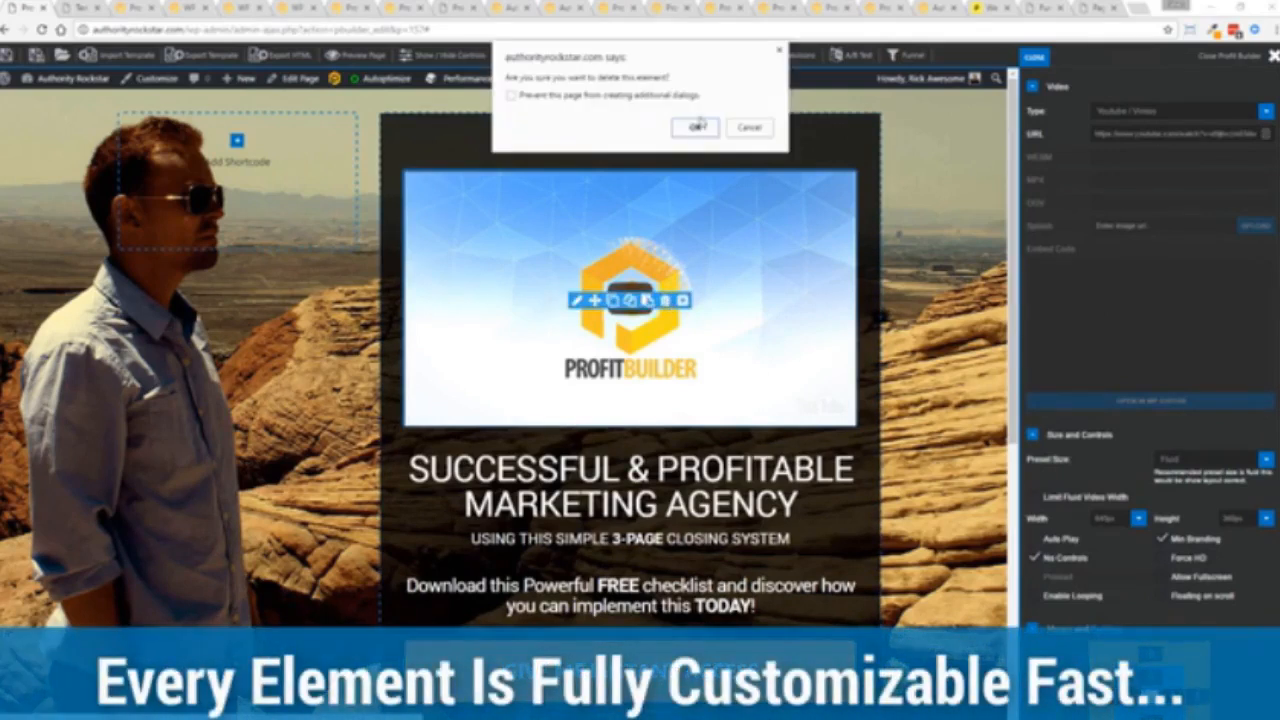
Scroll through the template library grid of templates, several marked installed.
click(694, 127)
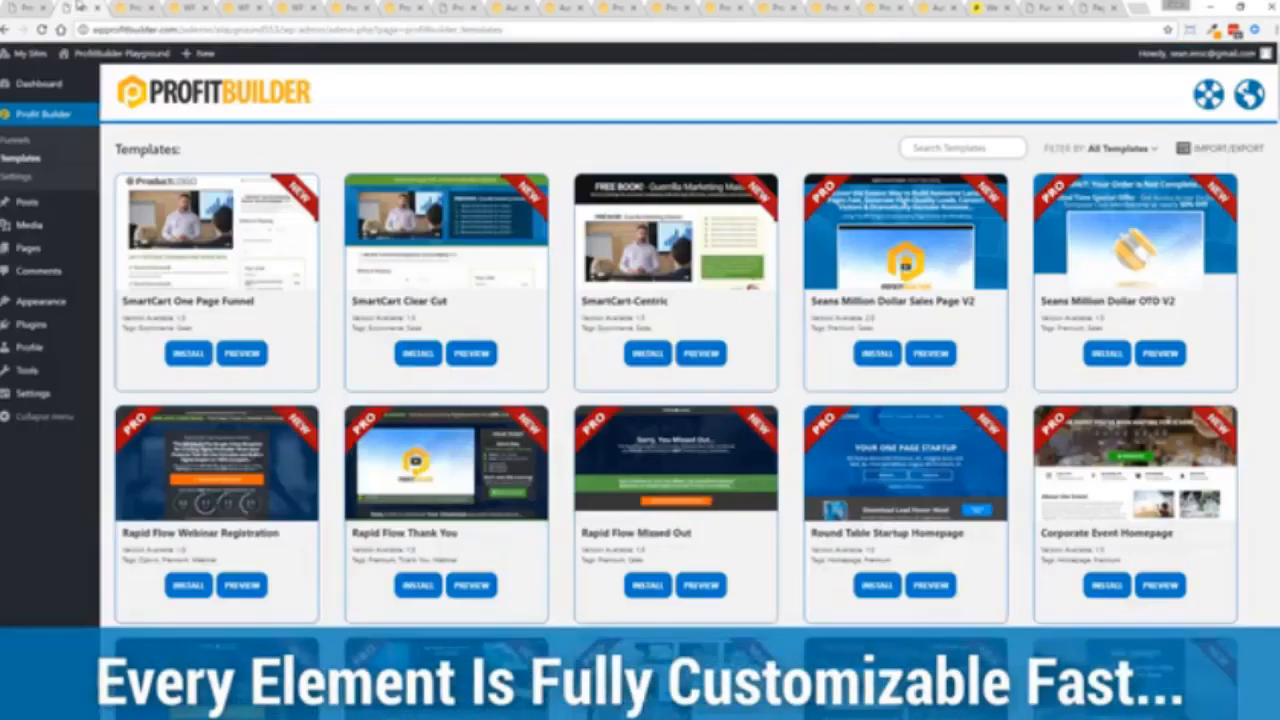
scroll(down, 3)
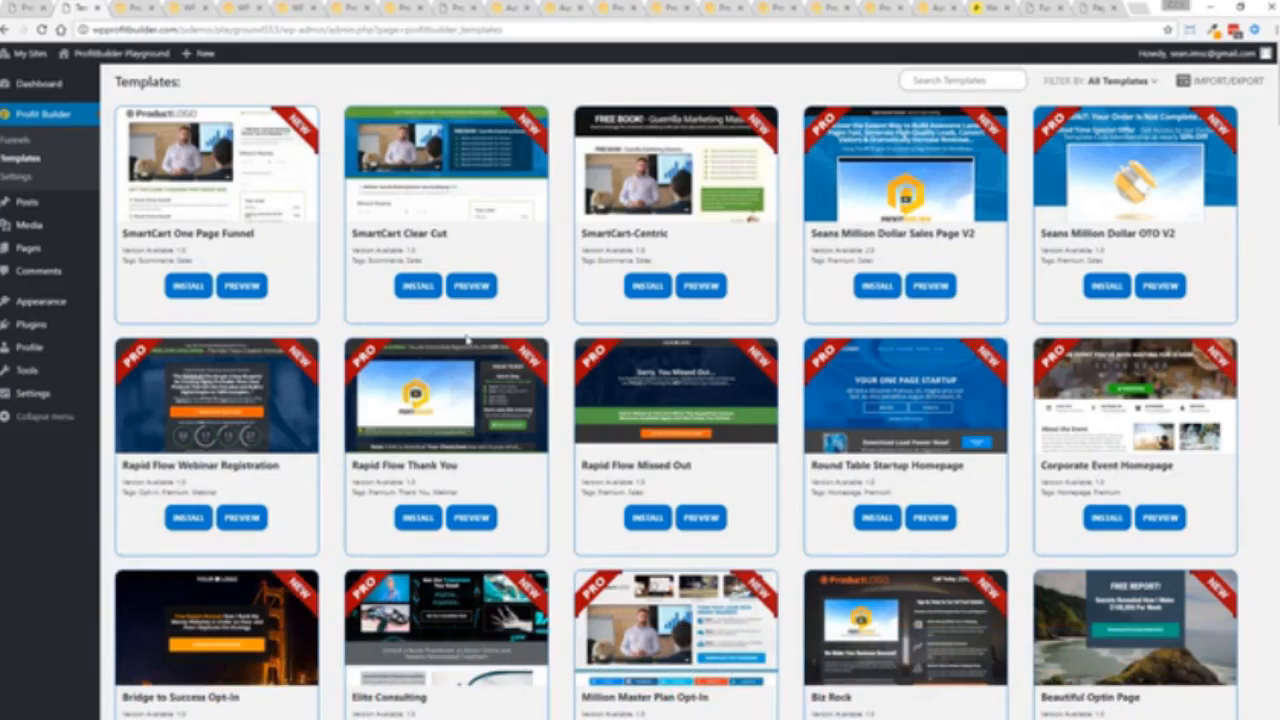
scroll(down, 3)
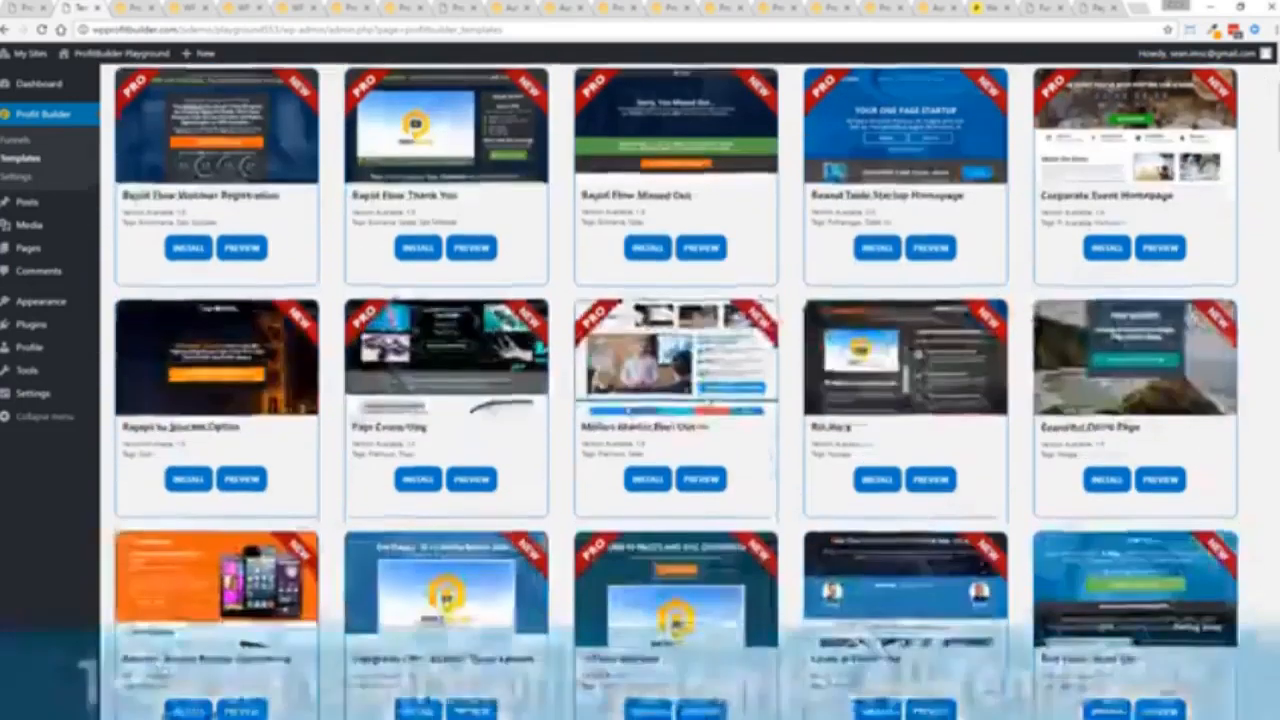
scroll(down, 3)
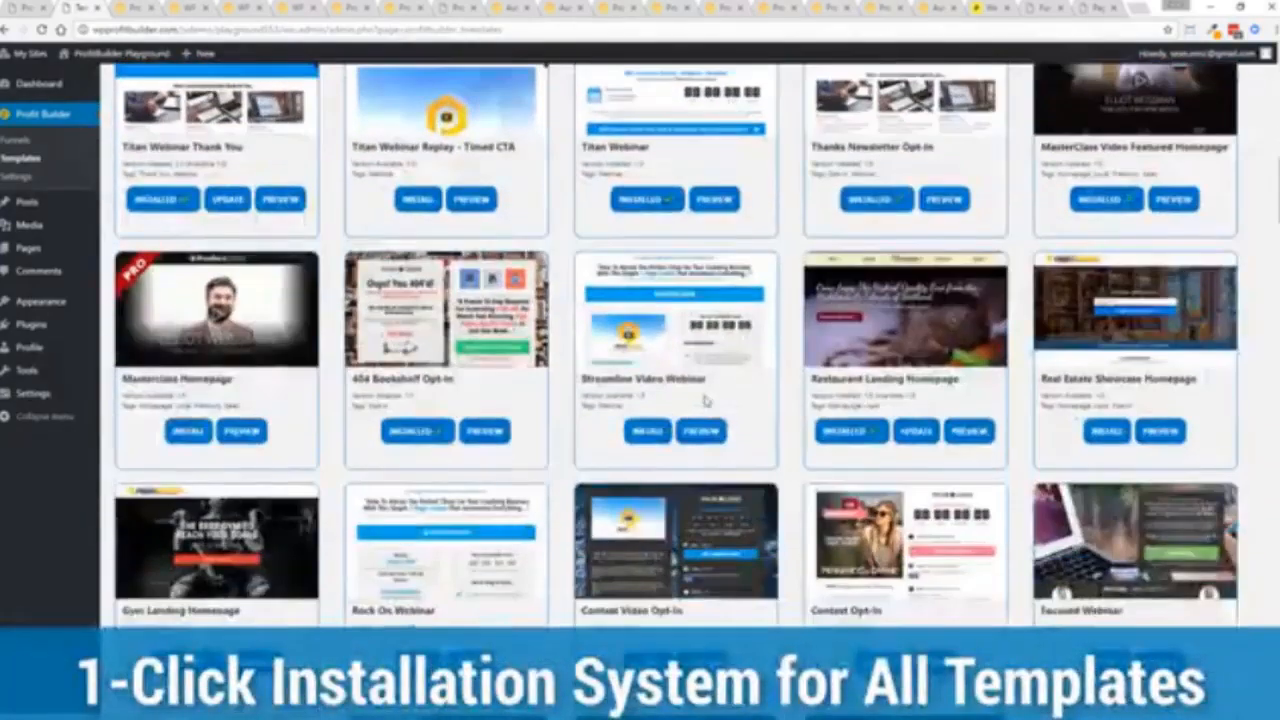
scroll(down, 3)
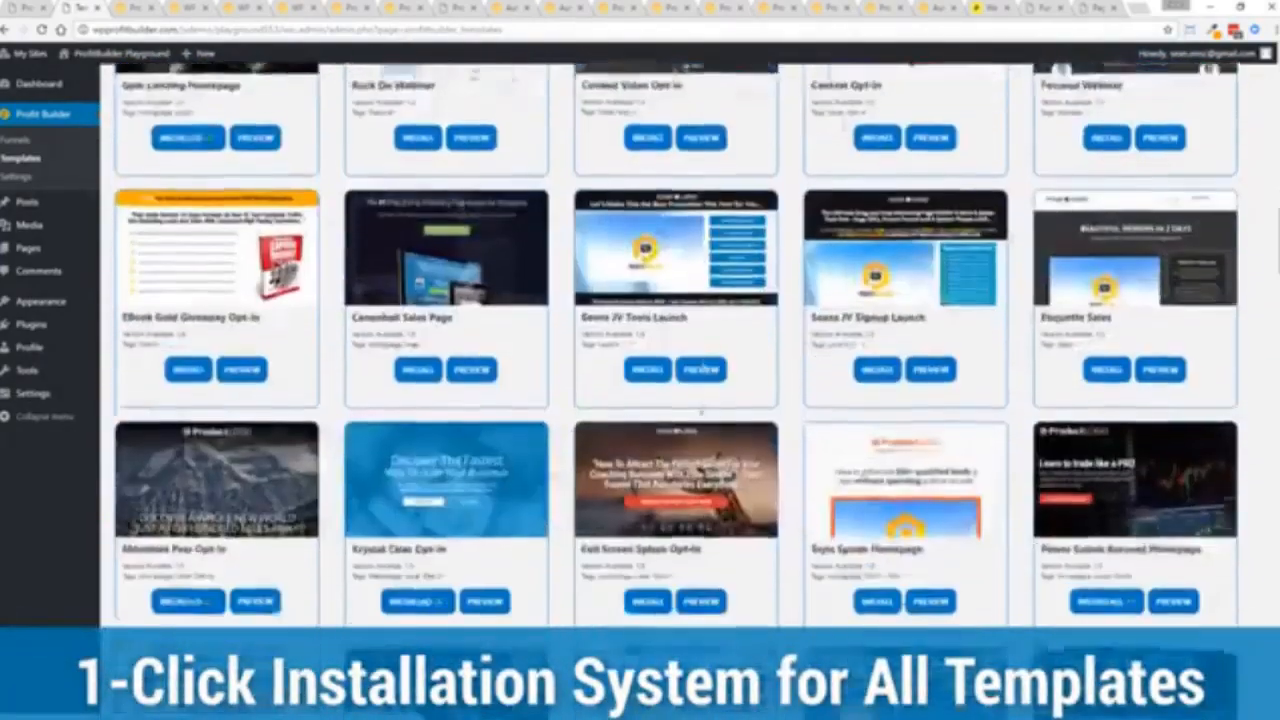
scroll(down, 3)
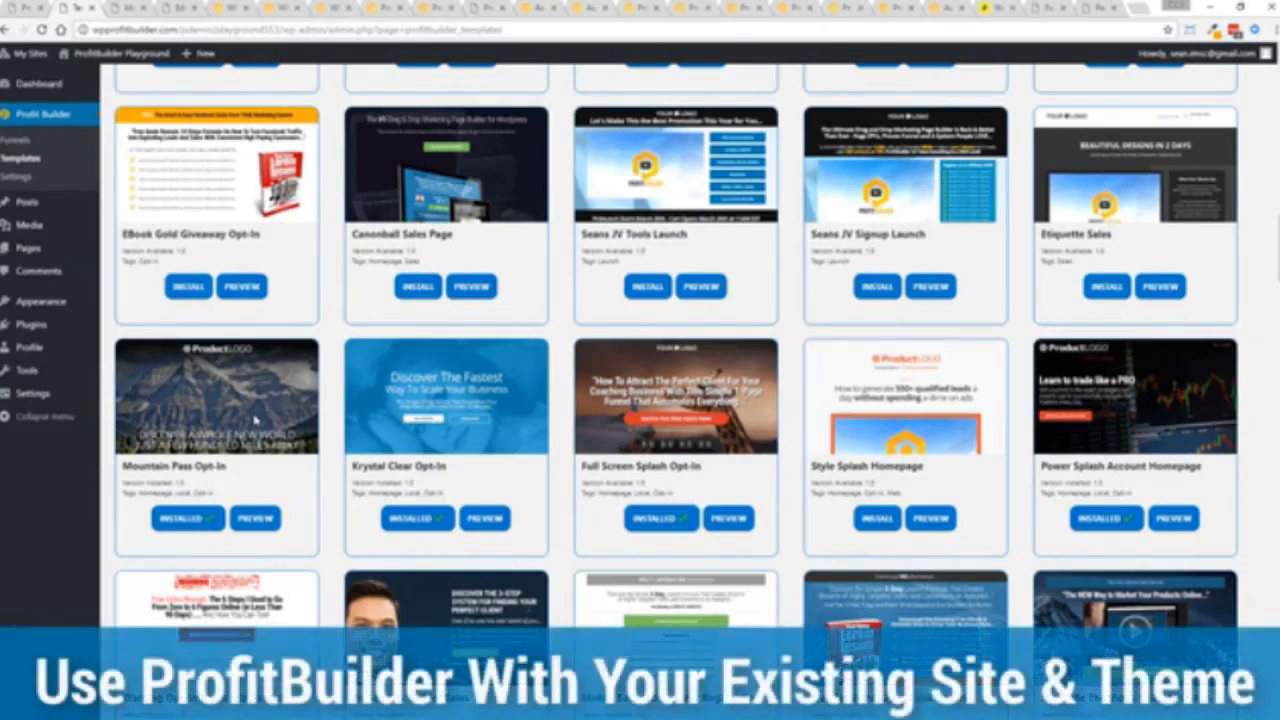
mouse_move(300, 380)
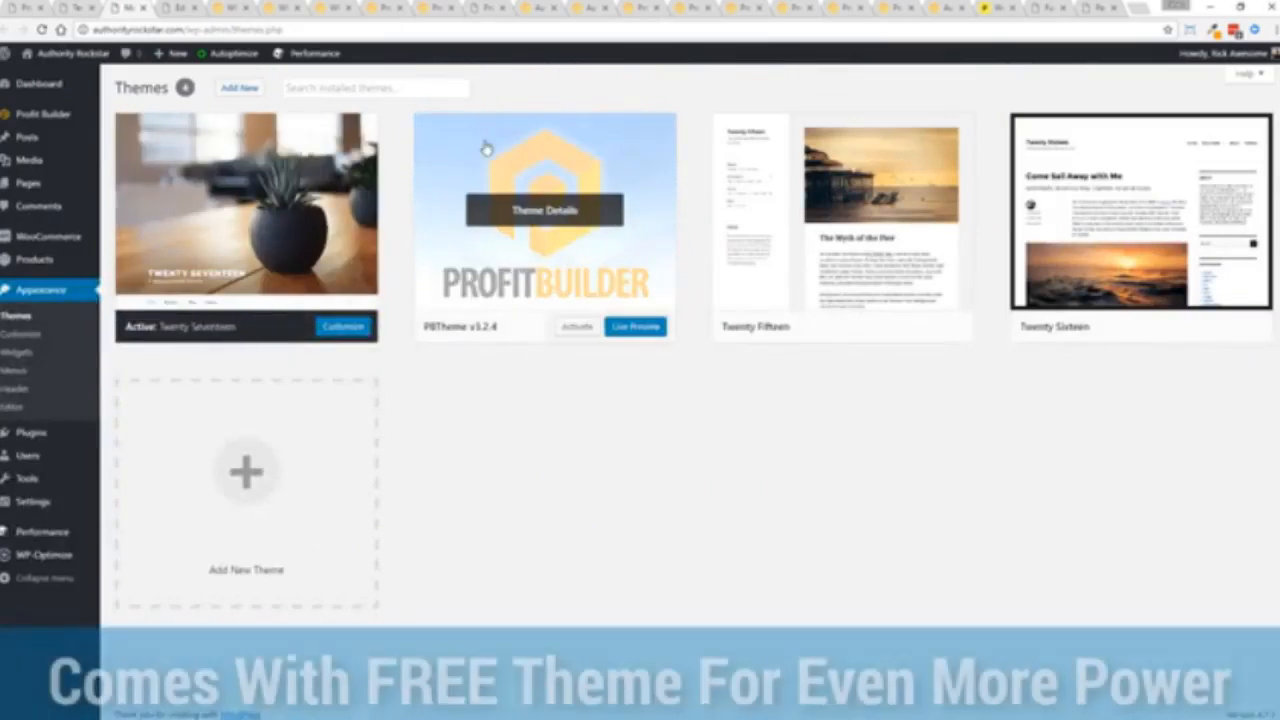
mouse_move(563, 271)
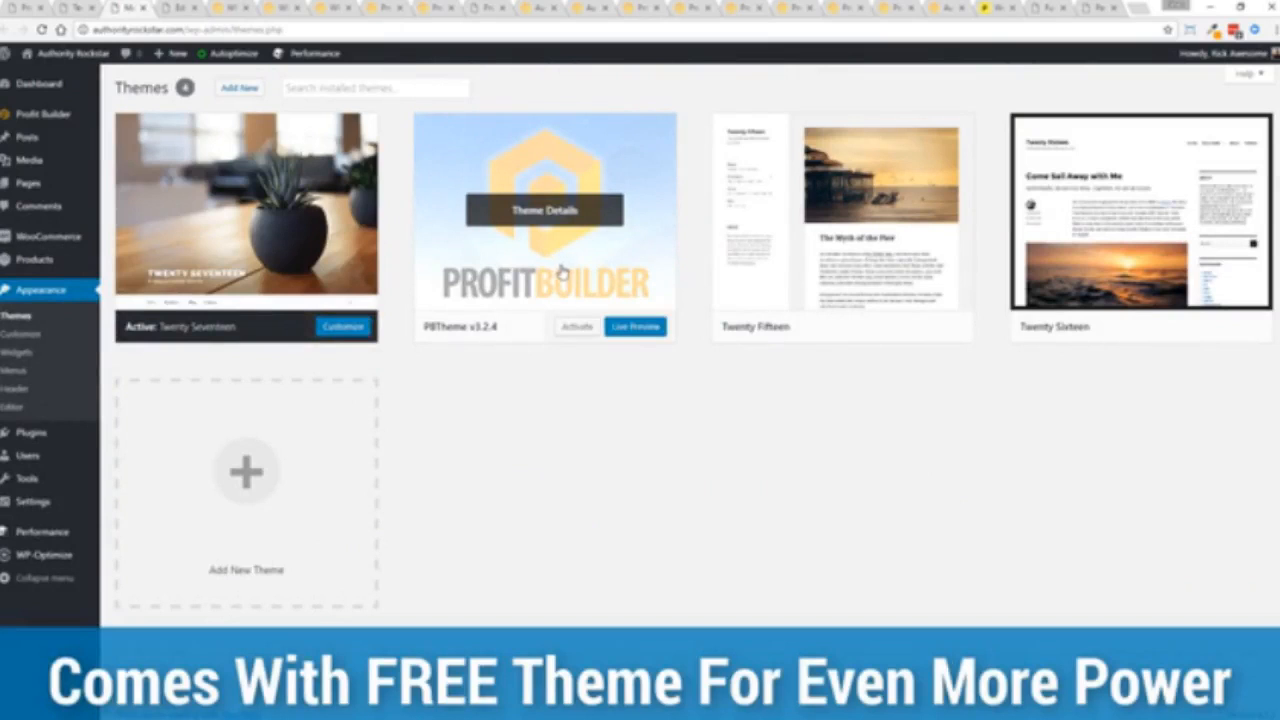
mouse_move(607, 475)
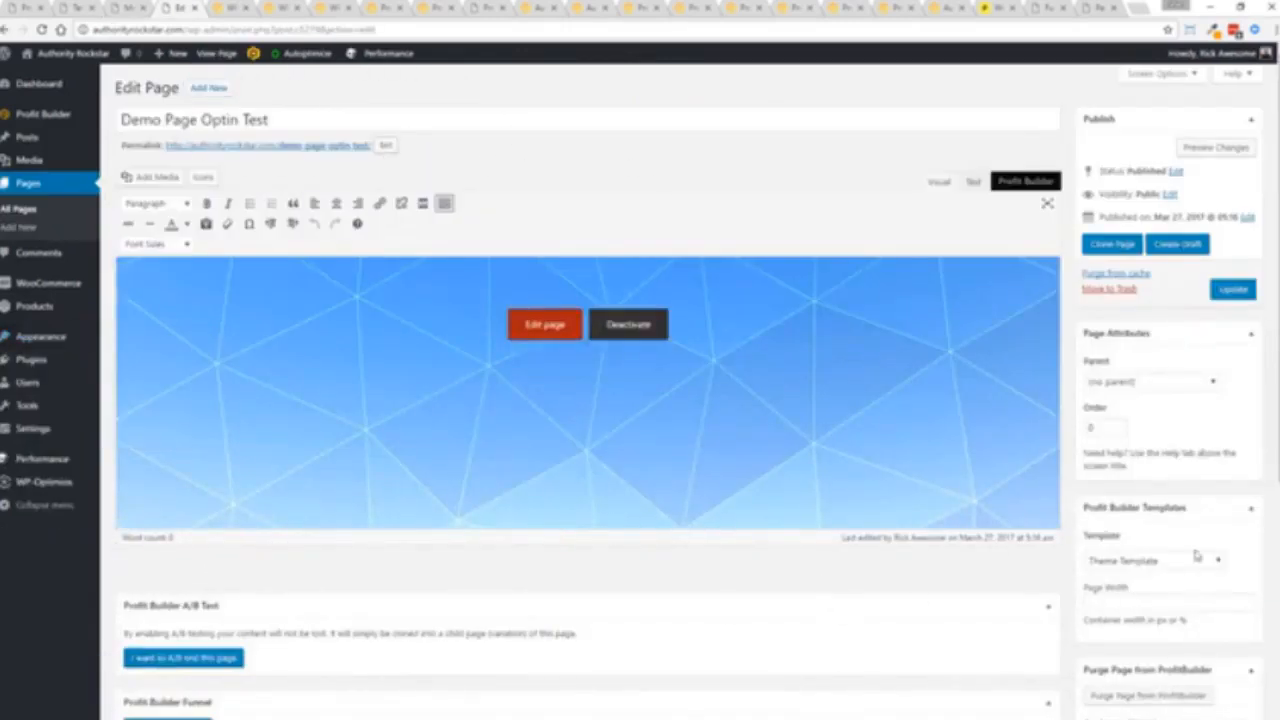
Choose Profit Builder Full Width Page as the page's template.
scroll(down, 3)
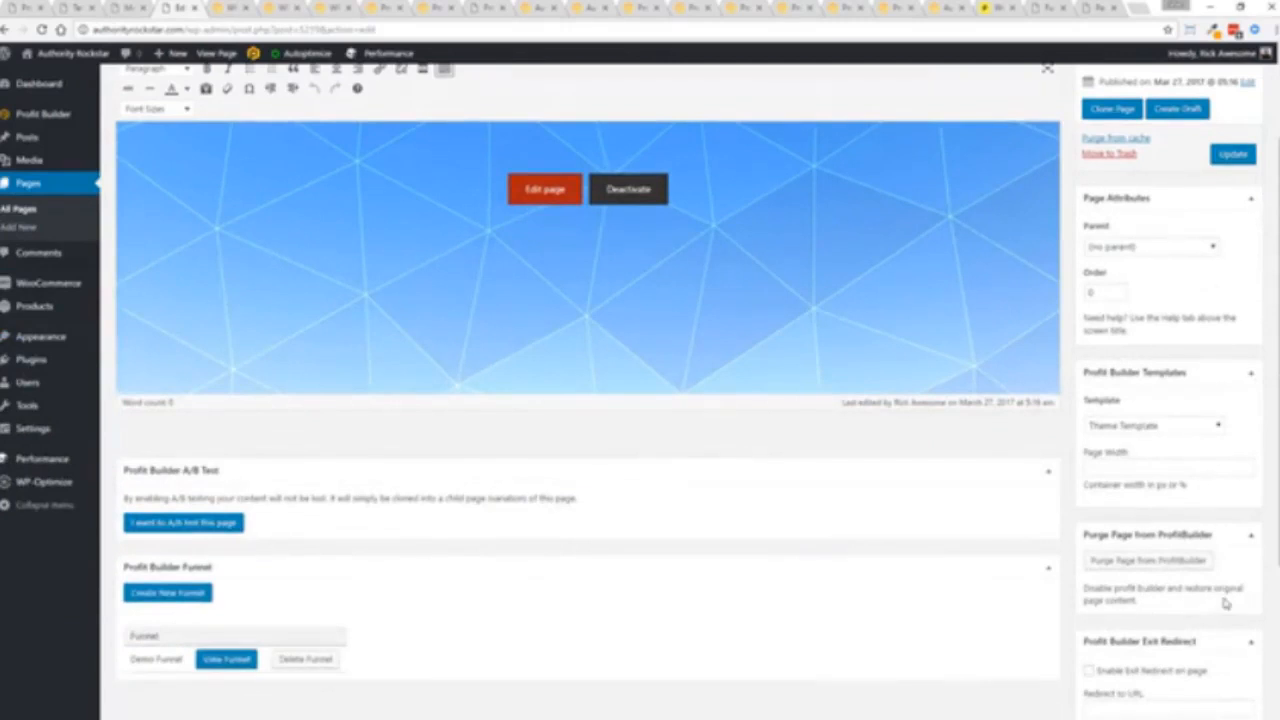
click(1152, 425)
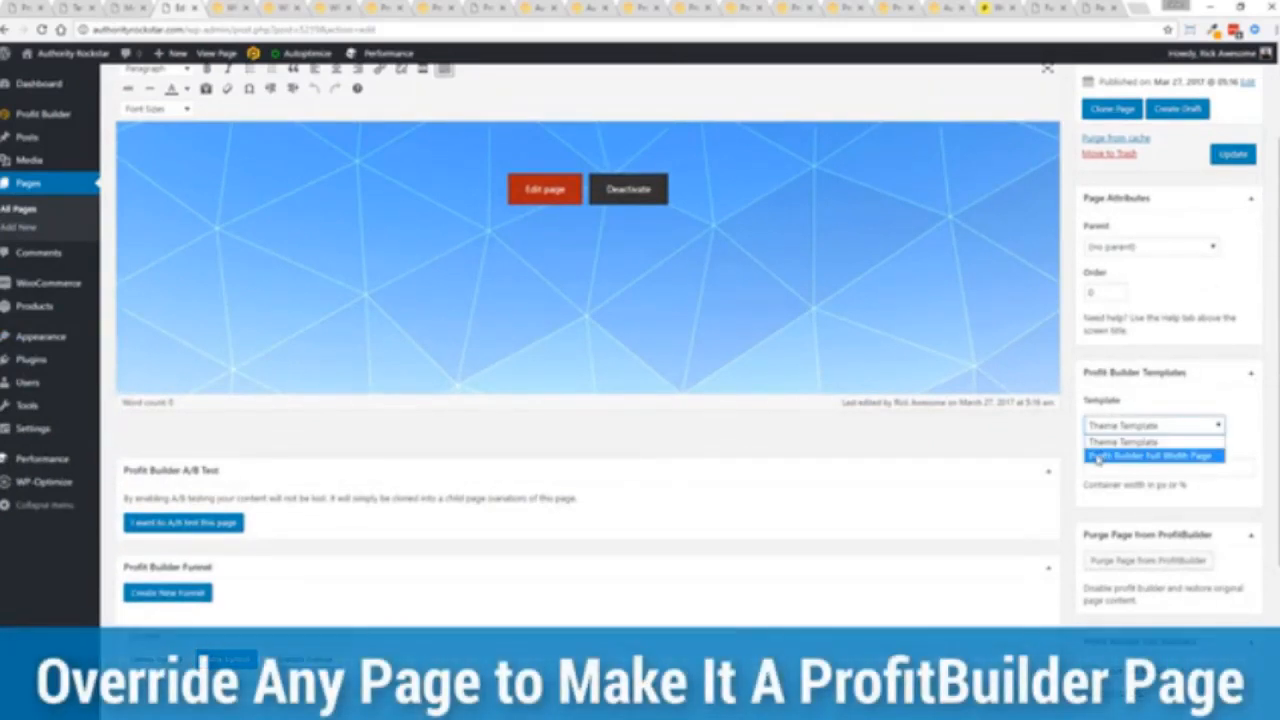
click(1150, 456)
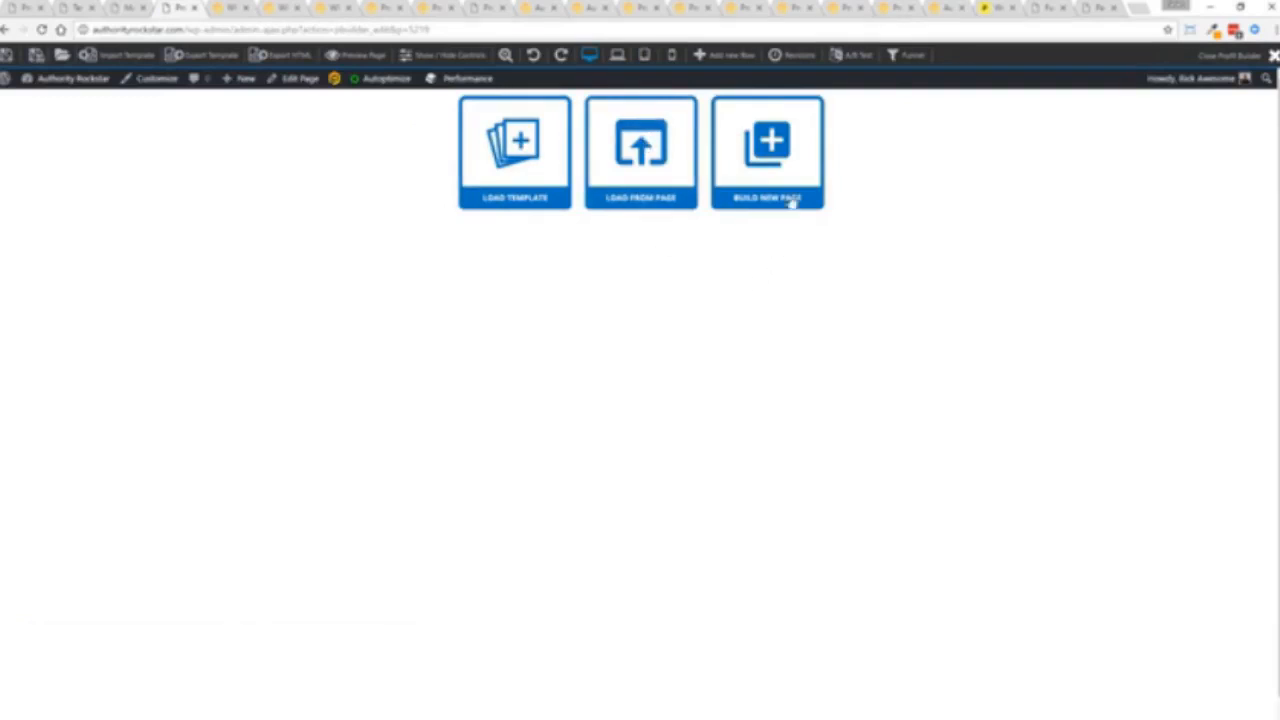
Build a new page loaded with the Bridge to Success Opt-In template.
click(767, 150)
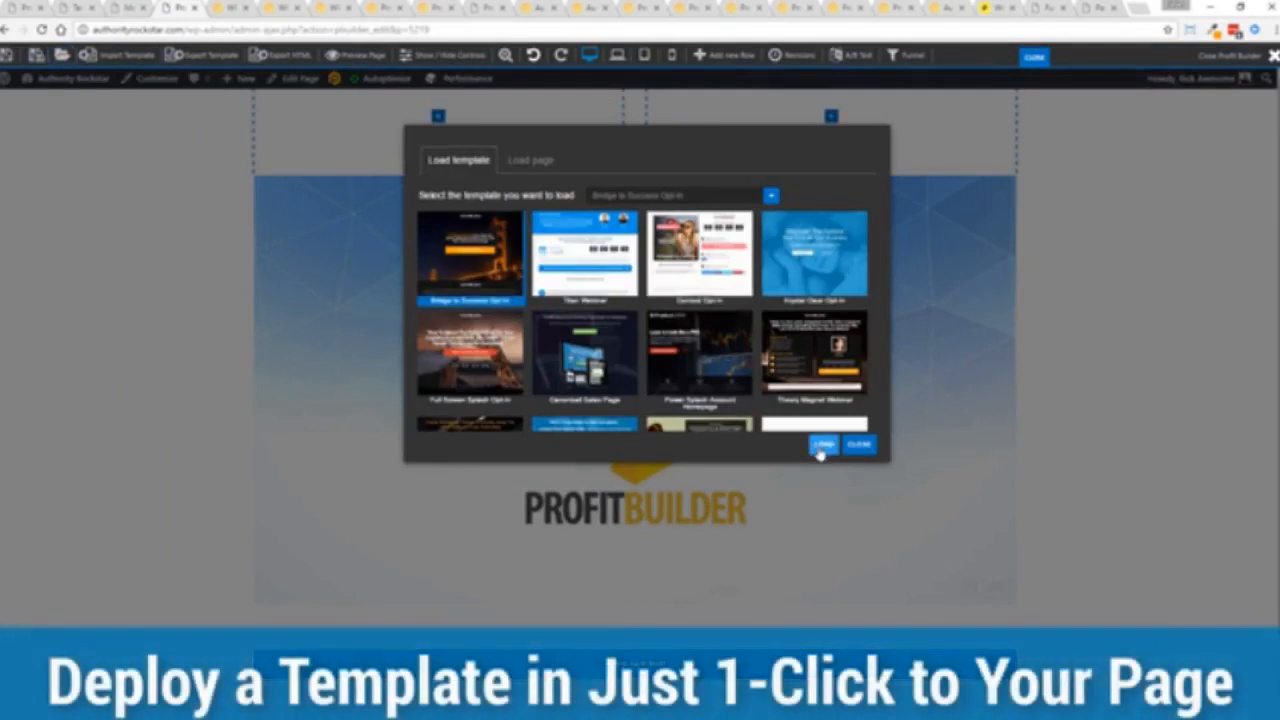
click(823, 445)
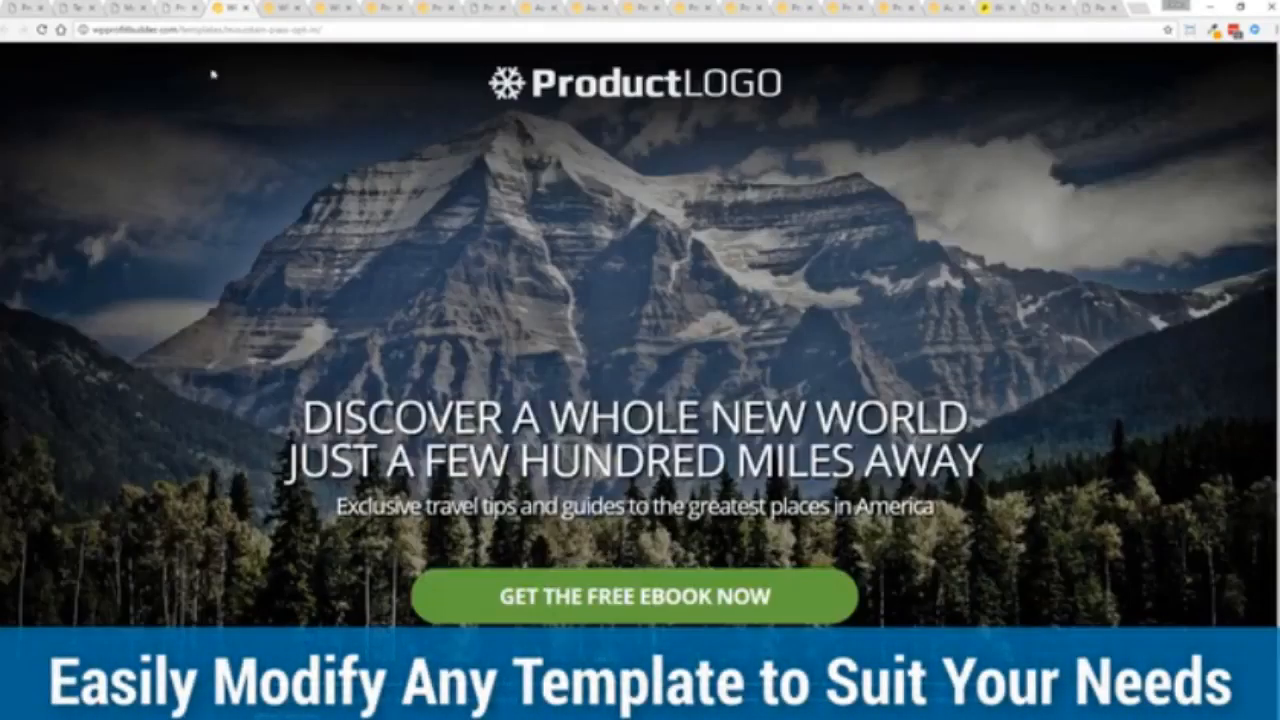
mouse_move(1110, 312)
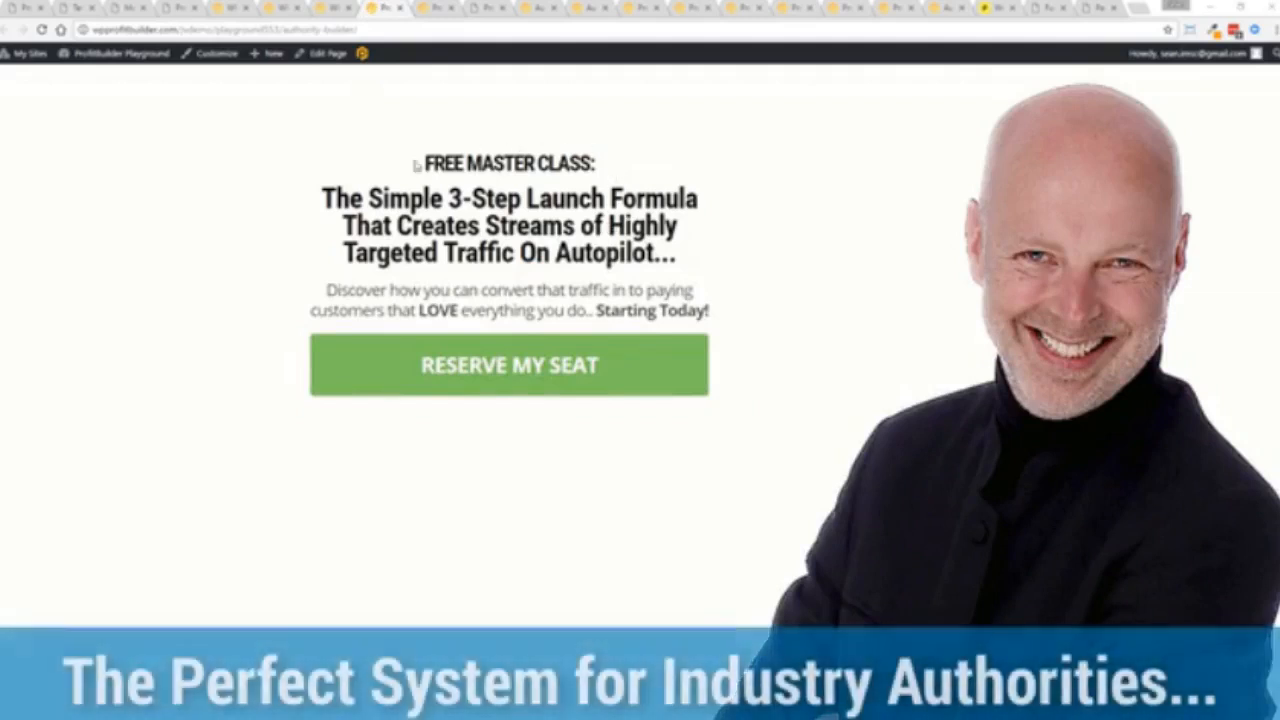
mouse_move(878, 208)
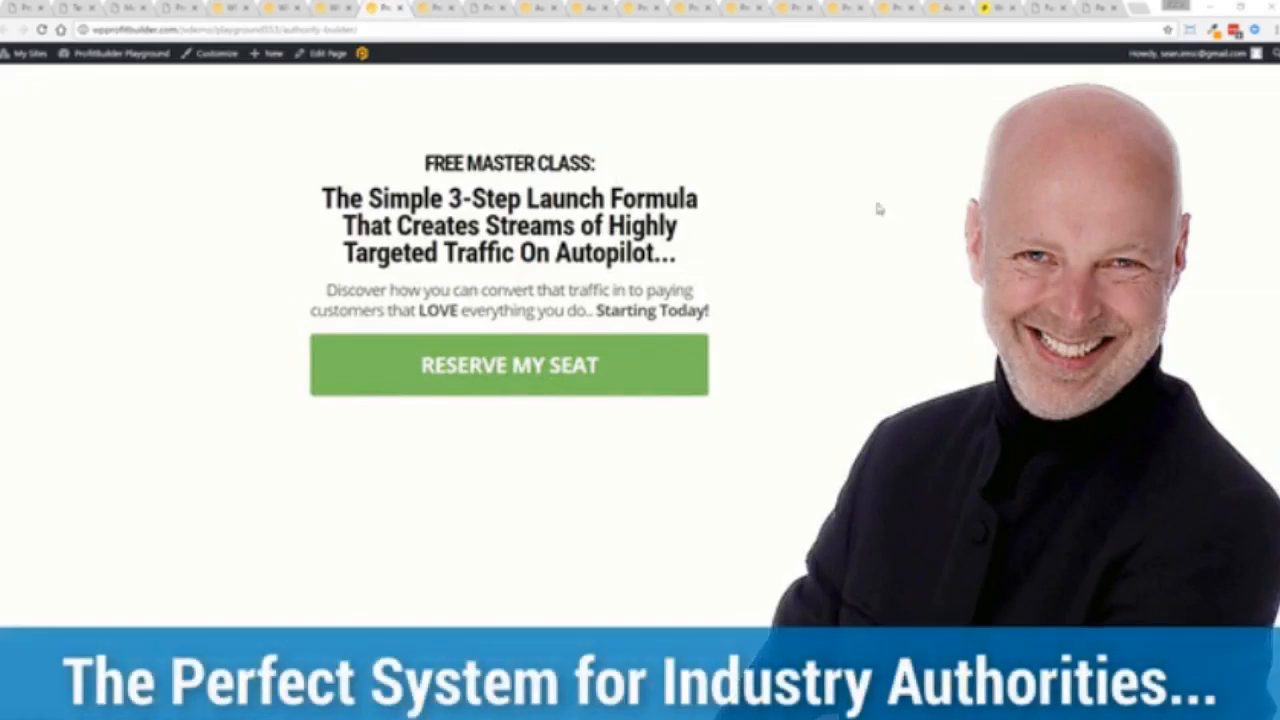
mouse_move(265, 241)
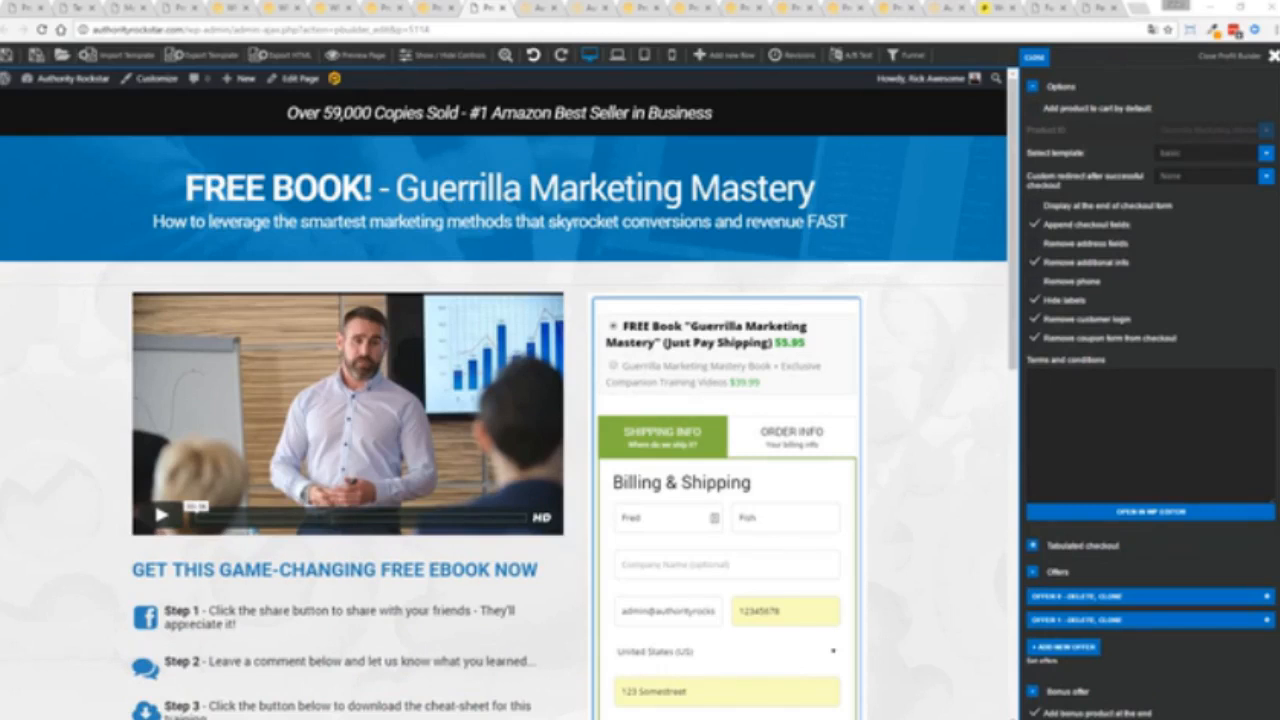
mouse_move(157, 390)
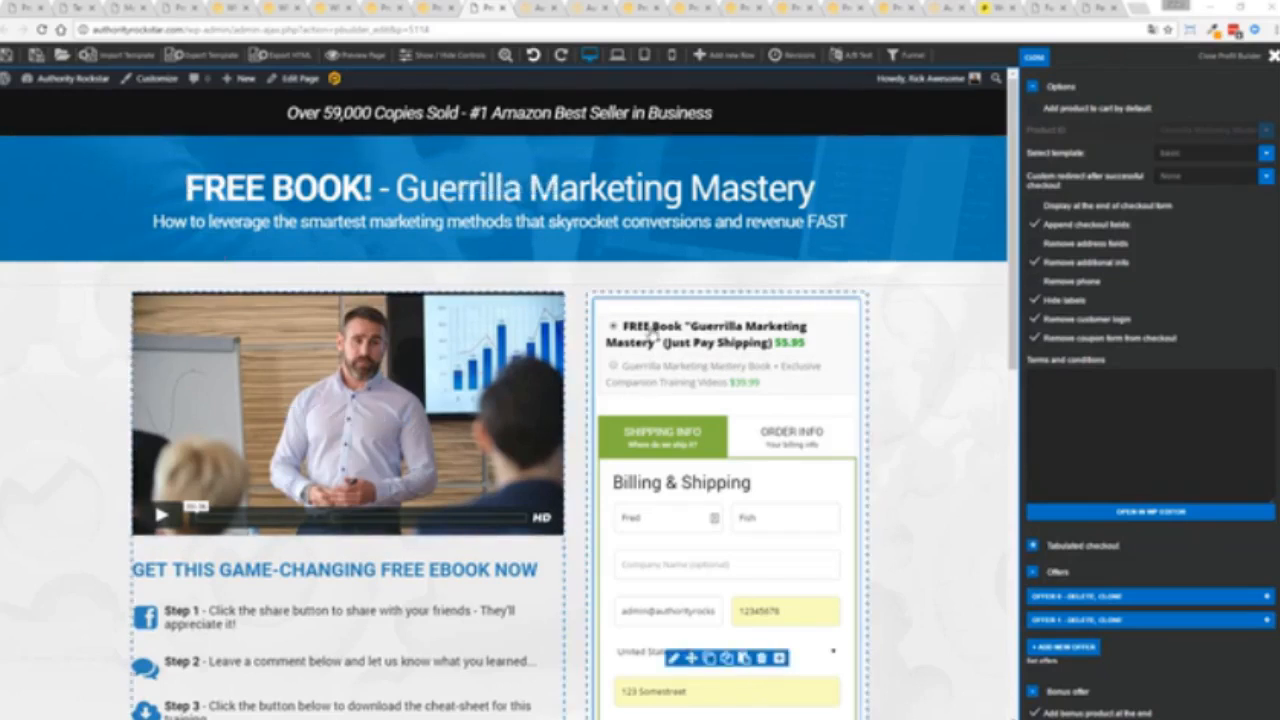
mouse_move(775, 343)
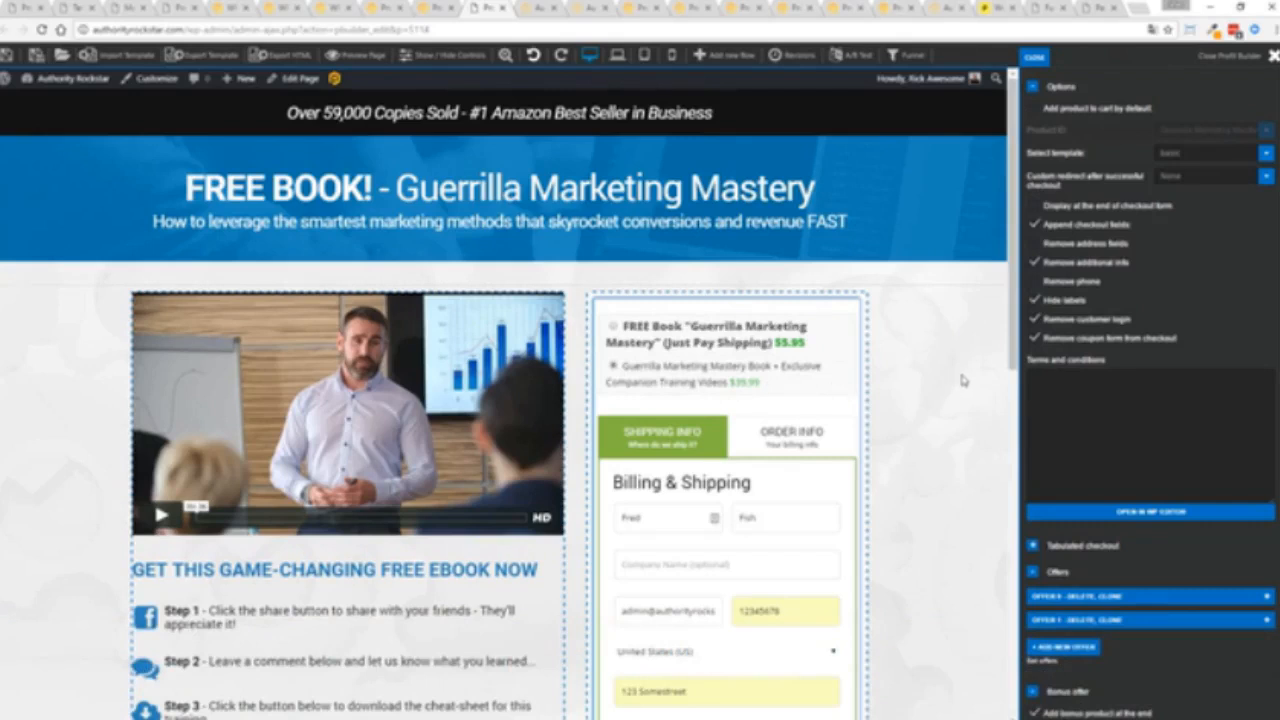
Scroll the checkout to the $39.99 book plus companion training videos option.
scroll(down, 3)
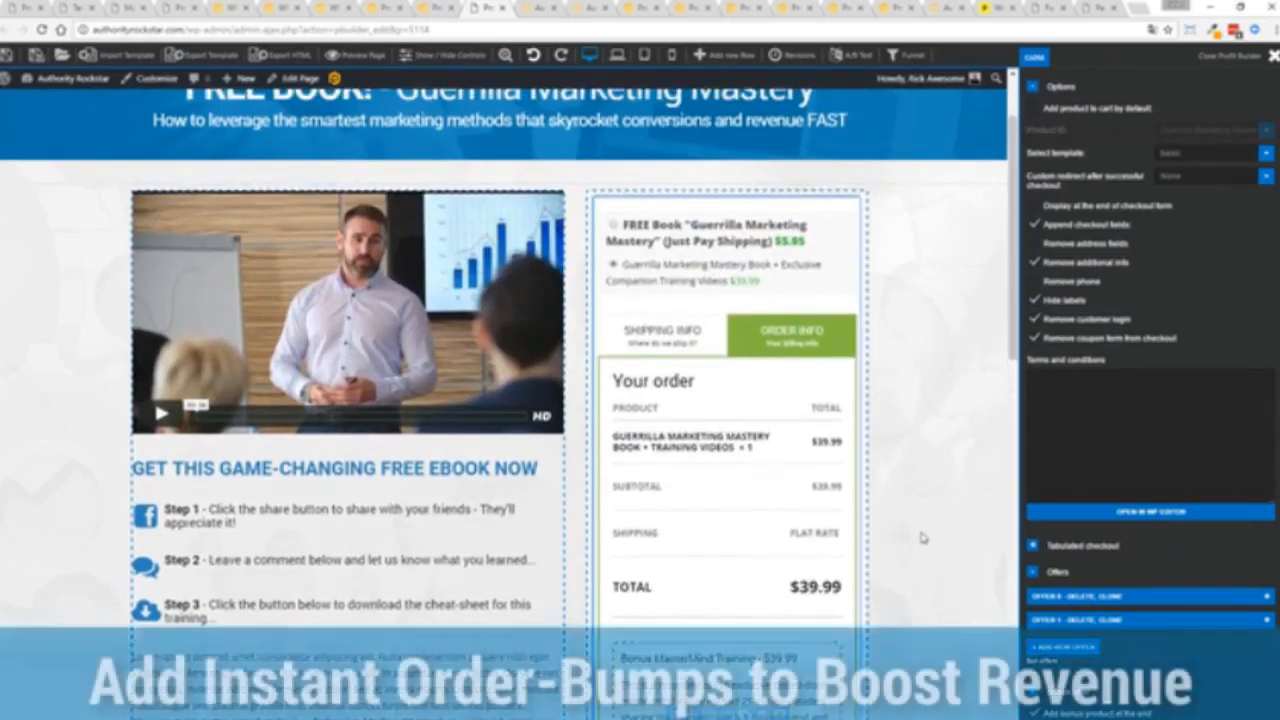
Return to Shipping Info and review the checkout through the Masterclass Videos bump ($79.98).
scroll(down, 3)
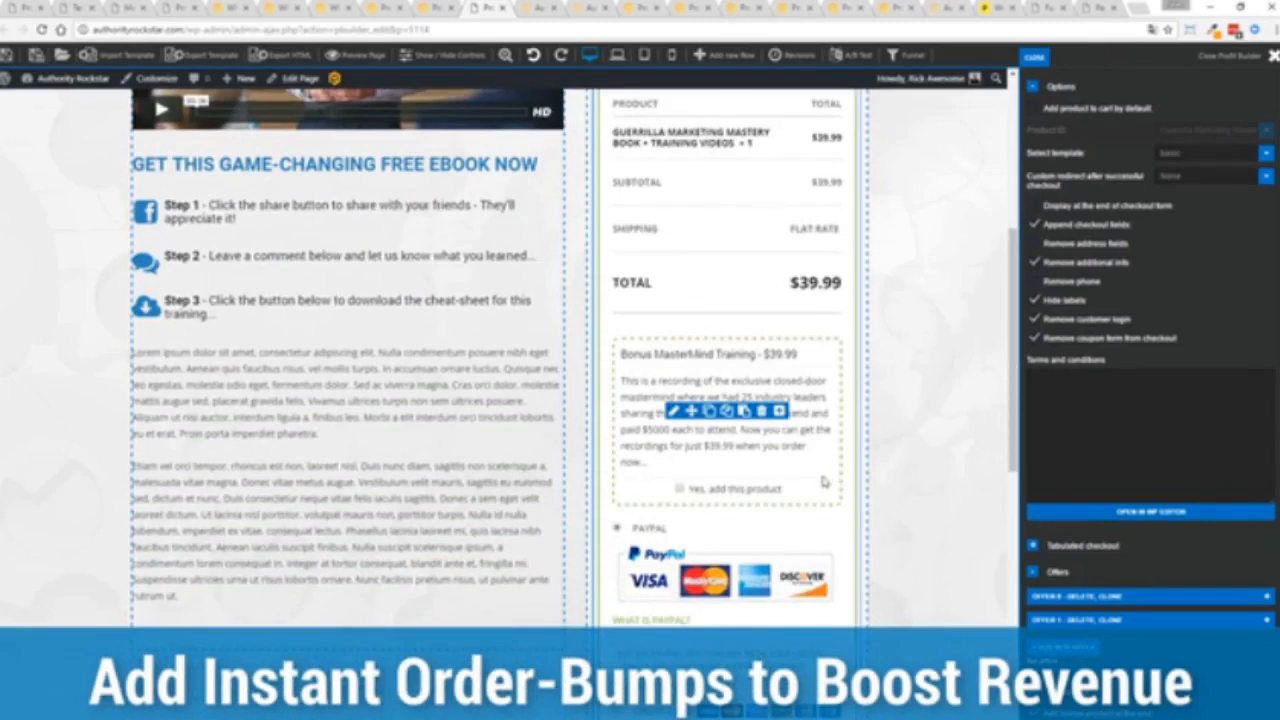
scroll(down, 3)
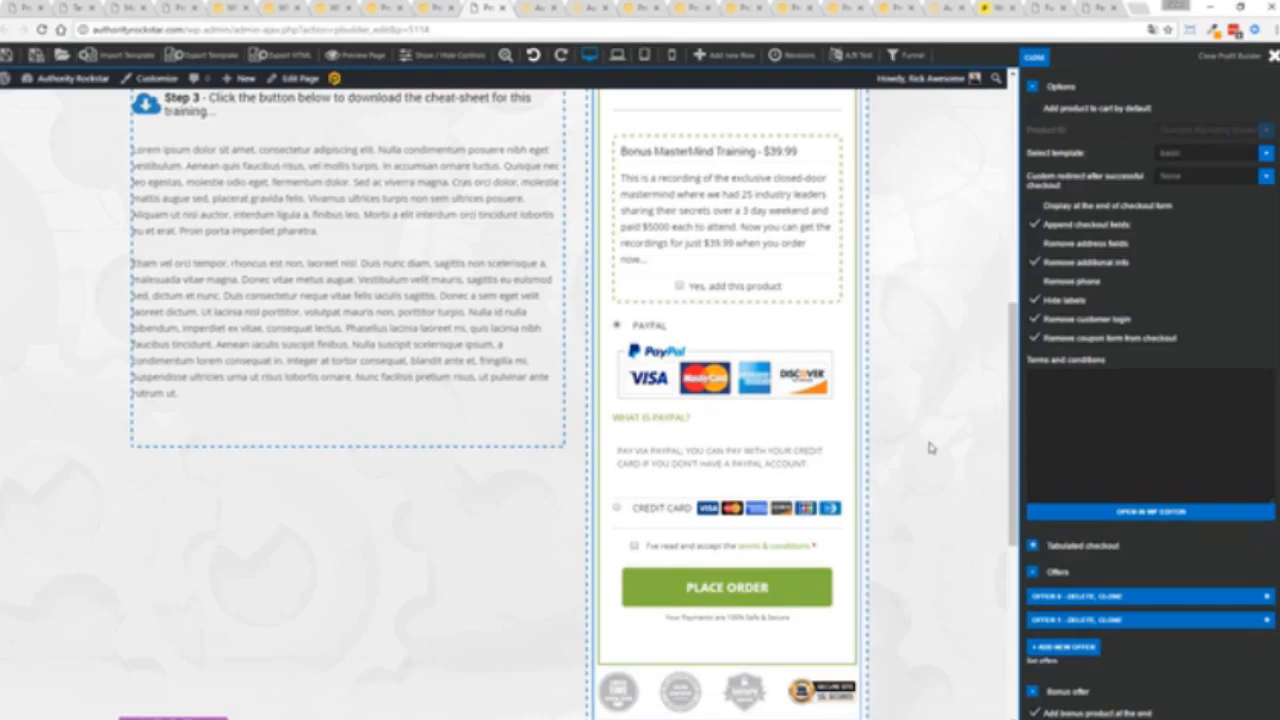
mouse_move(895, 421)
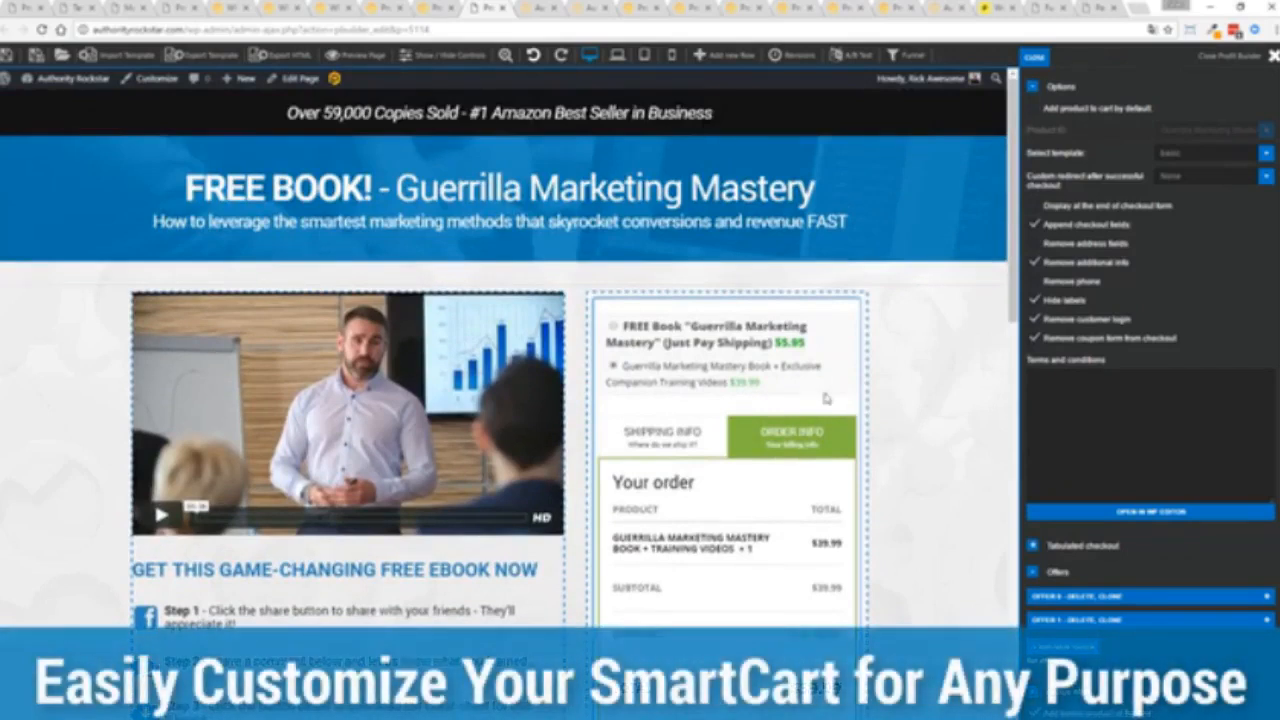
click(662, 436)
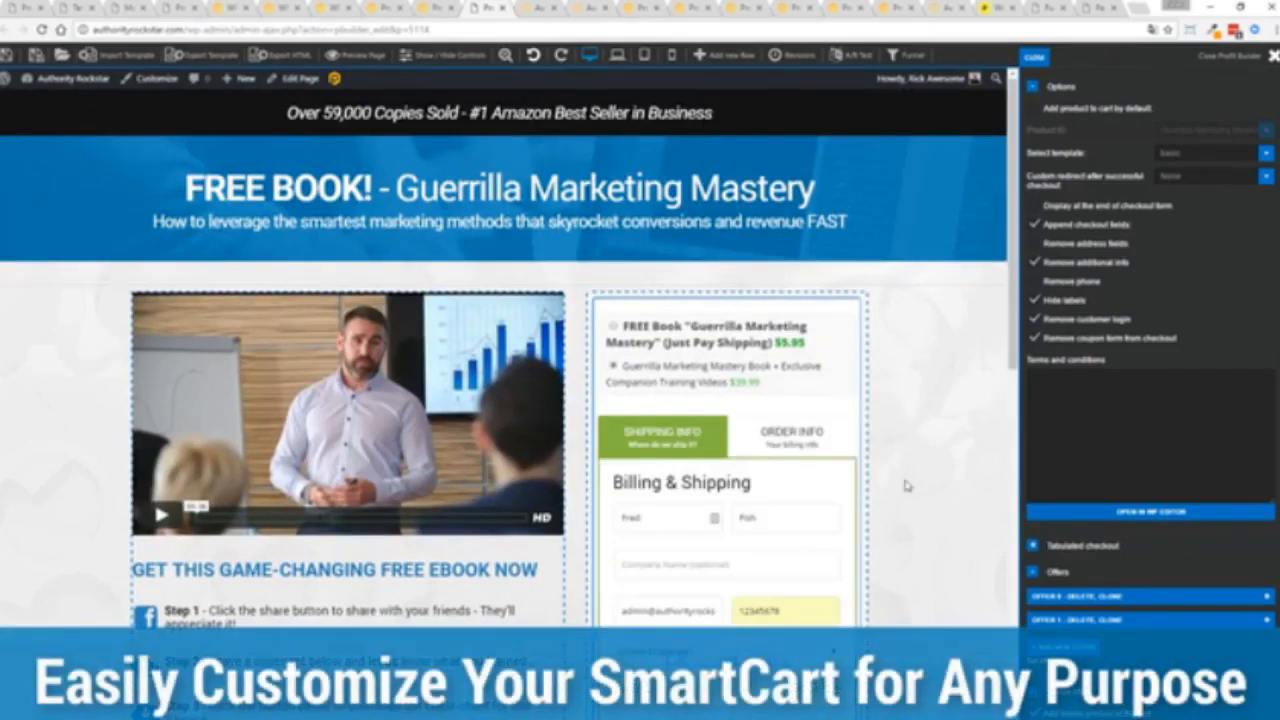
scroll(down, 3)
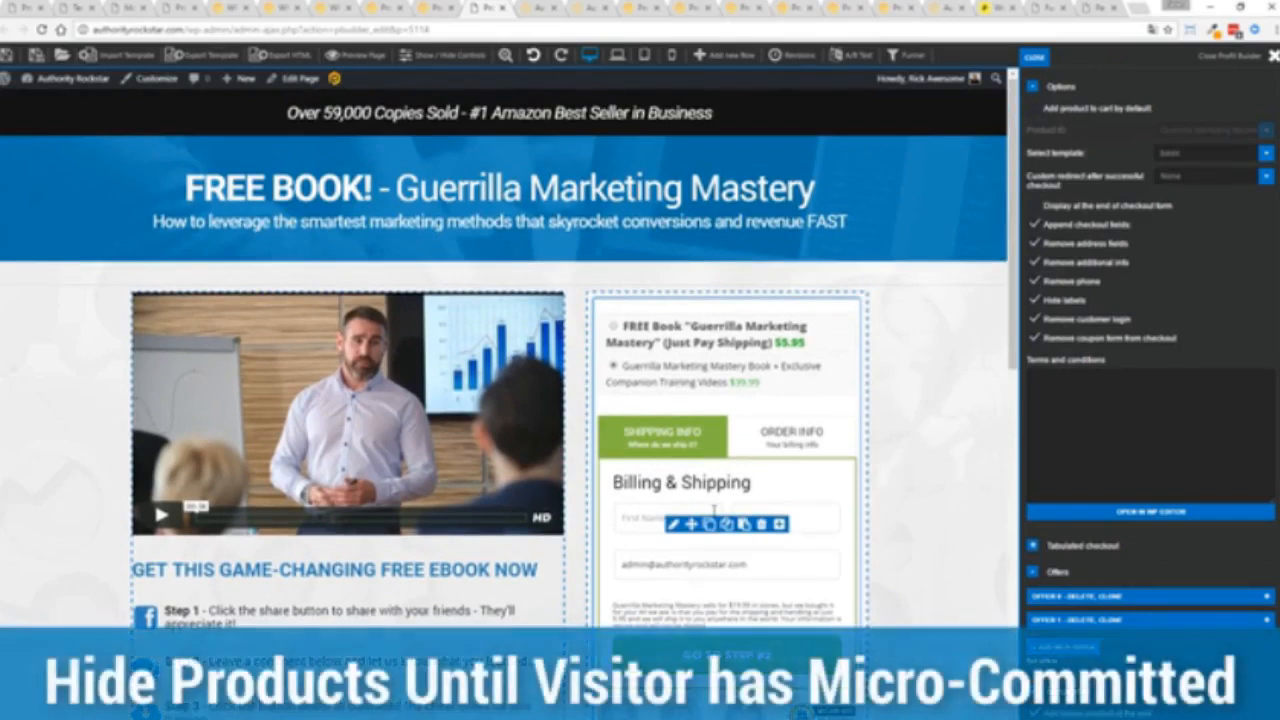
mouse_move(810, 478)
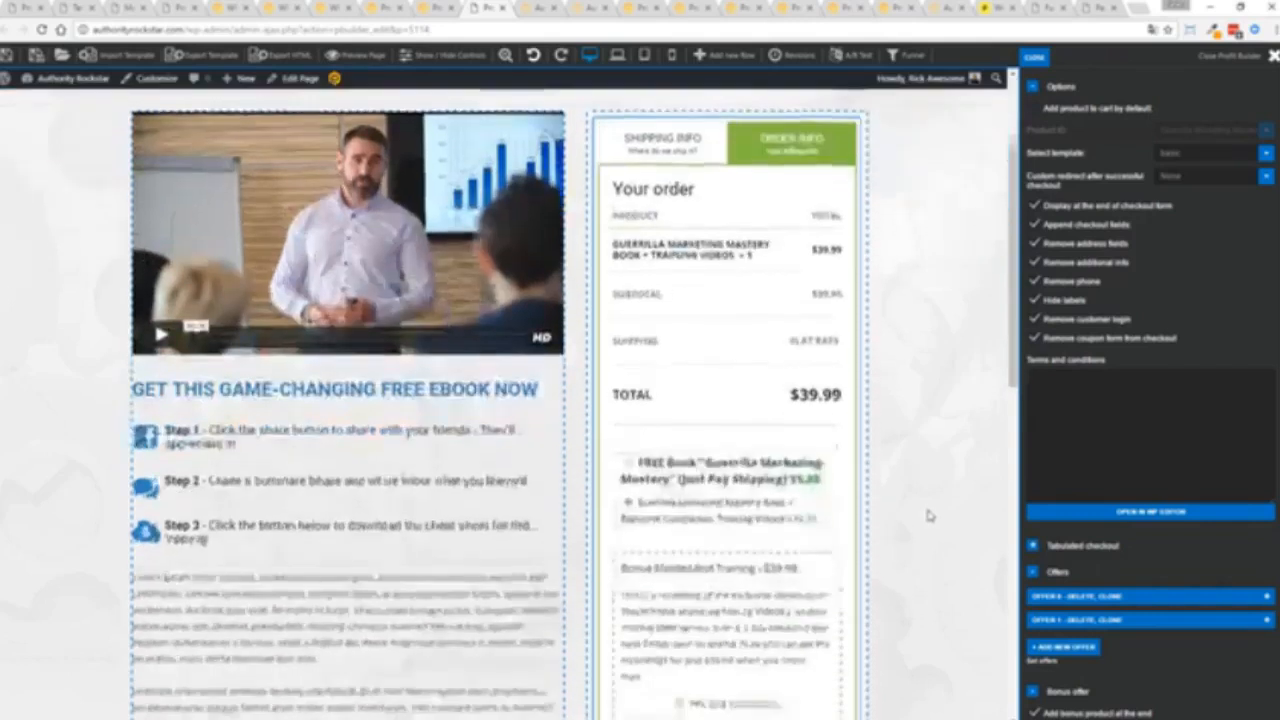
scroll(down, 3)
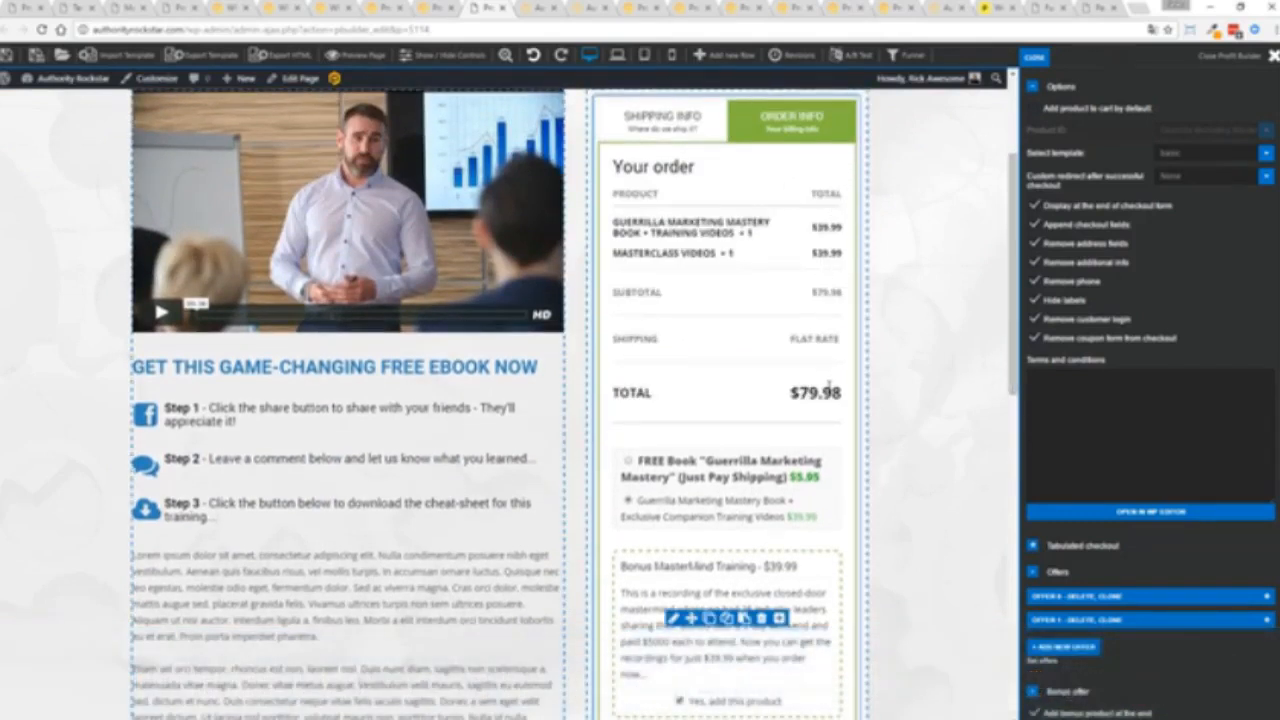
scroll(down, 3)
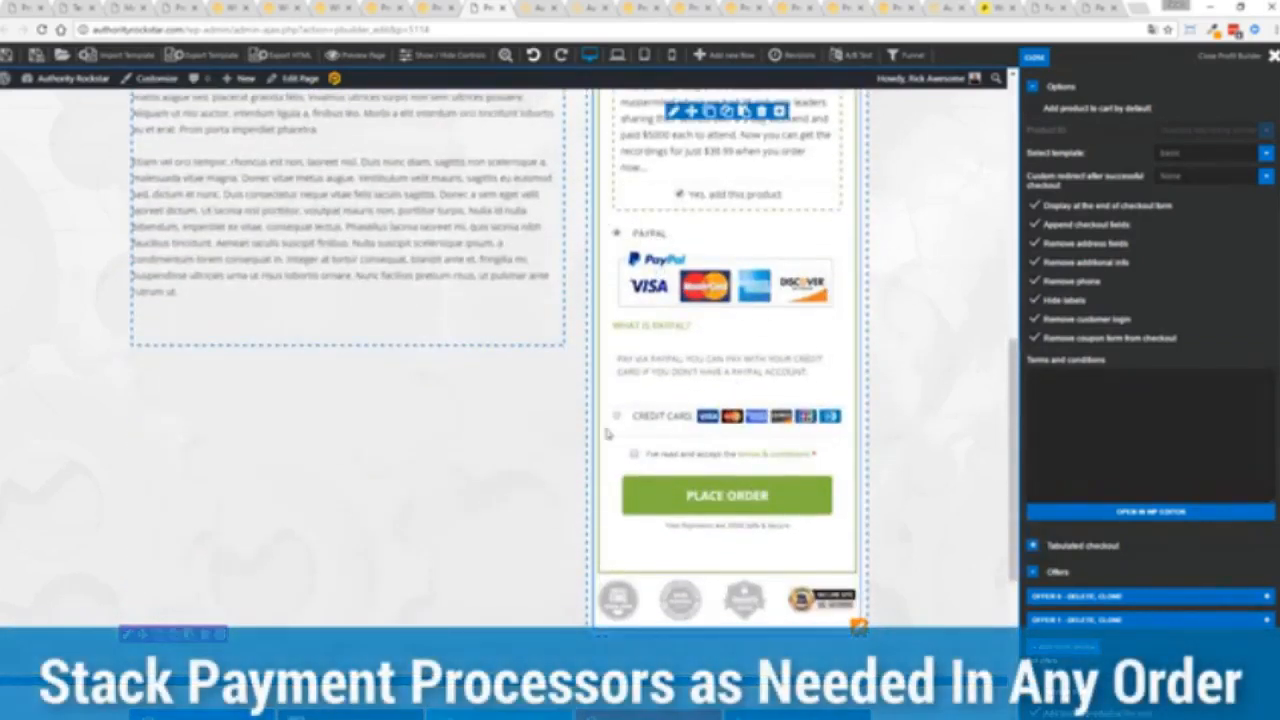
mouse_move(633, 458)
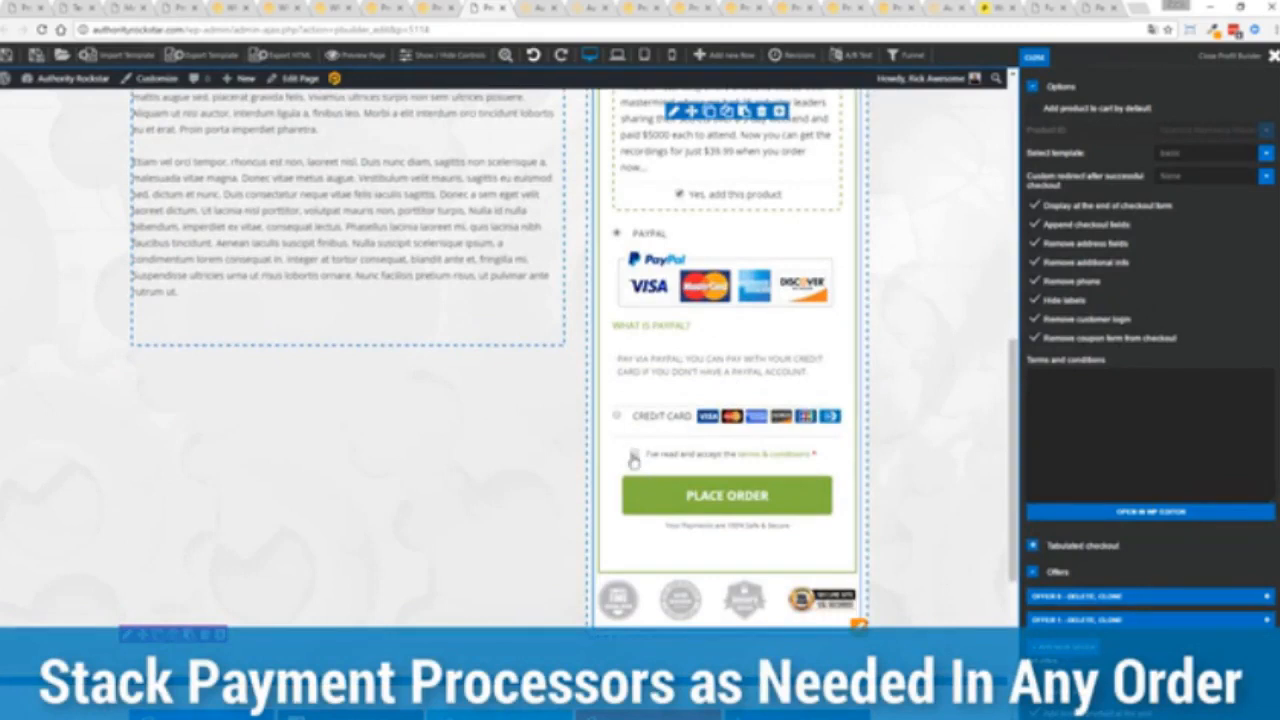
scroll(up, 3)
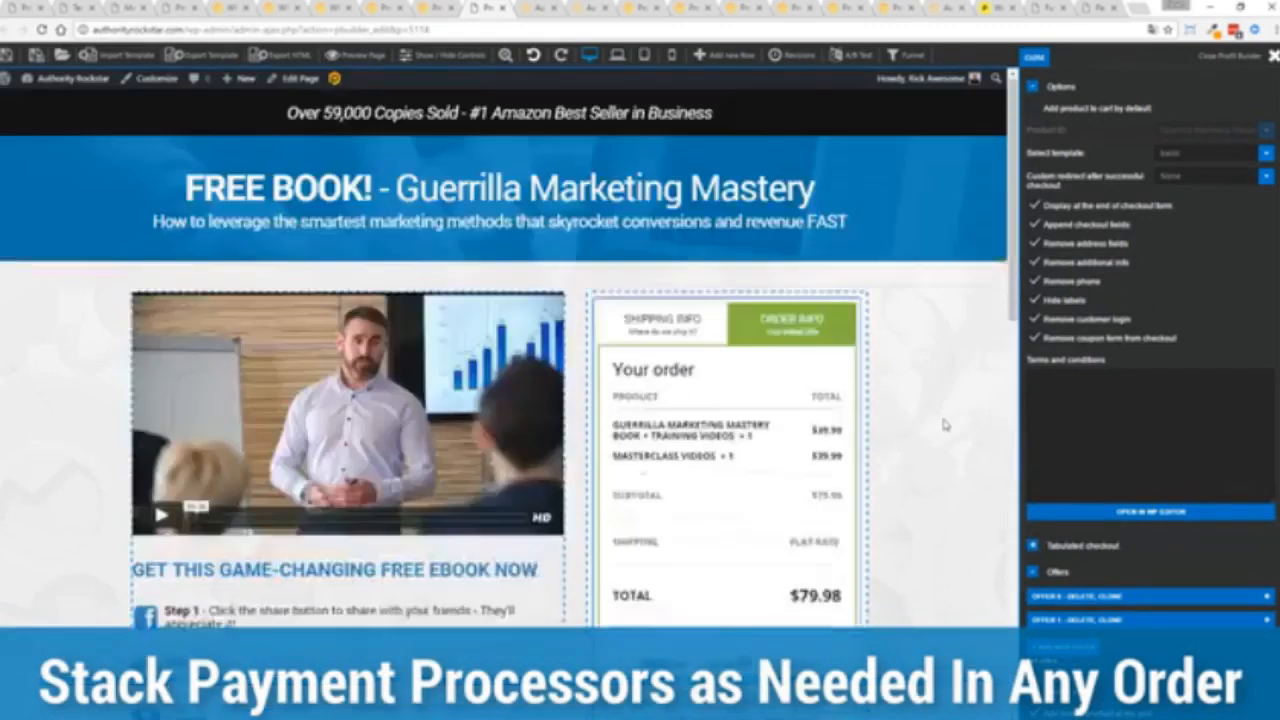
scroll(down, 3)
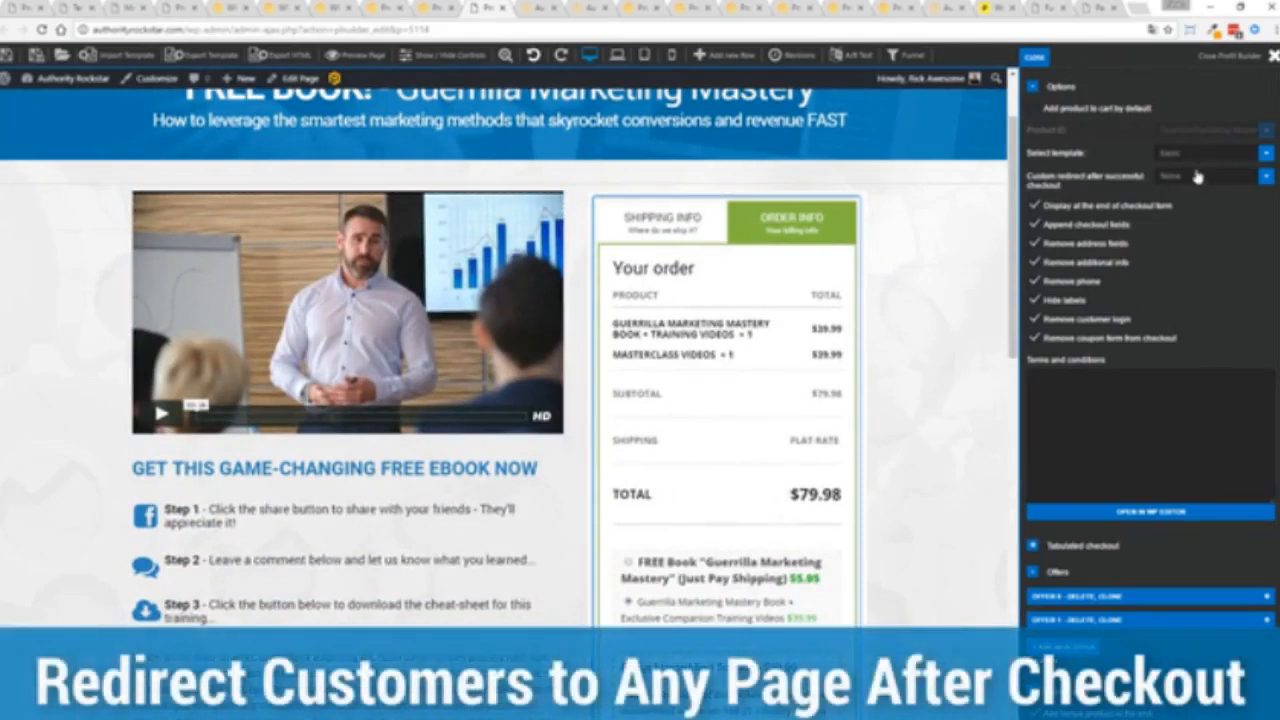
click(1210, 176)
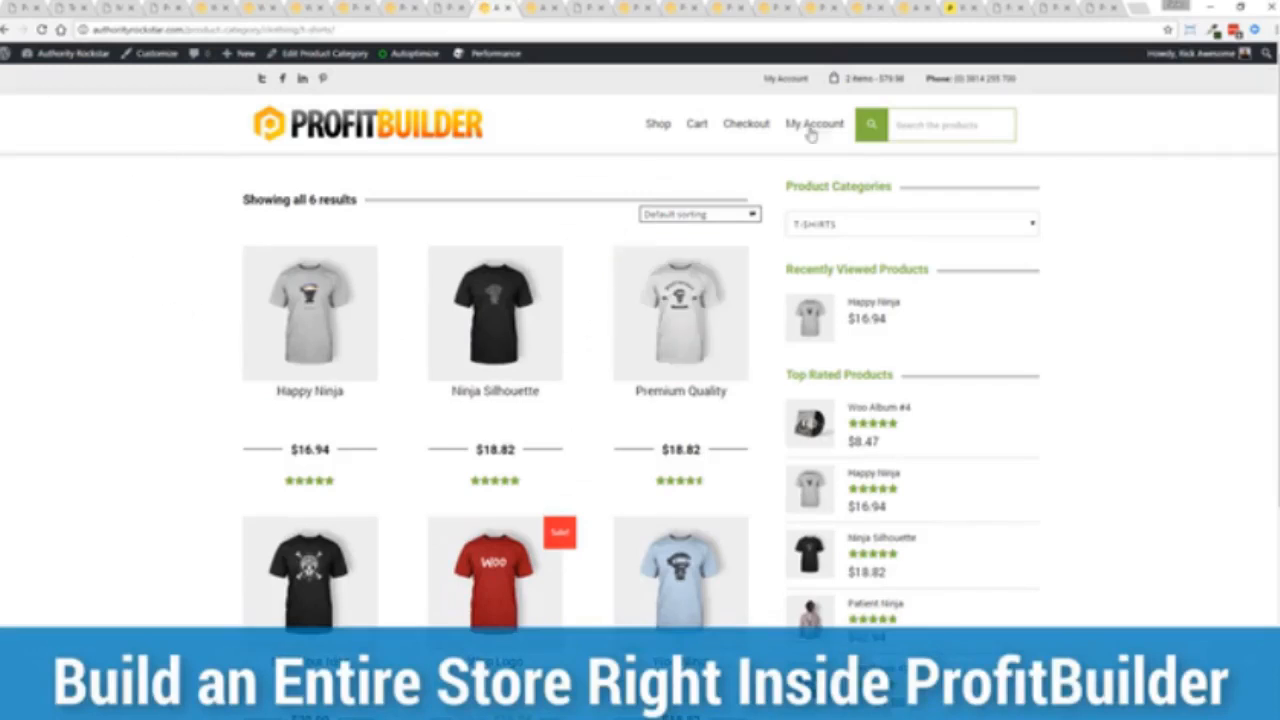
mouse_move(1104, 273)
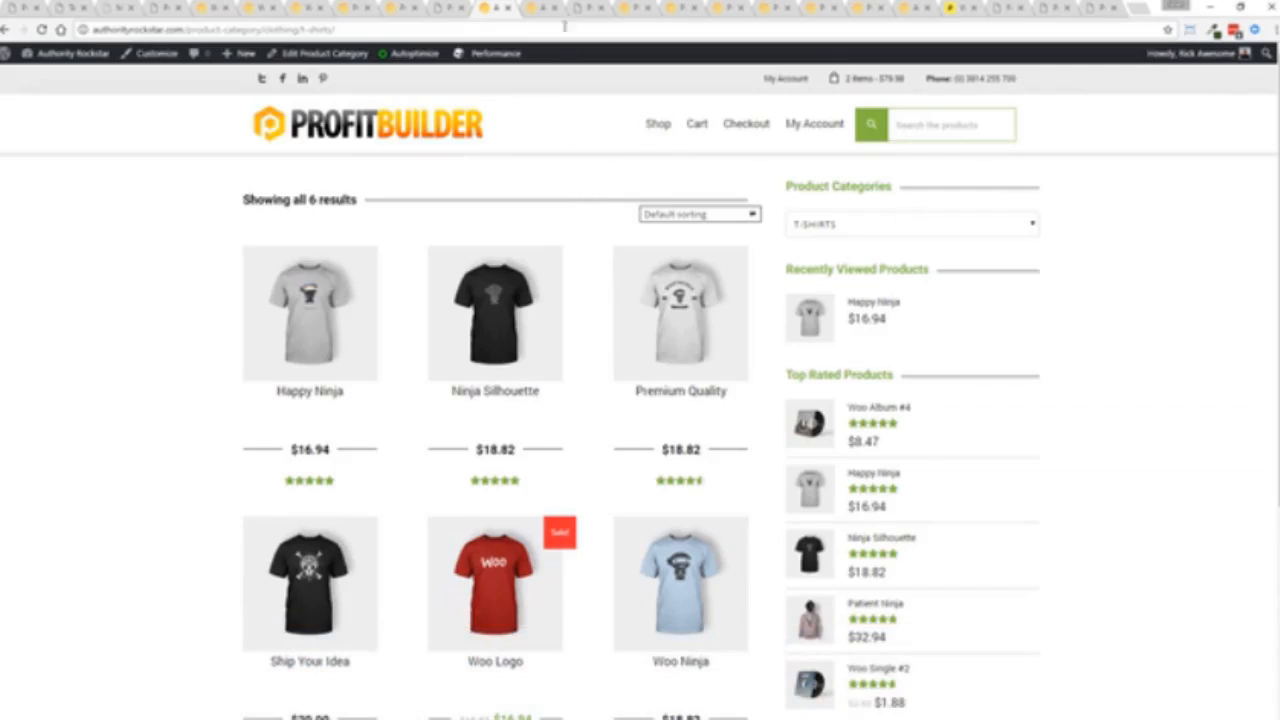
Open the Happy Ninja product page to its related products, then switch to the blog post.
click(309, 313)
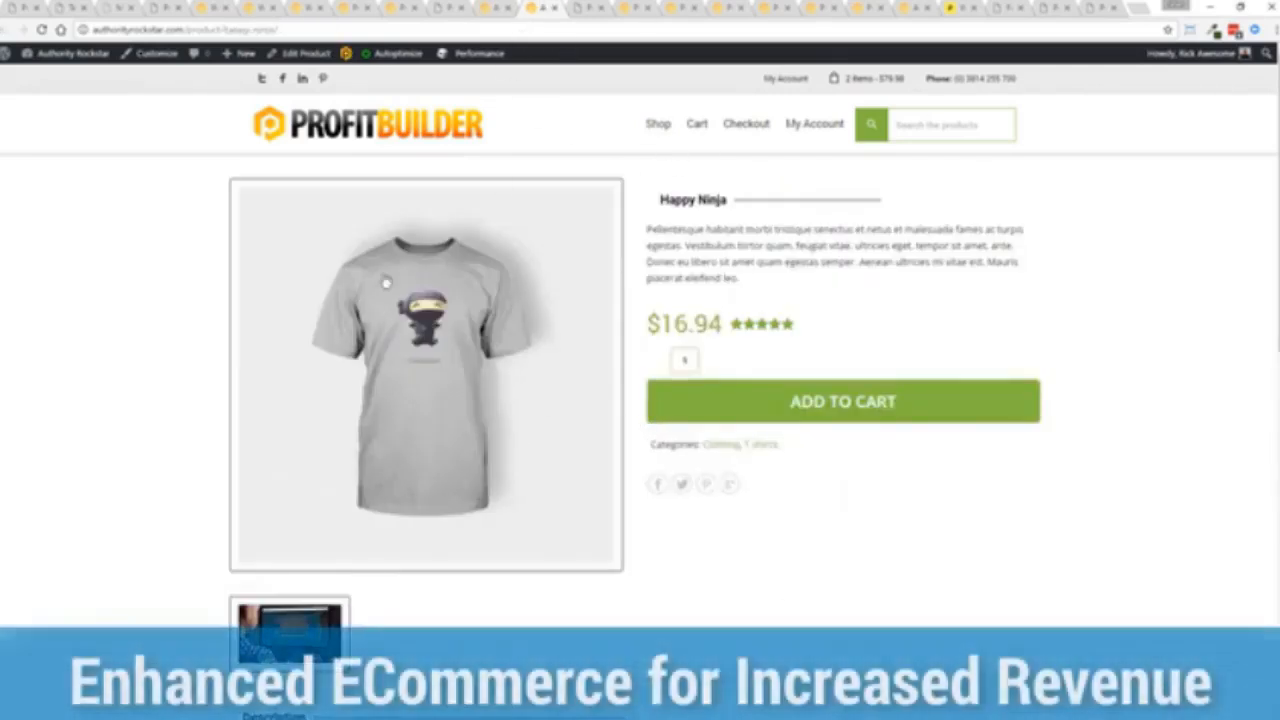
scroll(down, 3)
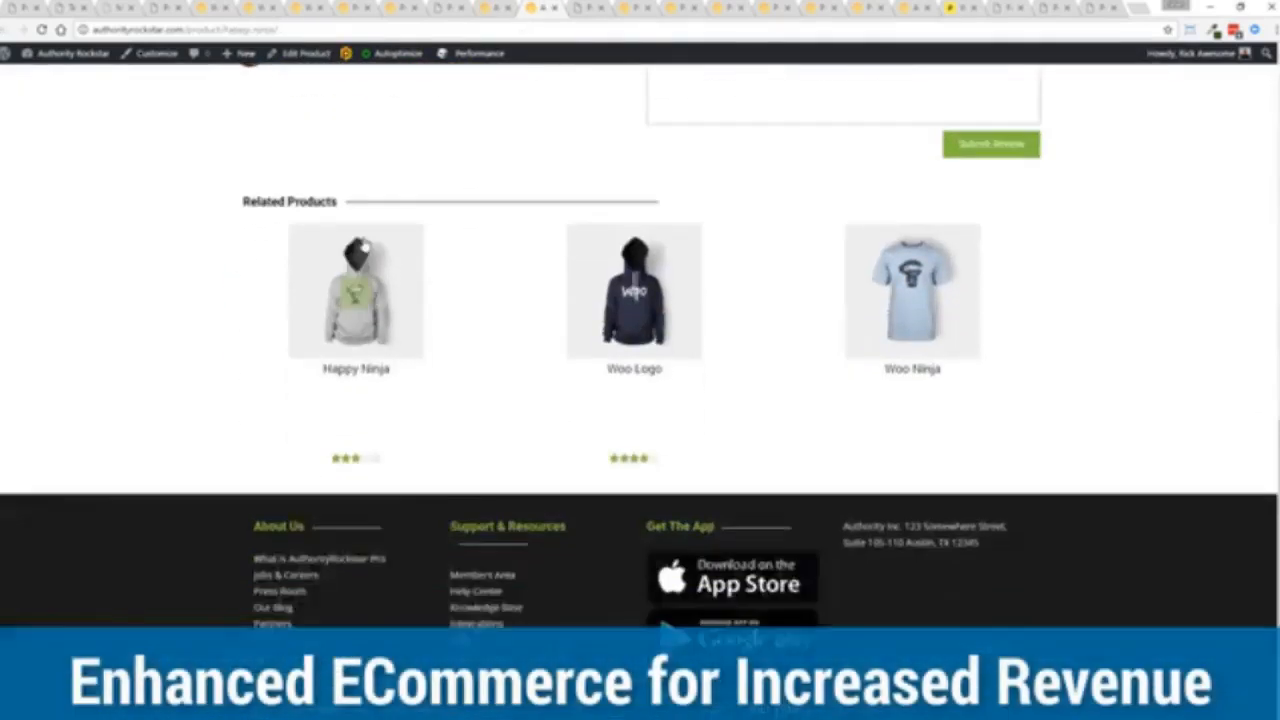
click(355, 291)
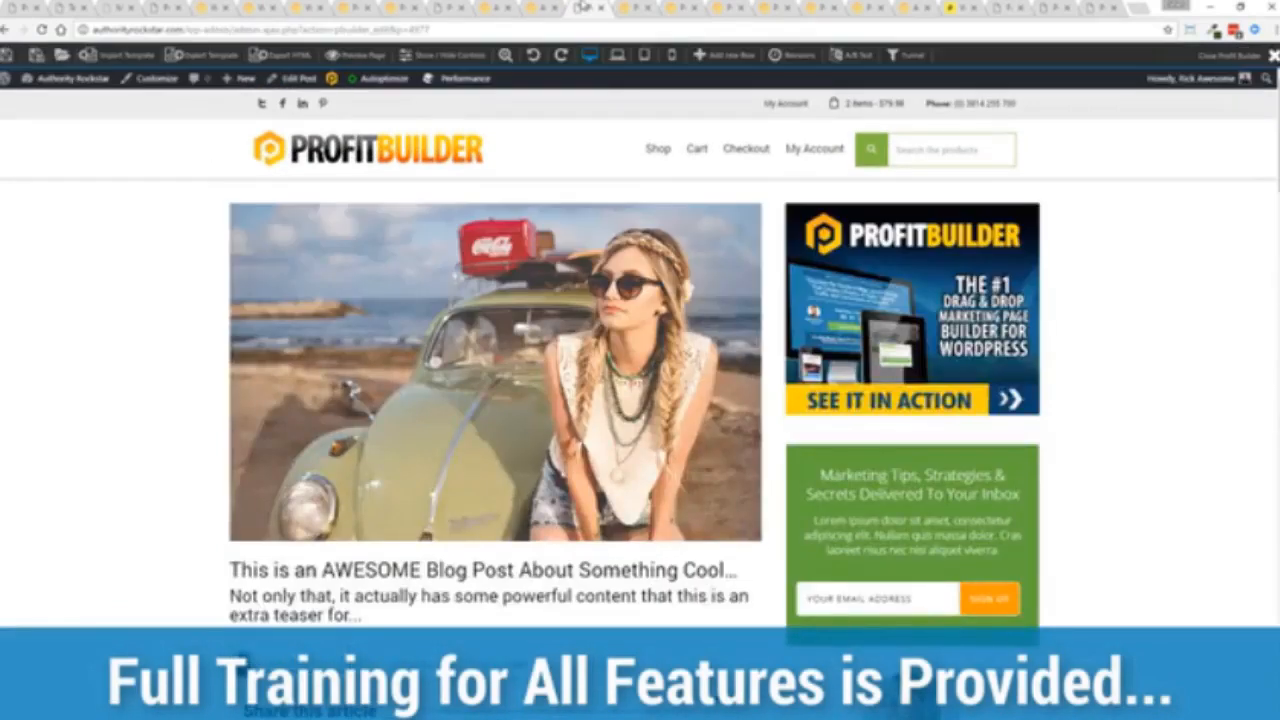
mouse_move(146, 287)
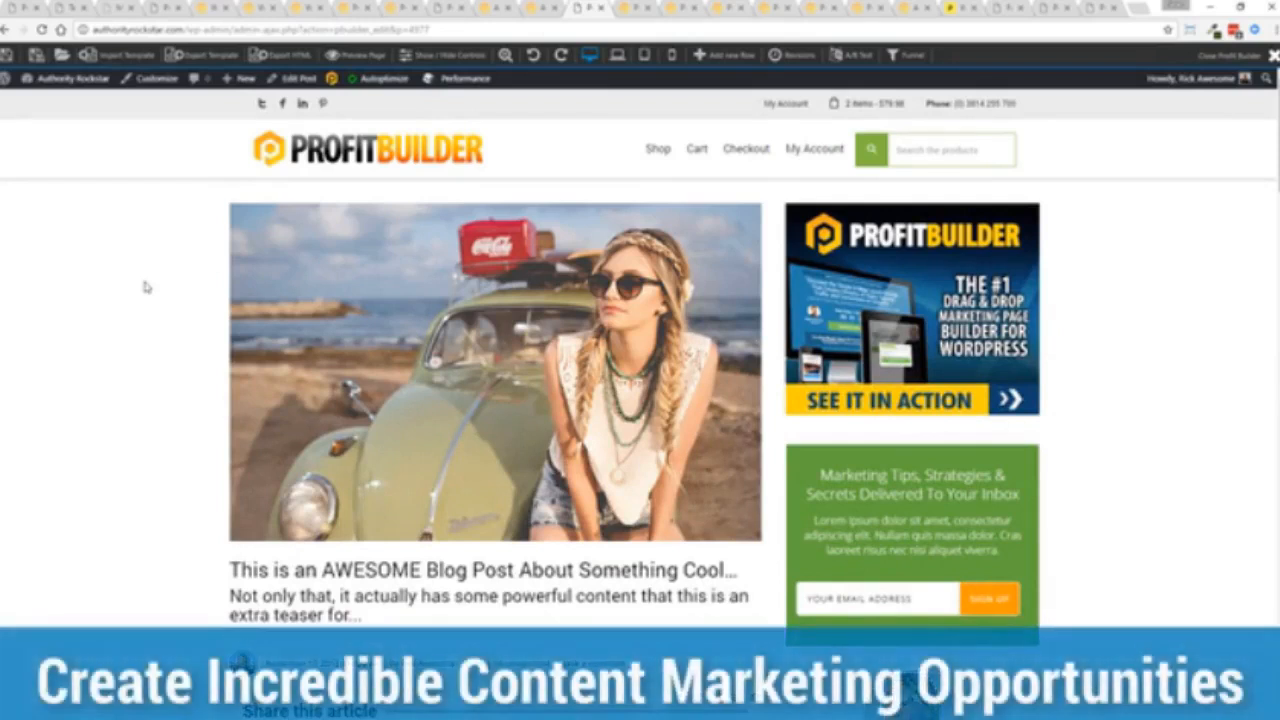
Scroll through the blog post and select its article body text block.
scroll(down, 3)
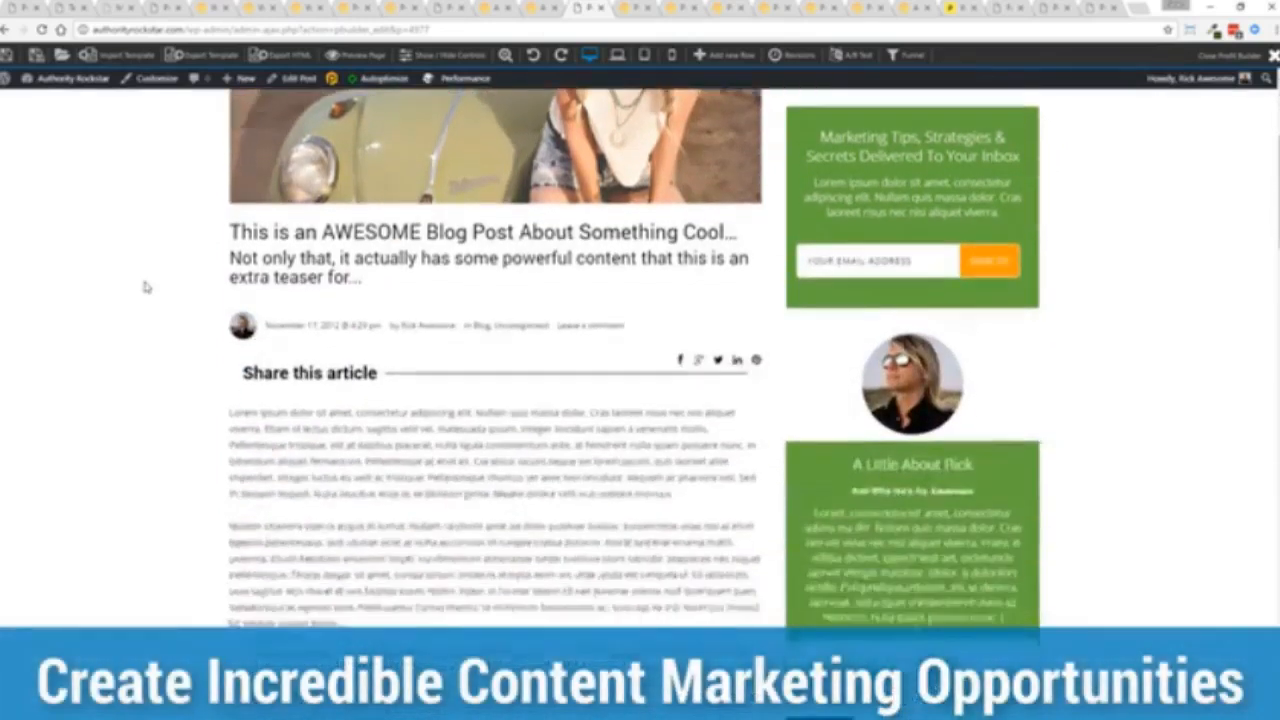
scroll(down, 3)
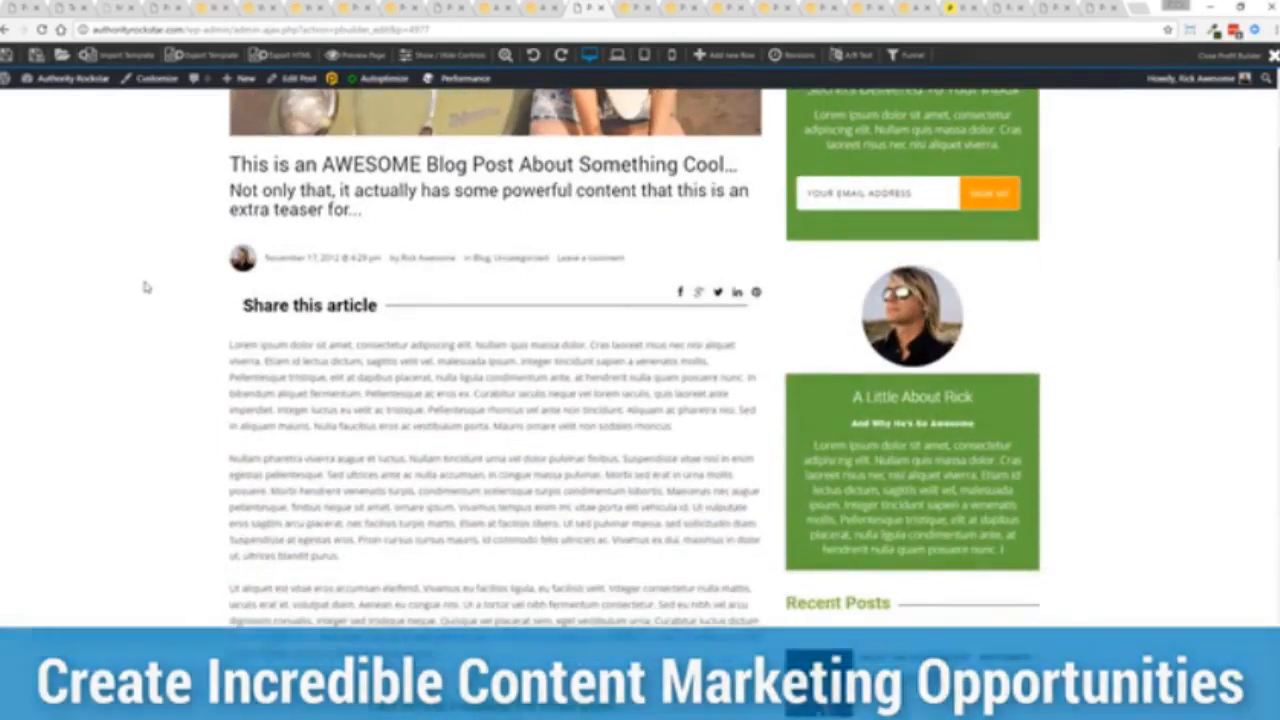
scroll(down, 3)
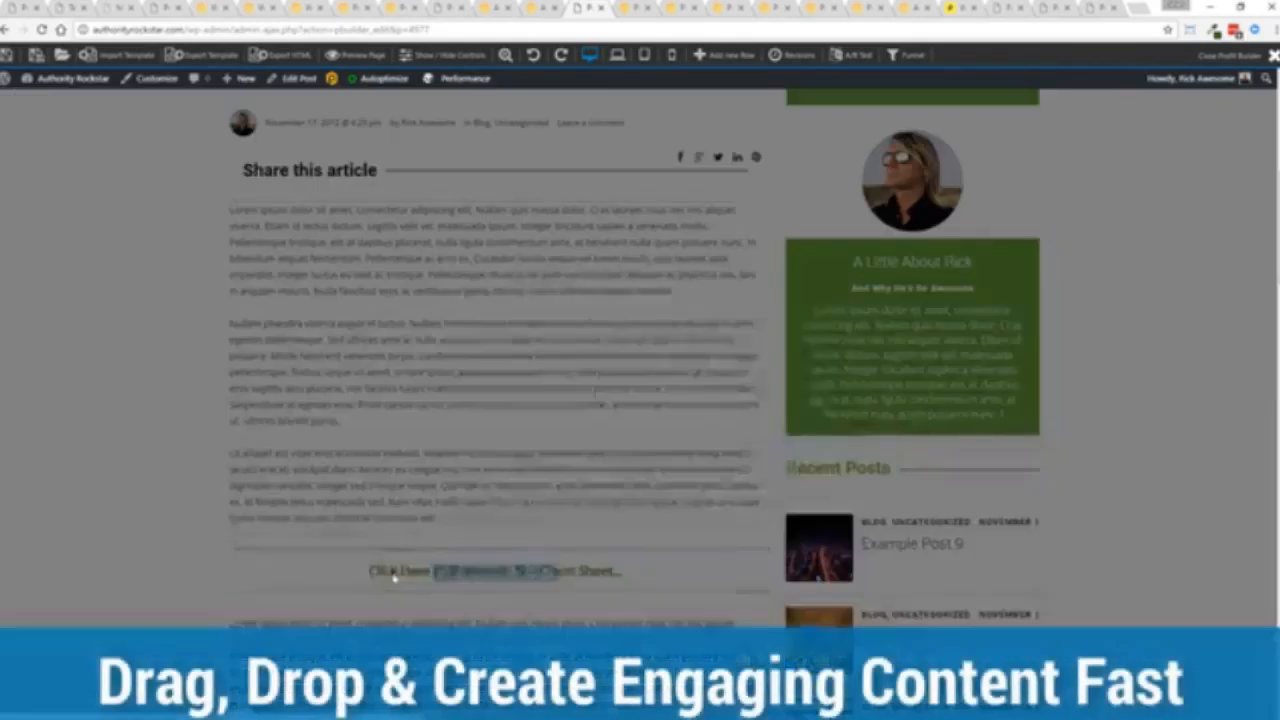
click(495, 570)
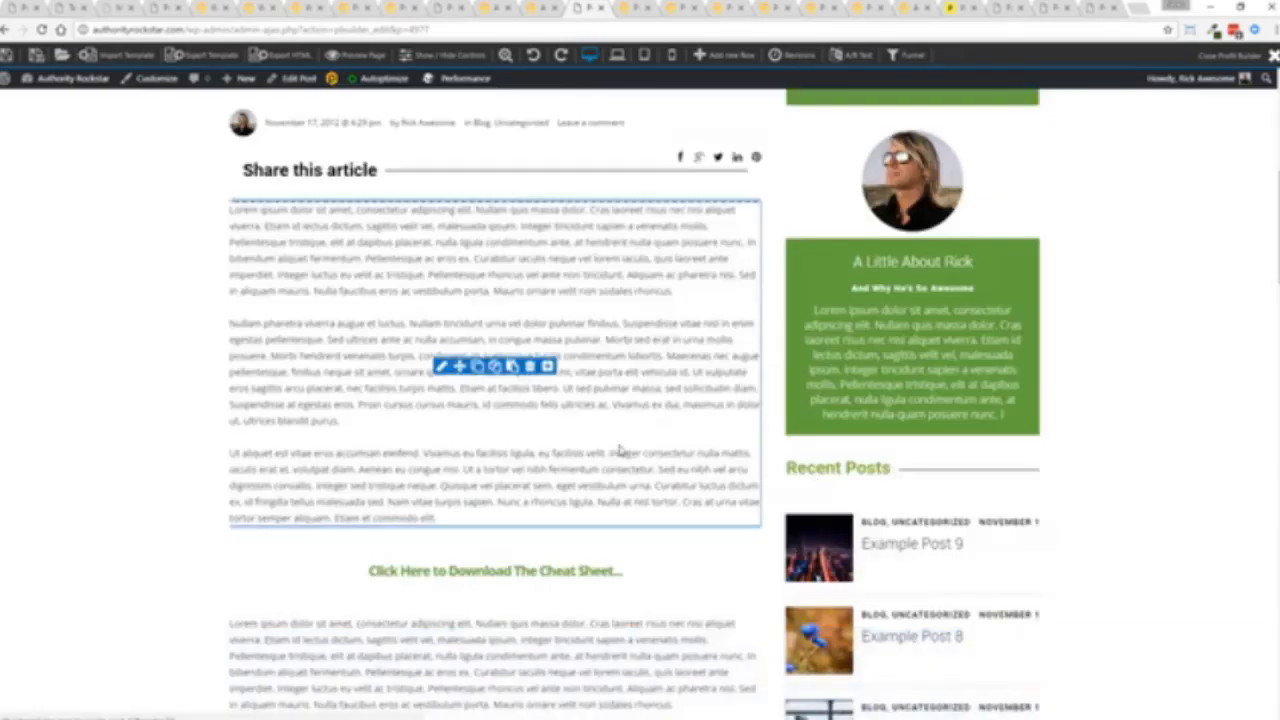
scroll(down, 3)
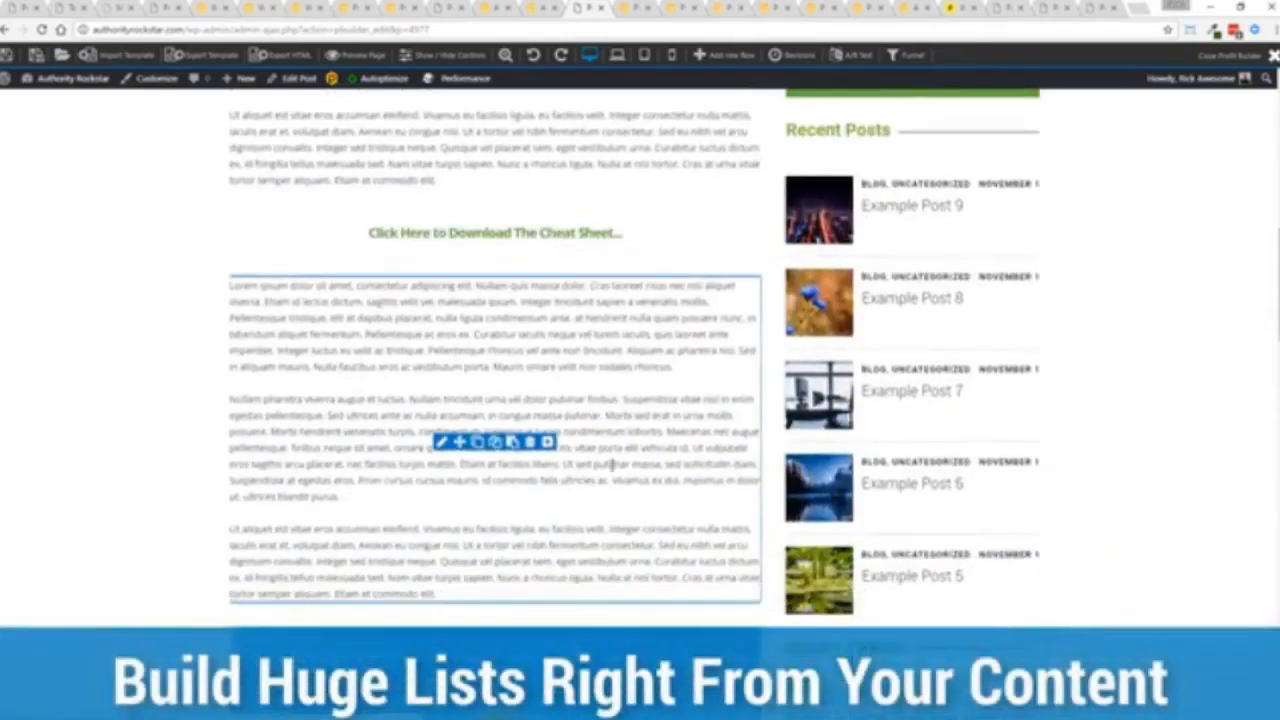
scroll(down, 3)
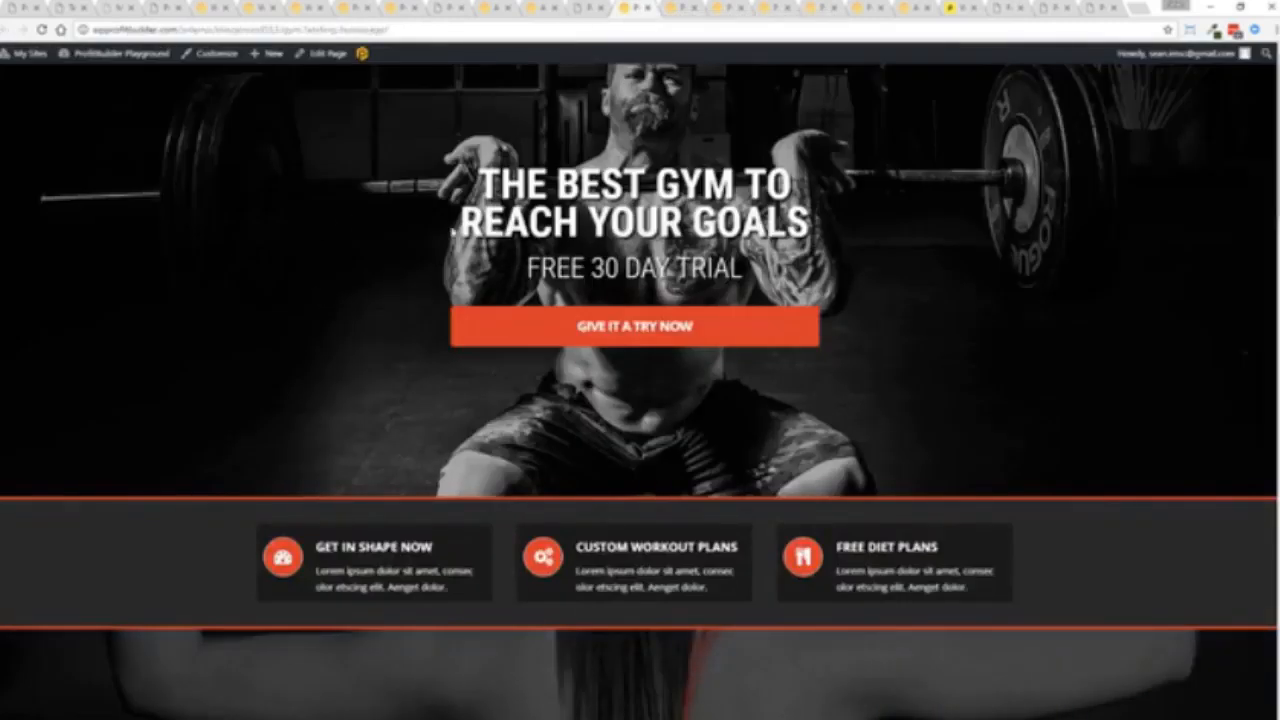
Scroll through the gym landing page template.
scroll(down, 3)
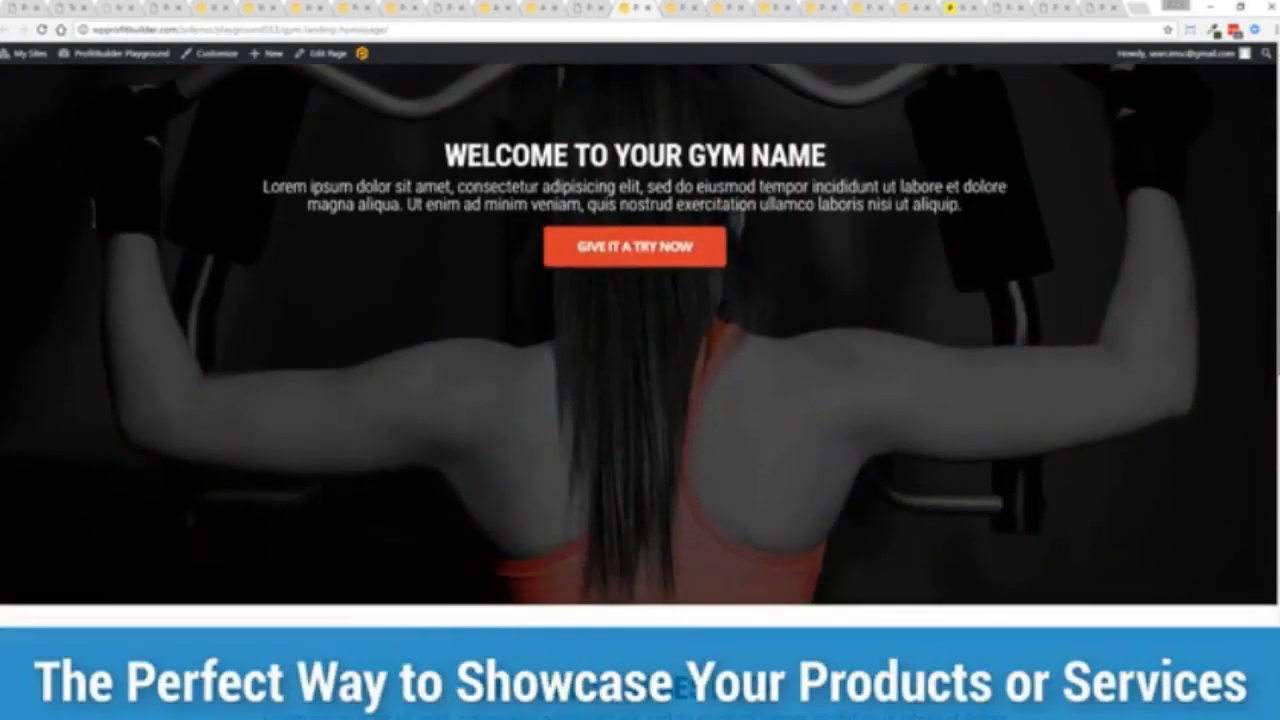
scroll(down, 3)
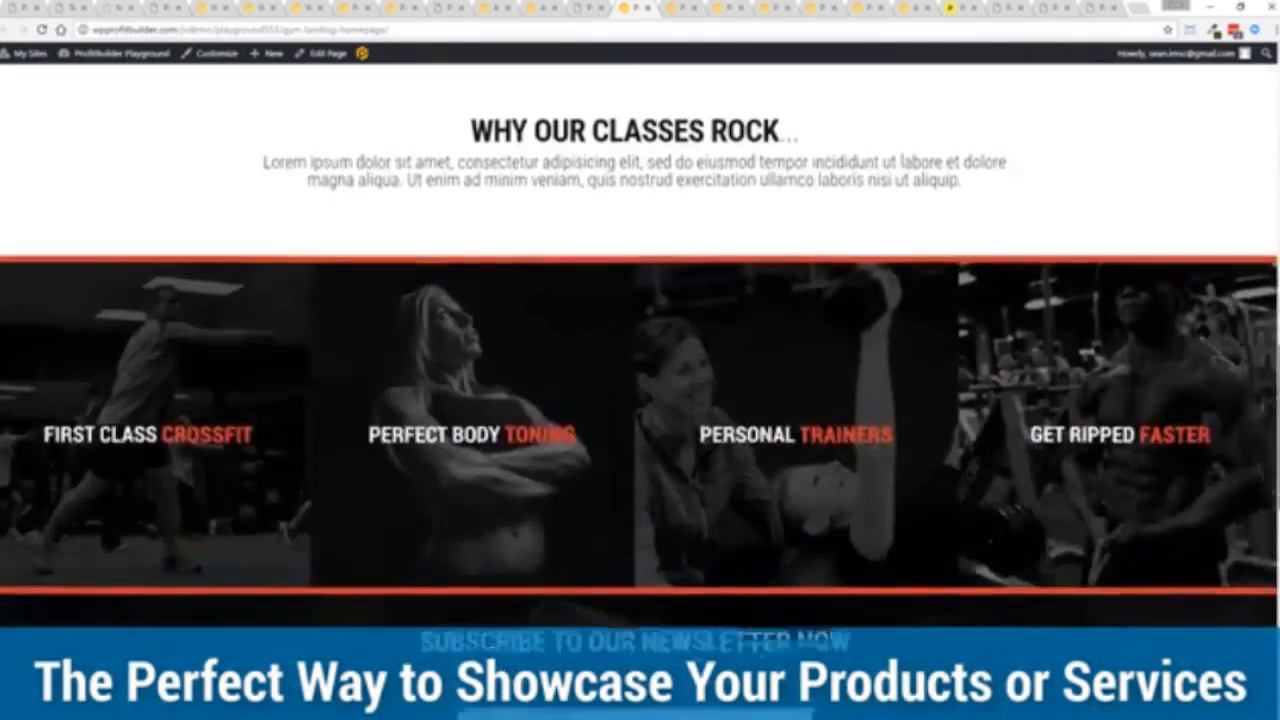
scroll(down, 3)
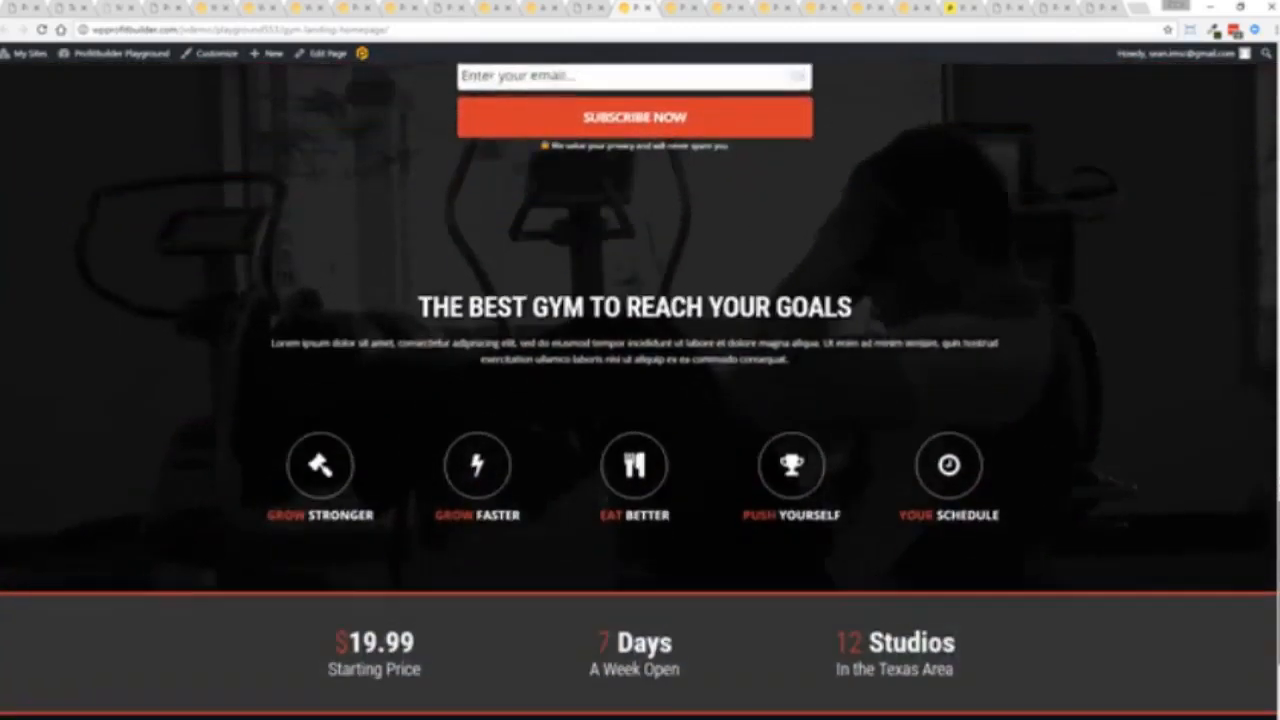
scroll(down, 3)
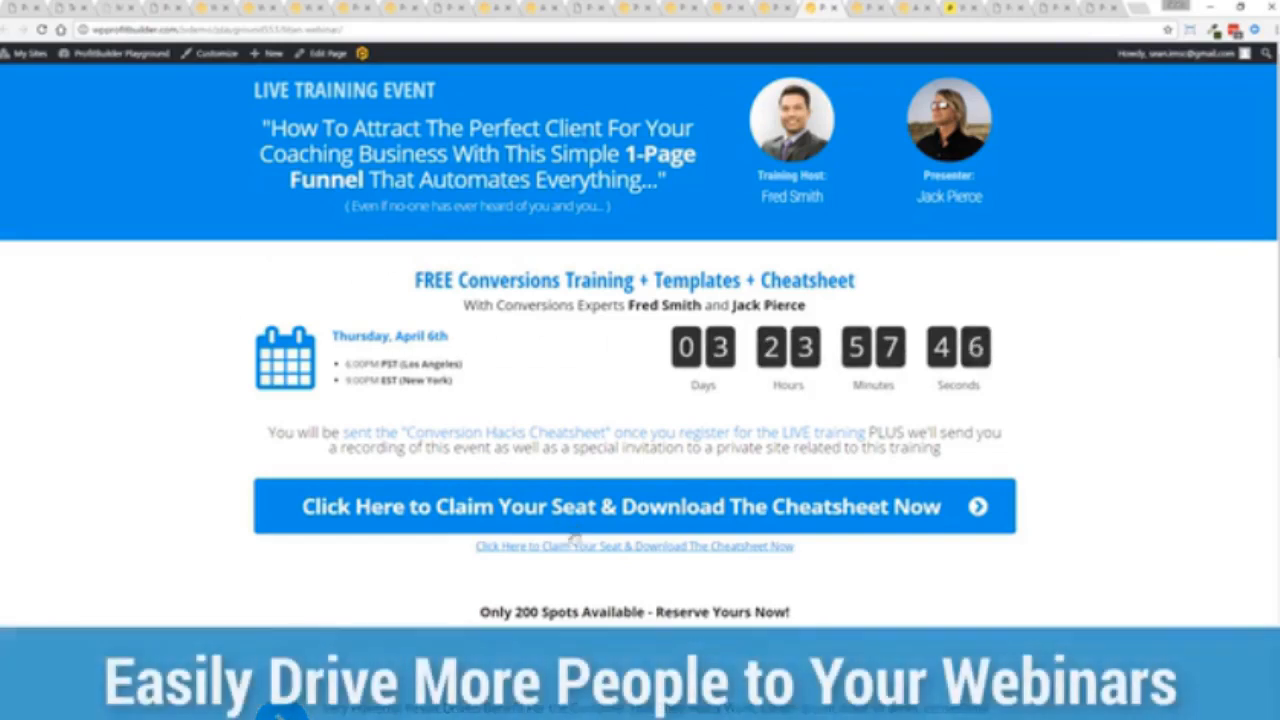
Show the weekly webinar registration page with its join-now button and video.
click(634, 506)
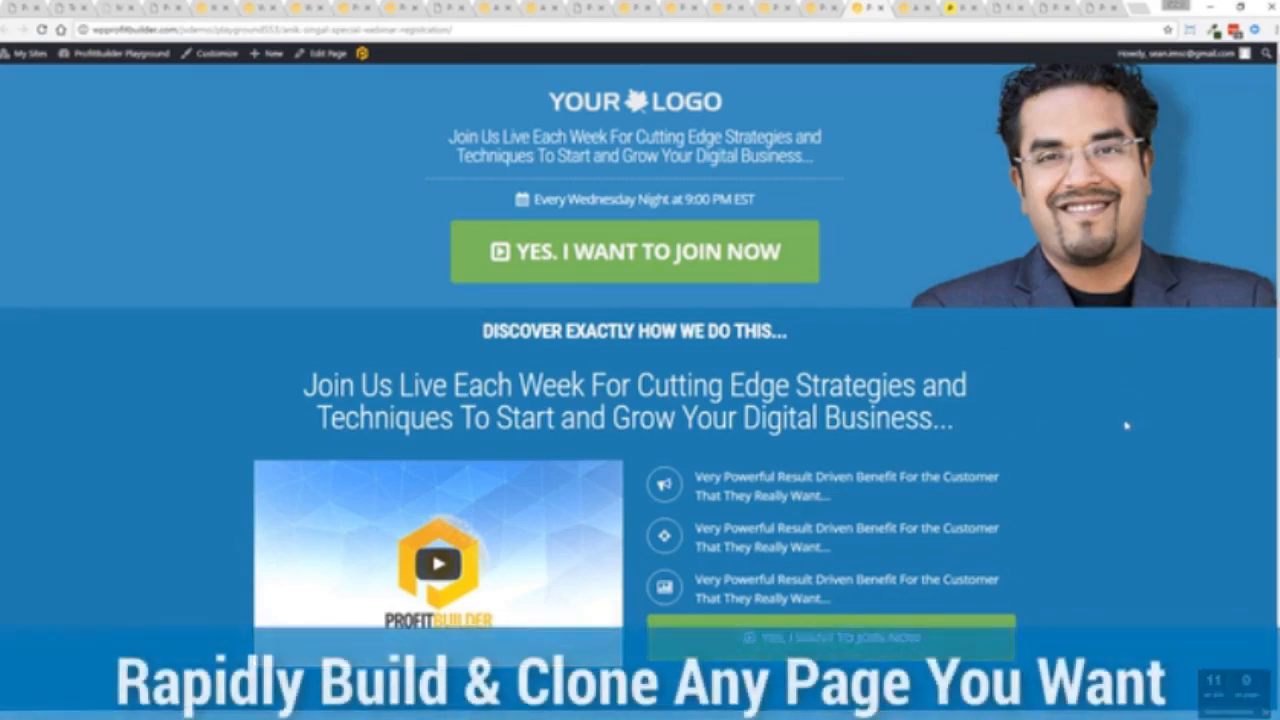
mouse_move(1127, 425)
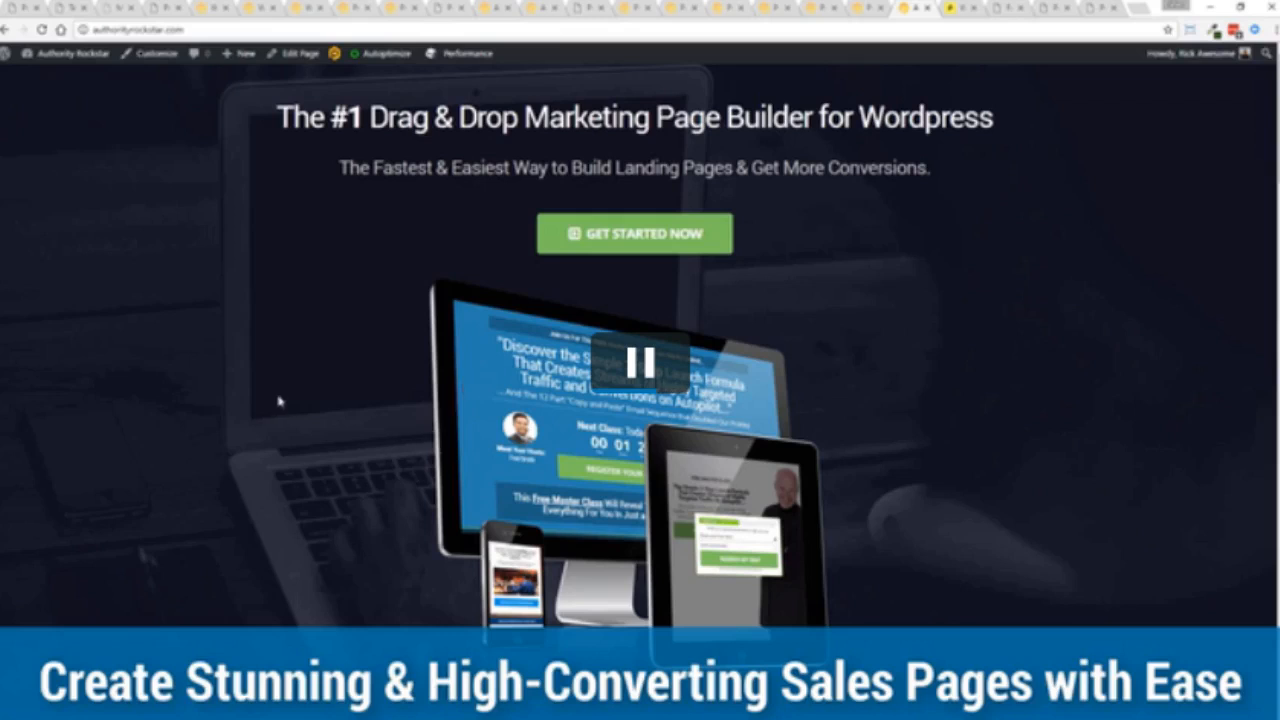
Scroll through the homepage's 'What EXACTLY is ProfitBuilder' section, then show its Pingdom grade of 97.
click(635, 360)
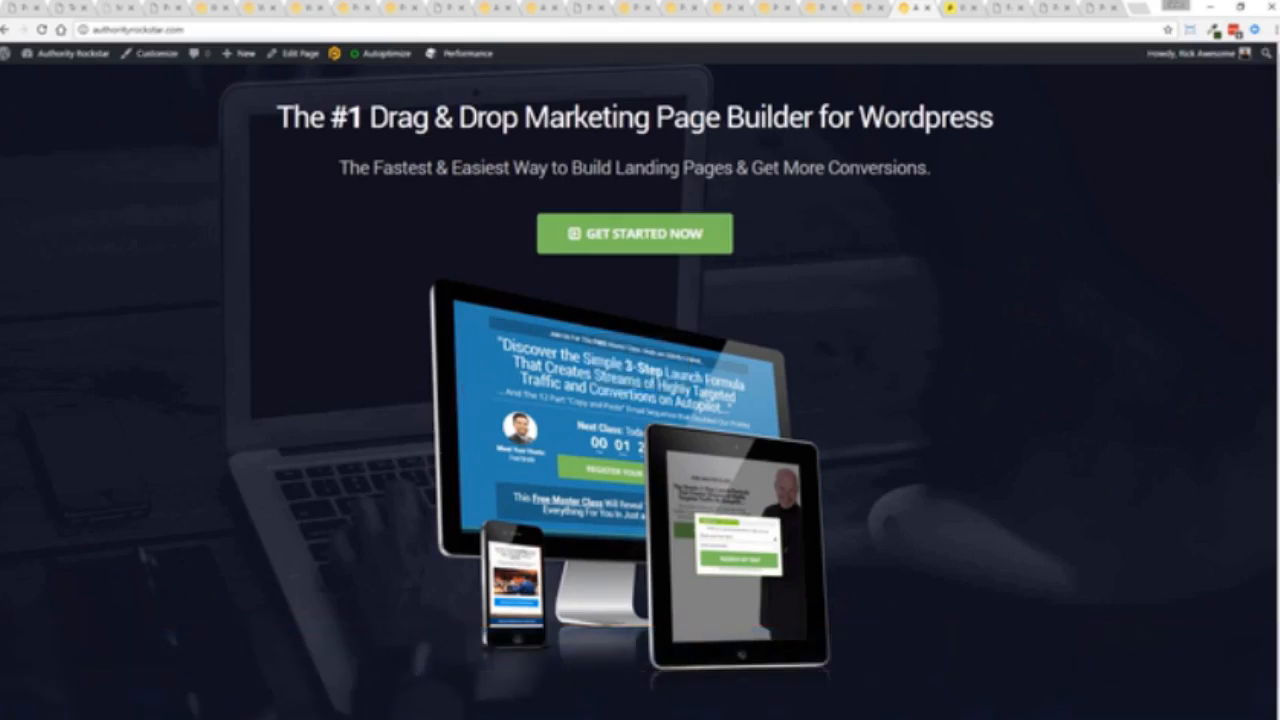
scroll(down, 3)
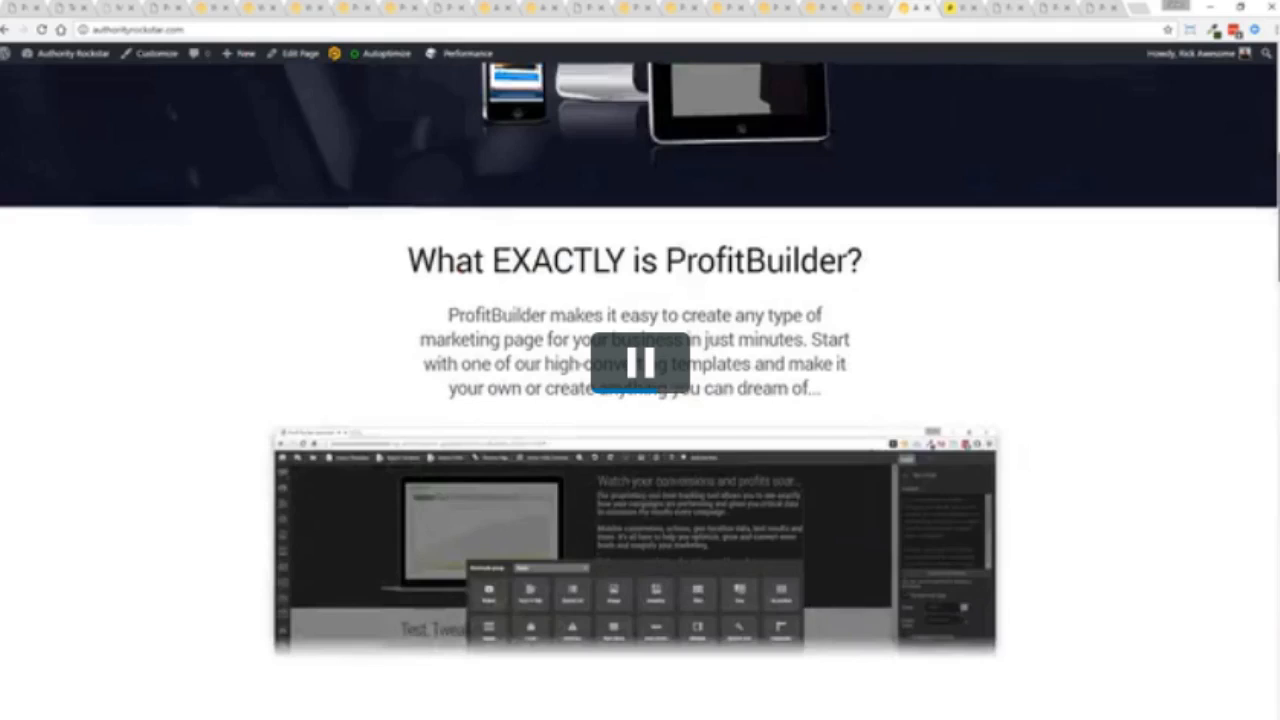
scroll(down, 3)
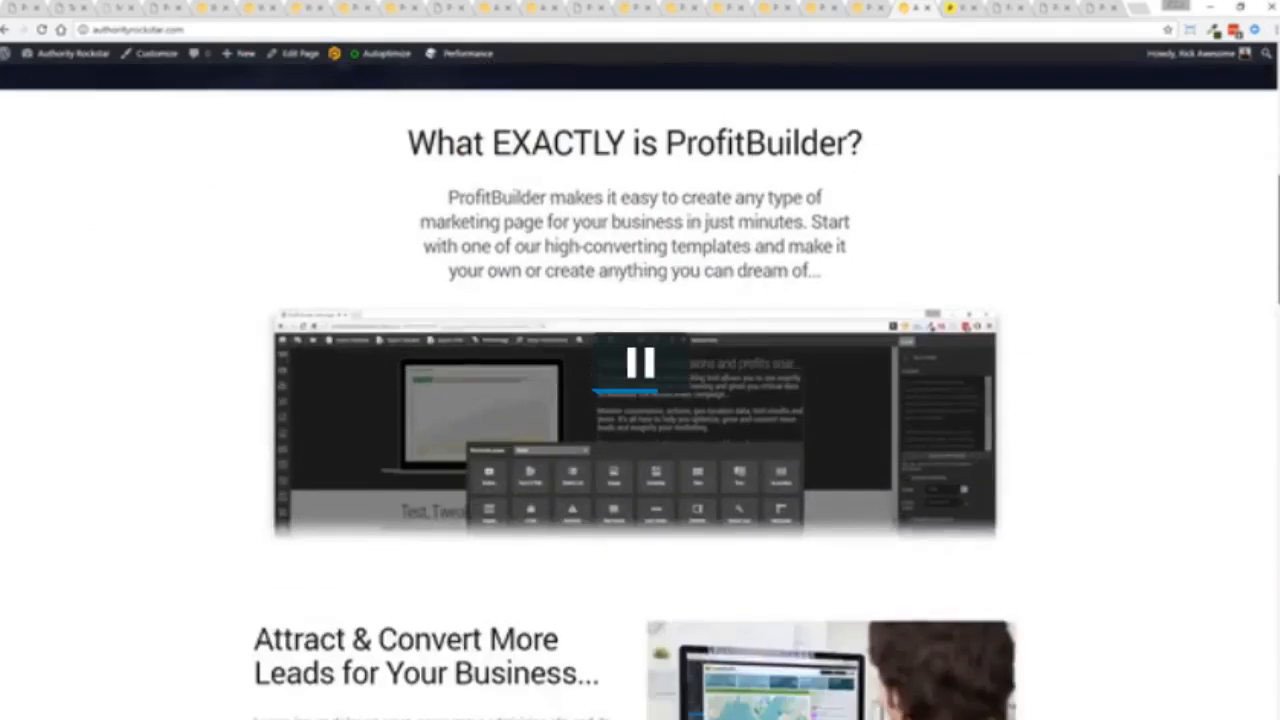
scroll(down, 3)
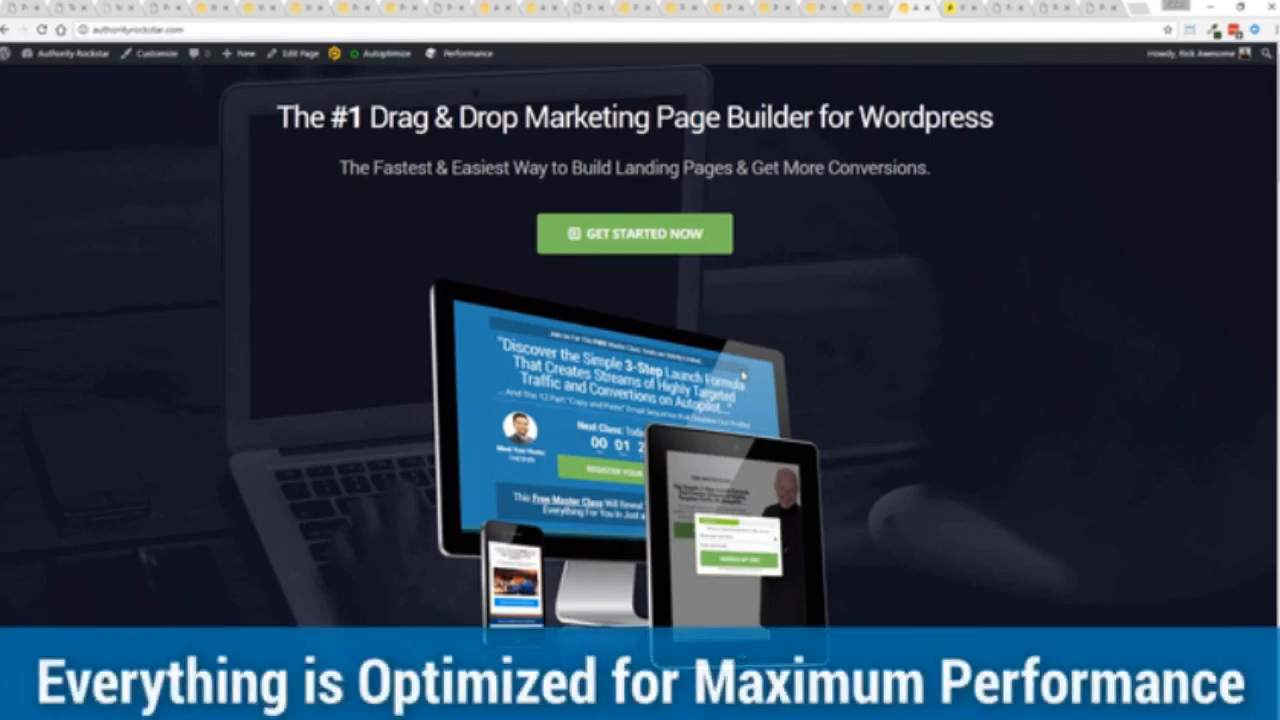
scroll(down, 3)
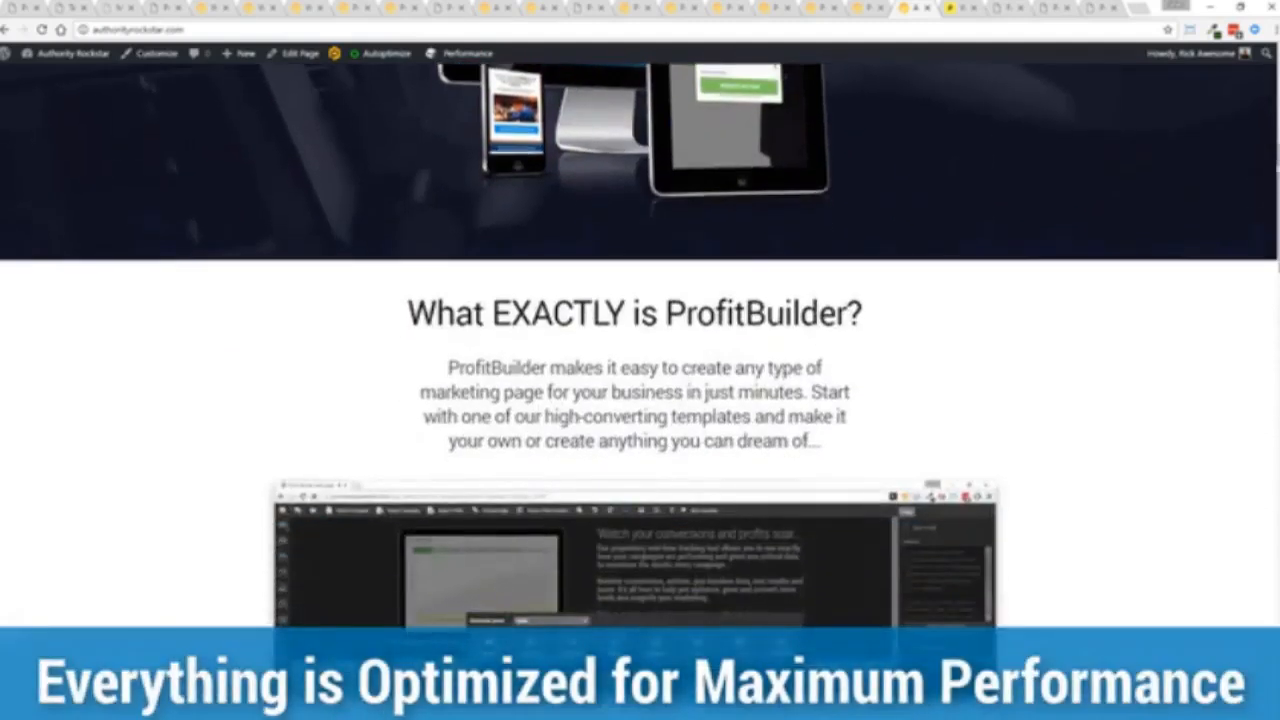
scroll(down, 3)
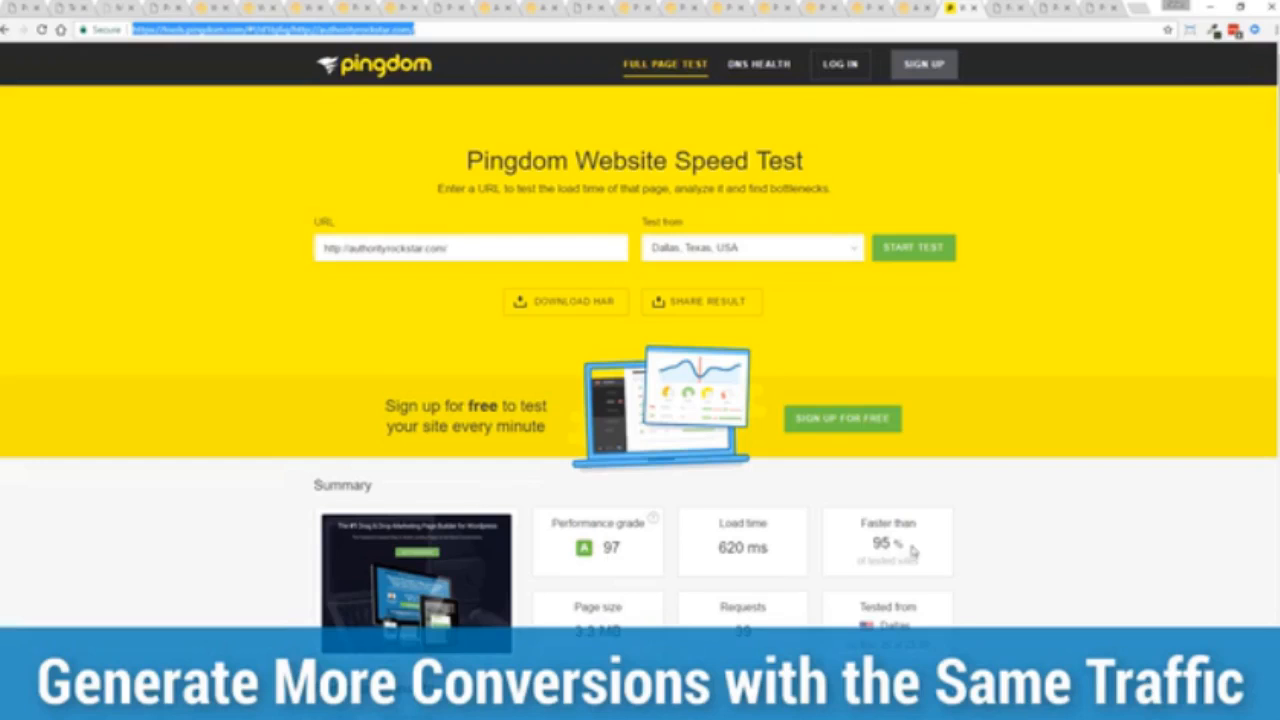
mouse_move(905, 548)
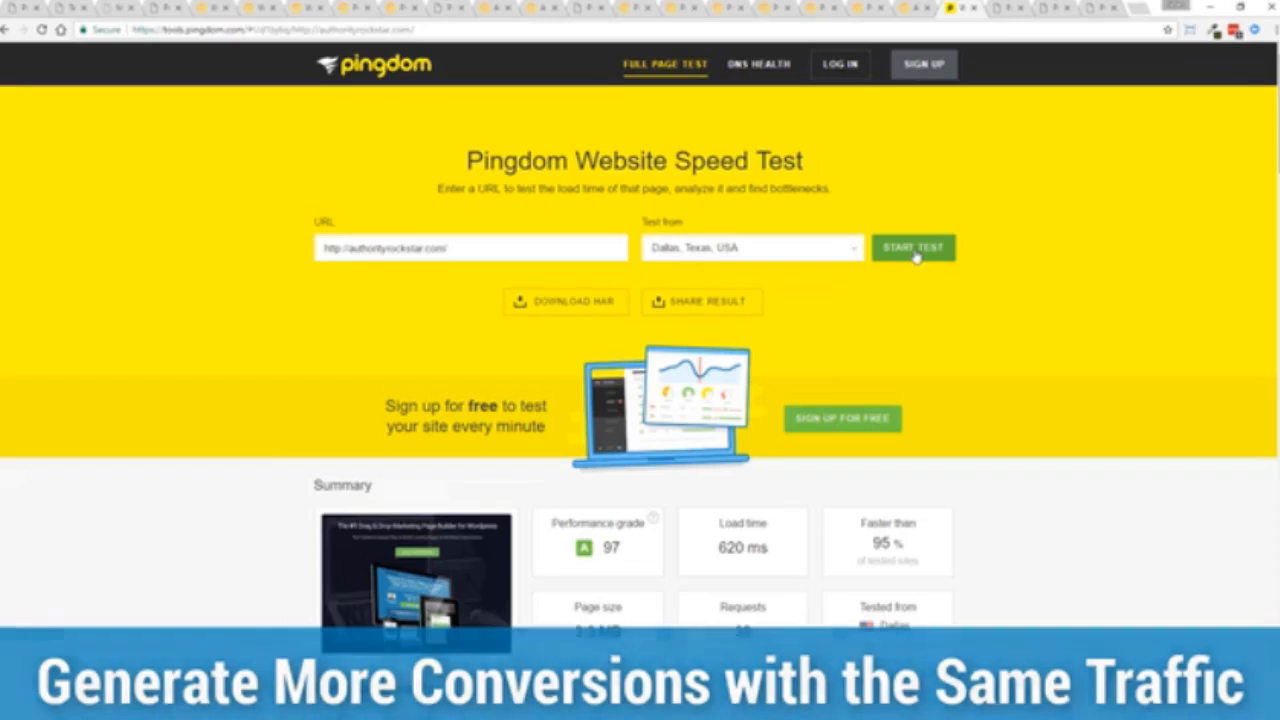
Rerun the Pingdom test for authorityrockstar.com: grade 97, 791 ms, faster than 93% of sites.
click(912, 247)
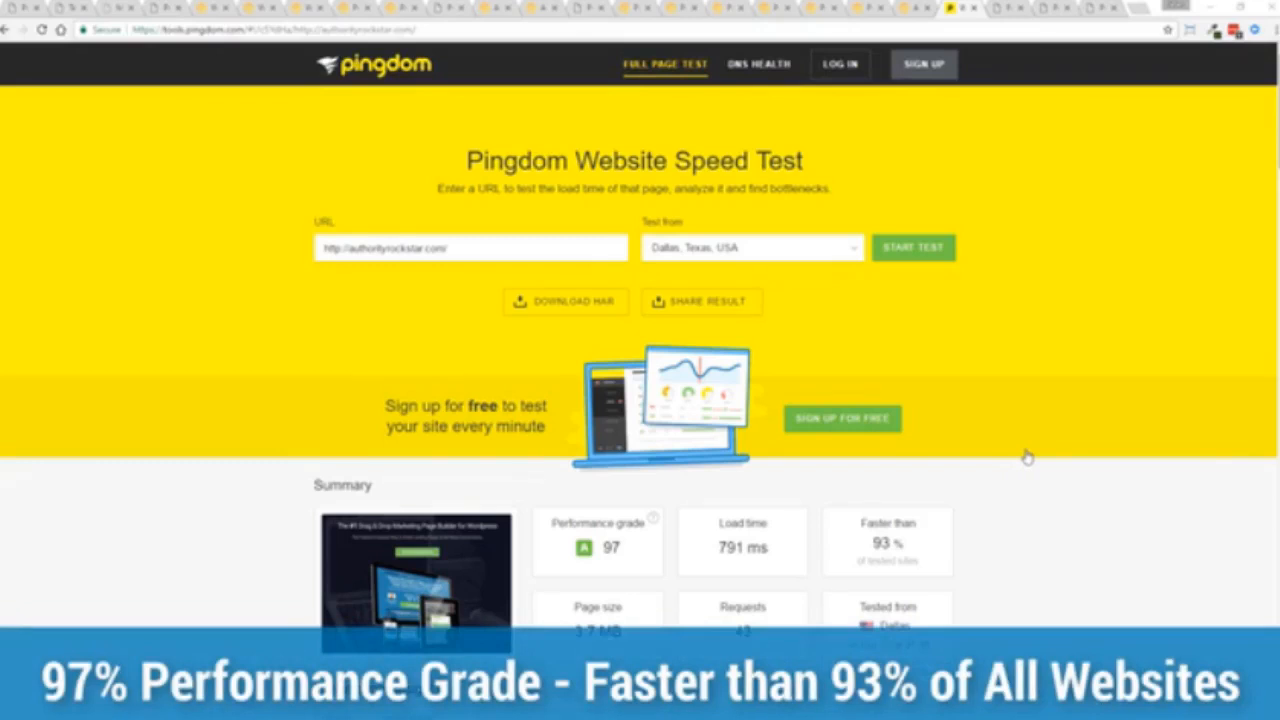
mouse_move(1017, 439)
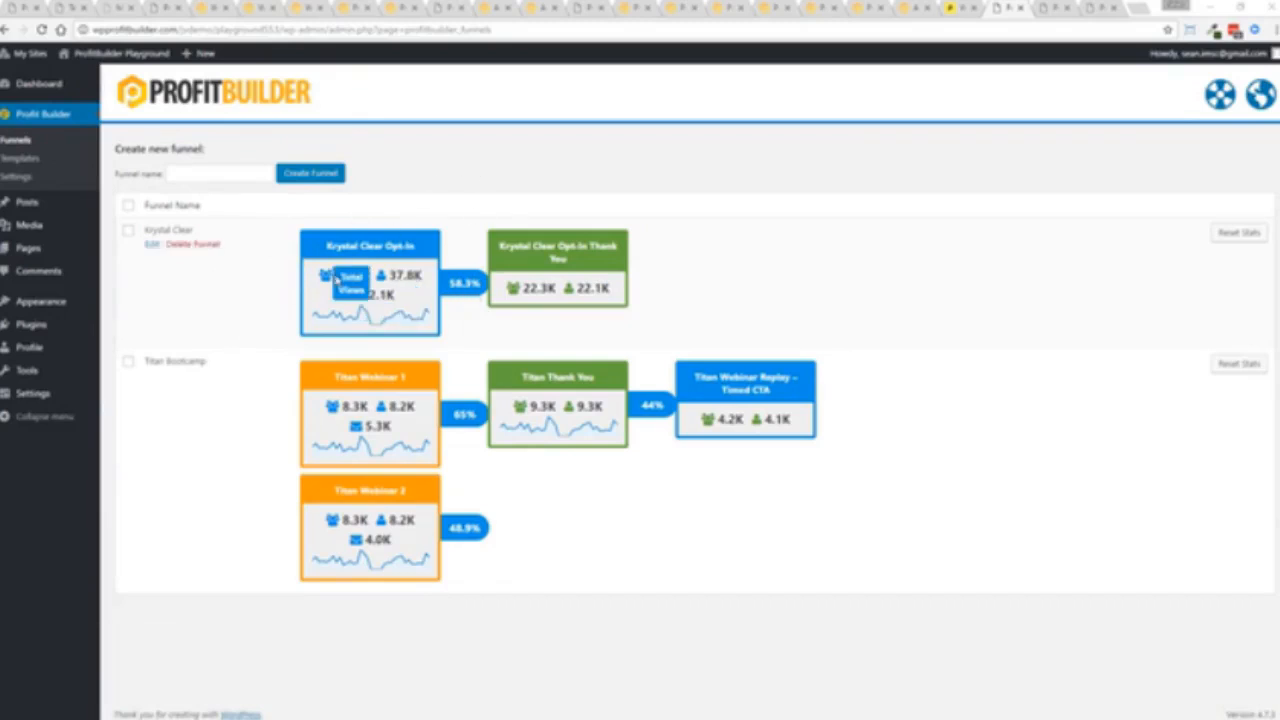
mouse_move(352, 295)
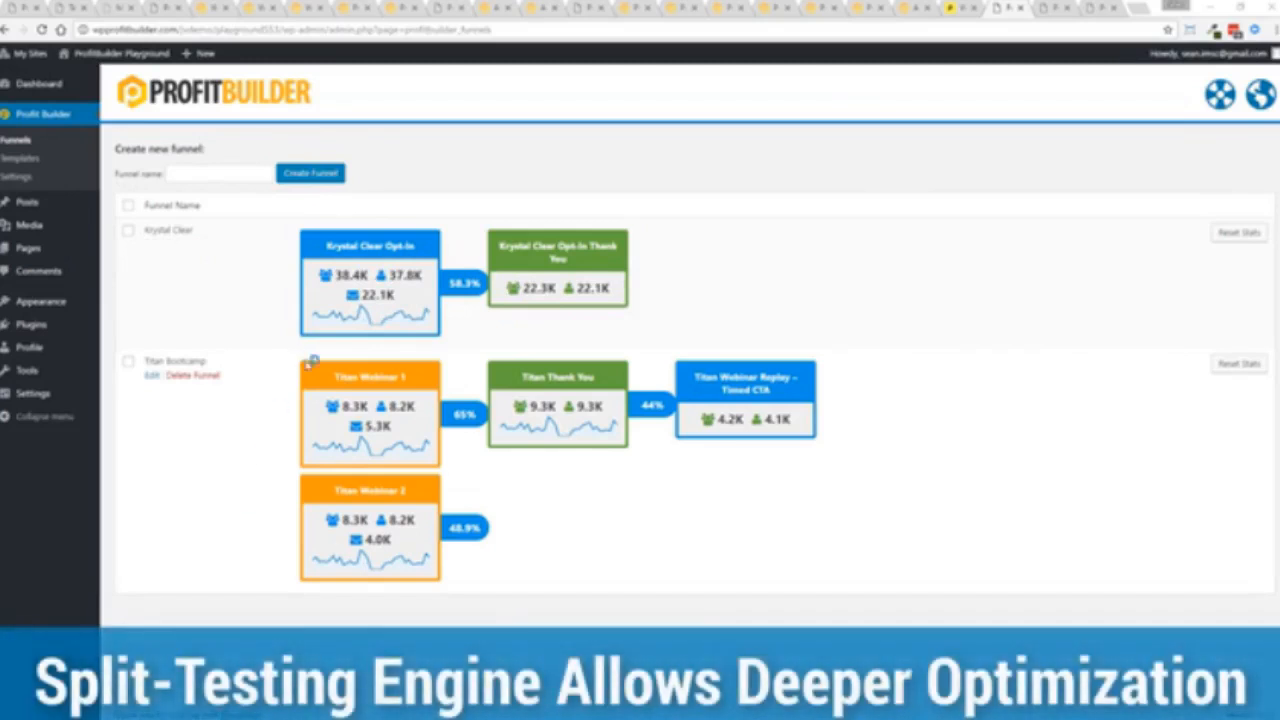
mouse_move(369, 376)
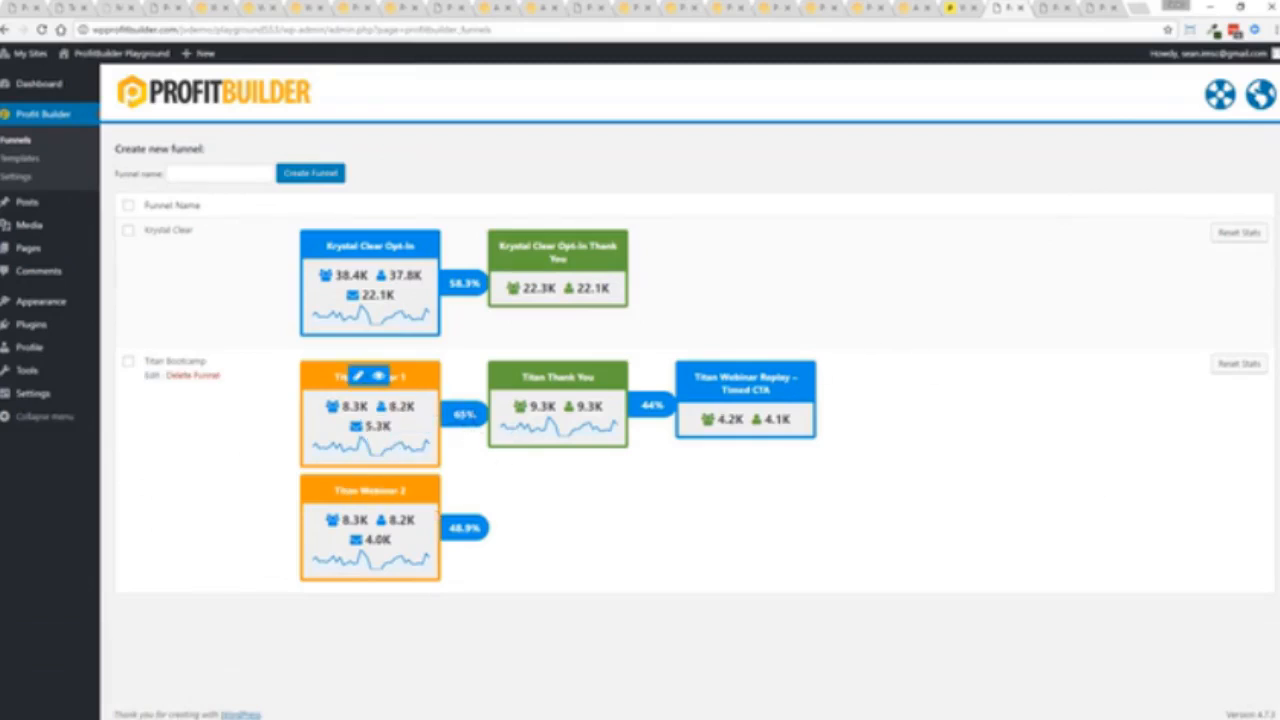
mouse_move(370, 489)
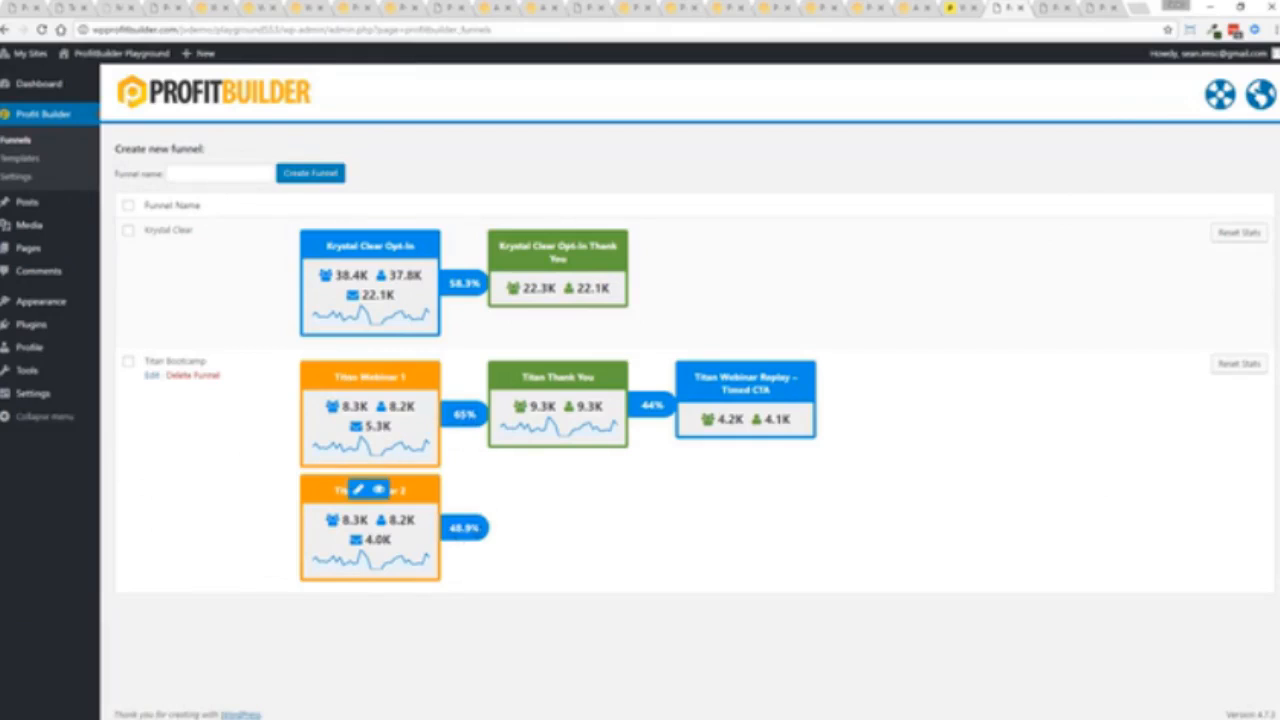
mouse_move(805, 390)
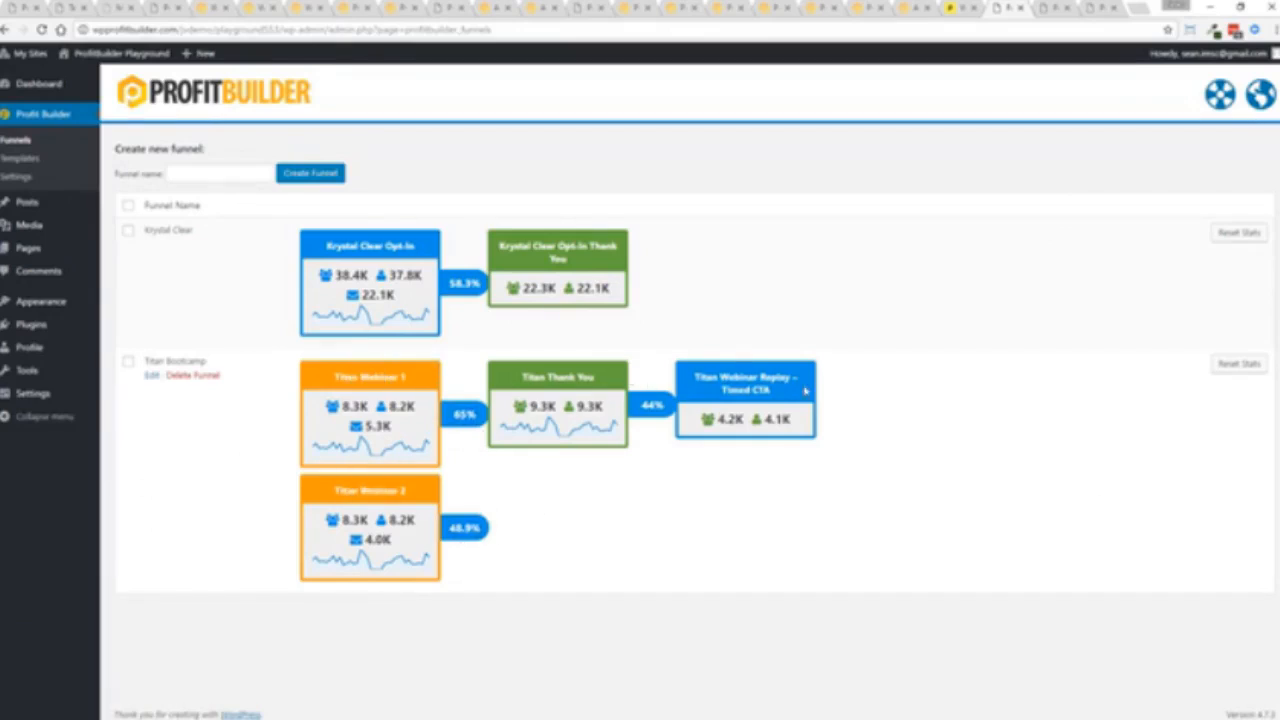
mouse_move(703, 503)
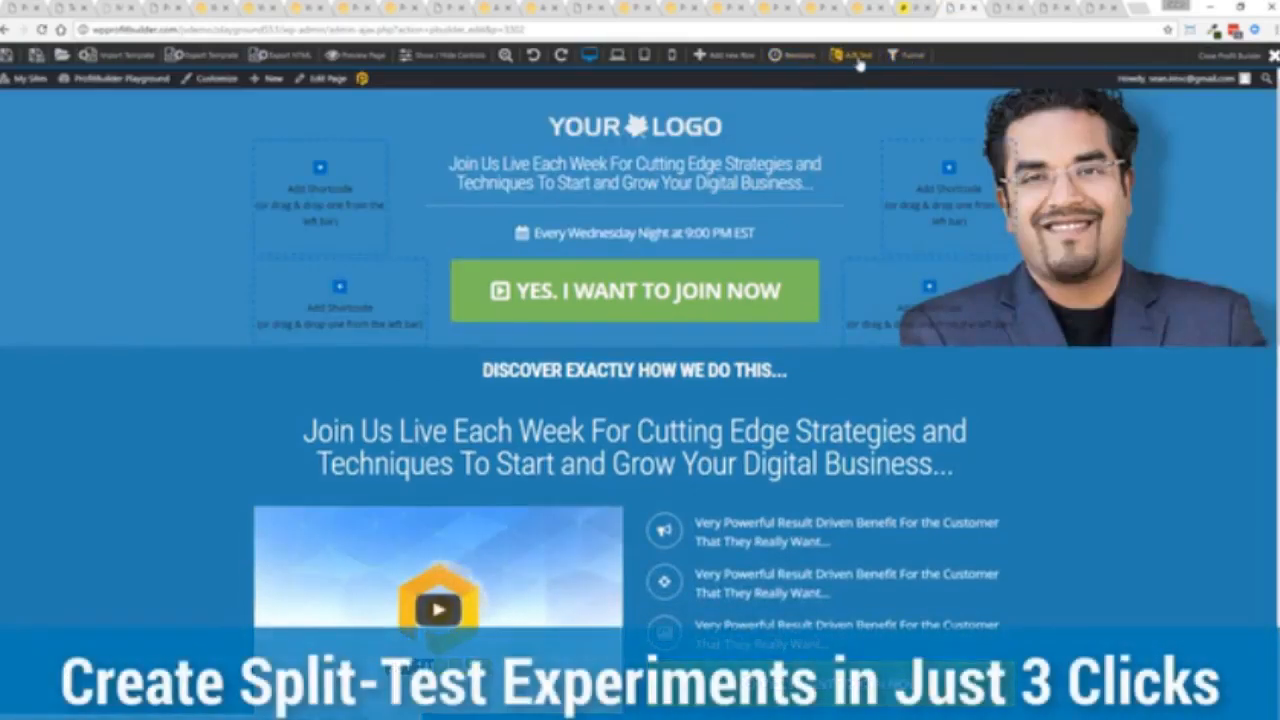
Review the webinar page's A/B test options (most conversions winner), then dismiss the sign-up popup.
click(851, 55)
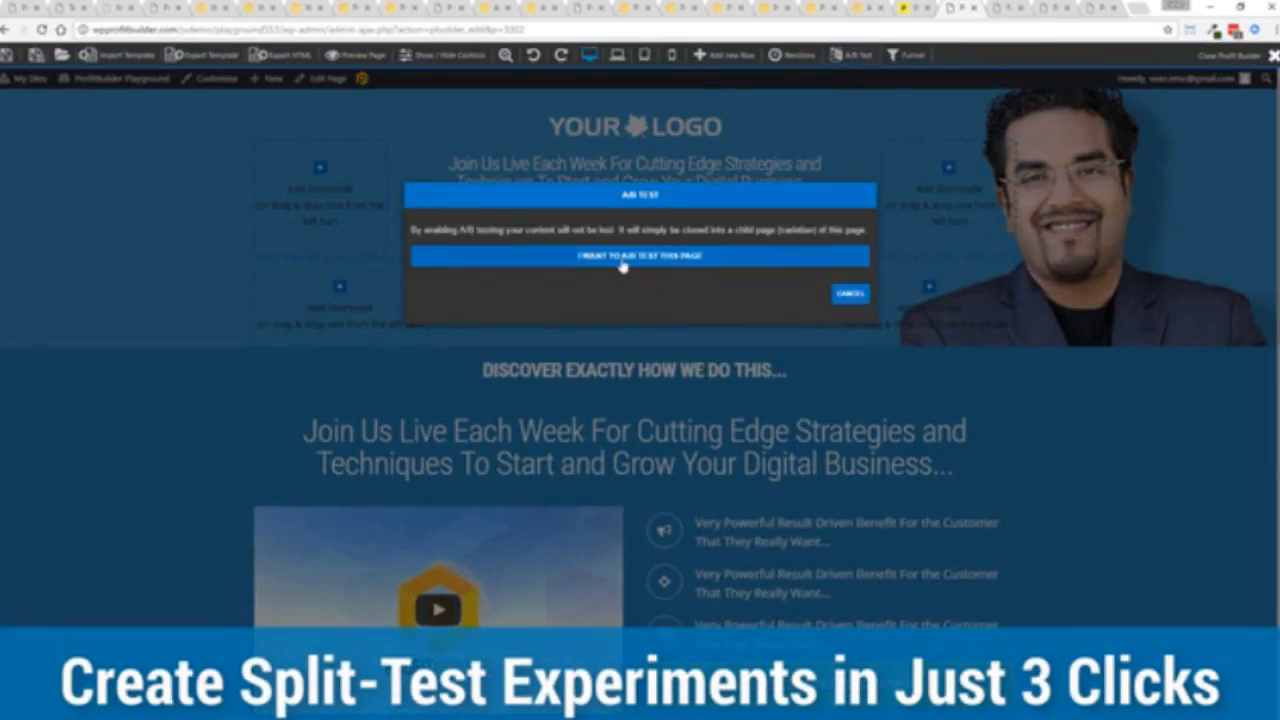
click(638, 256)
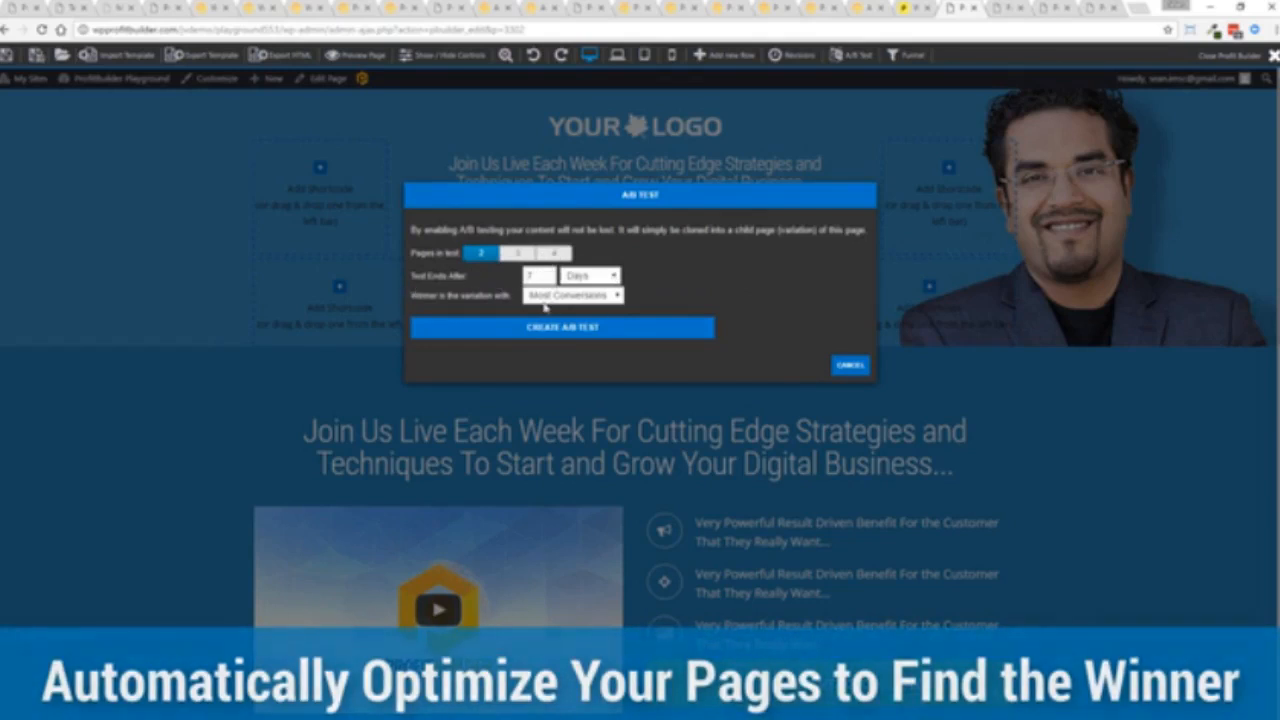
click(572, 294)
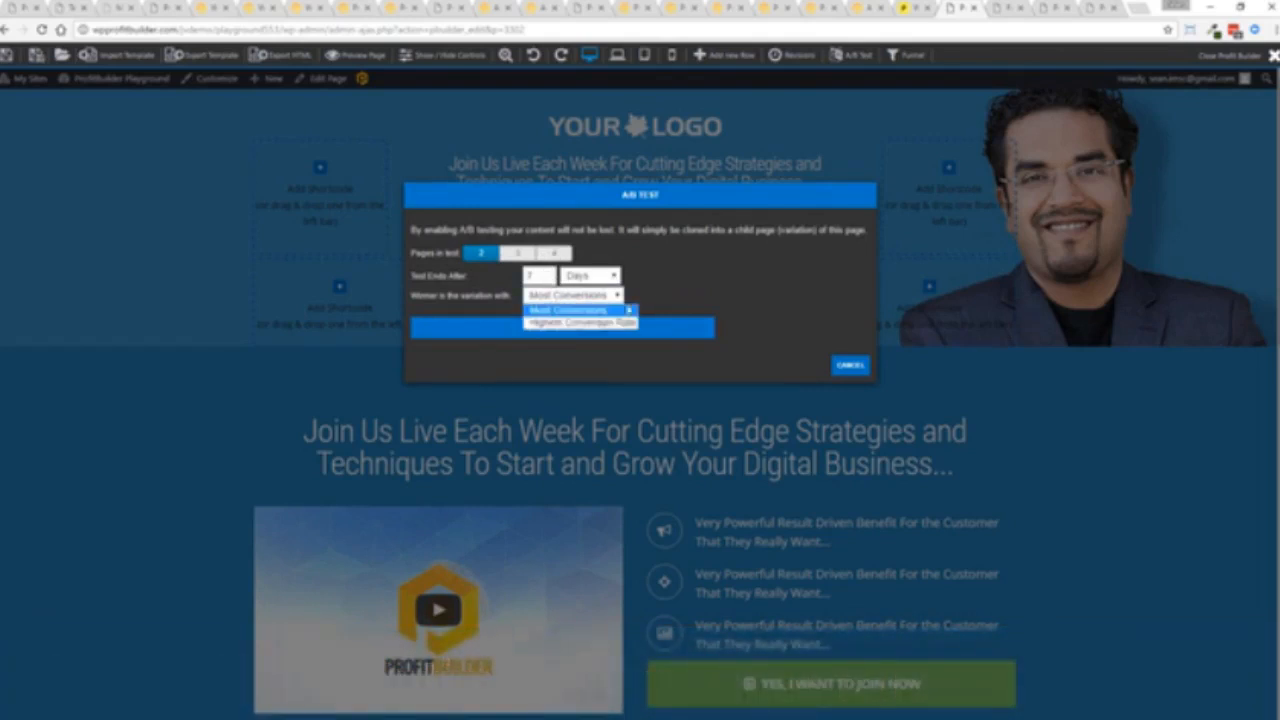
click(568, 310)
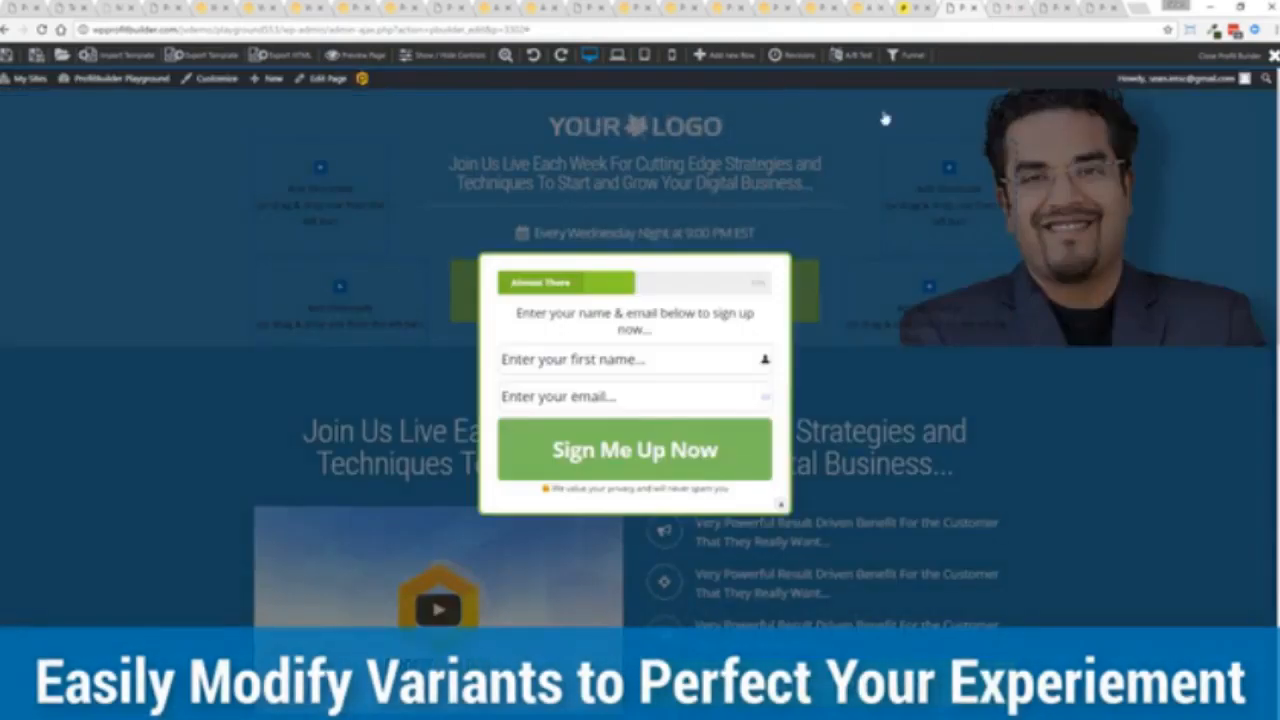
click(906, 55)
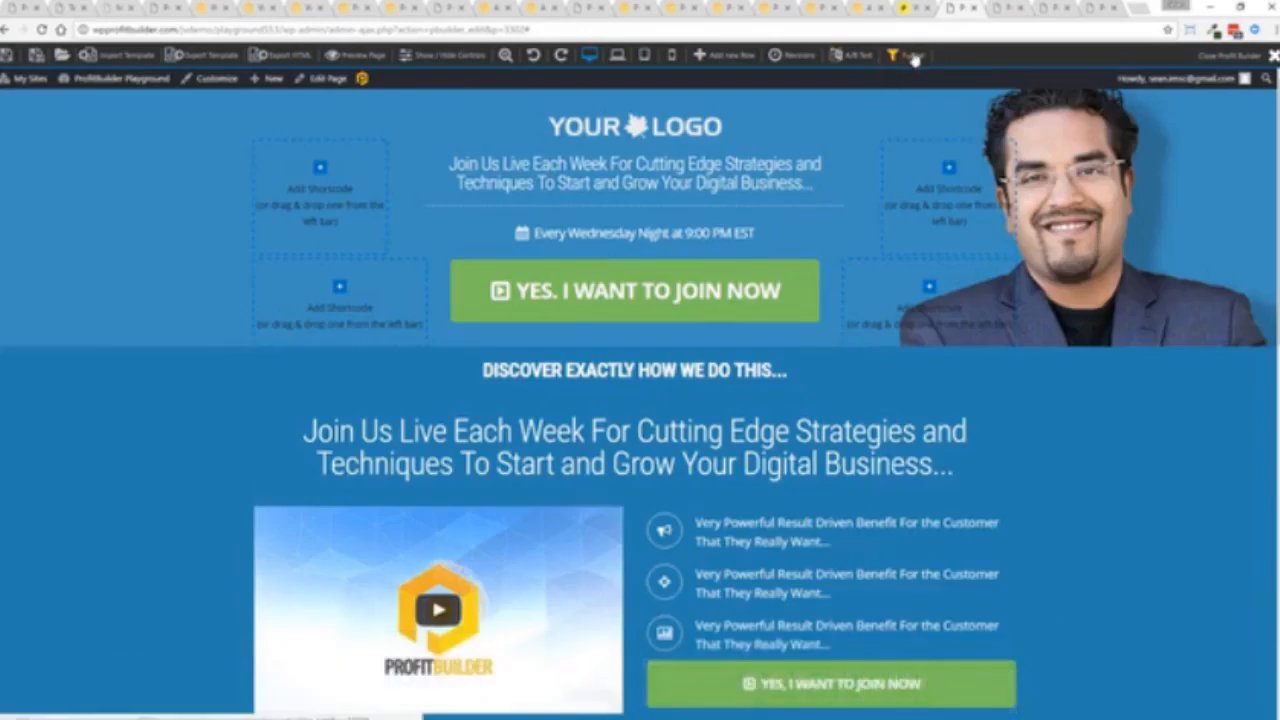
Create 'Test Funnel' and add the webinar registration page to it.
click(906, 55)
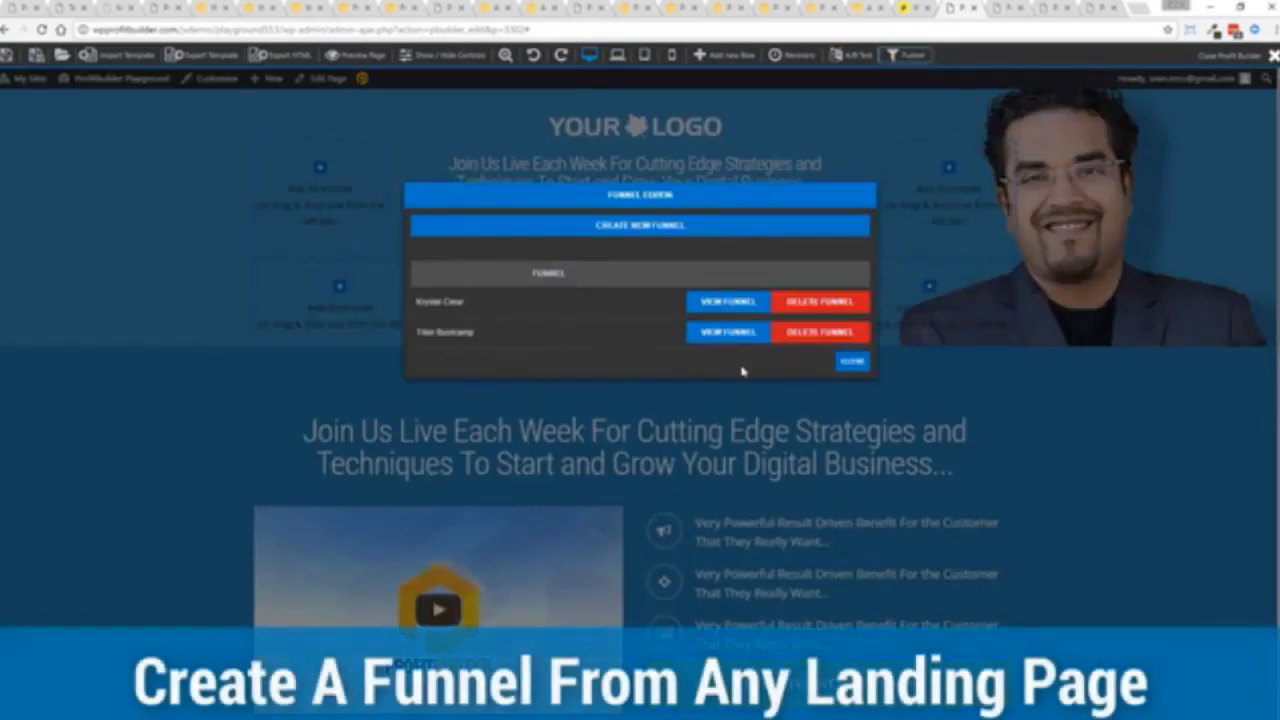
click(639, 225)
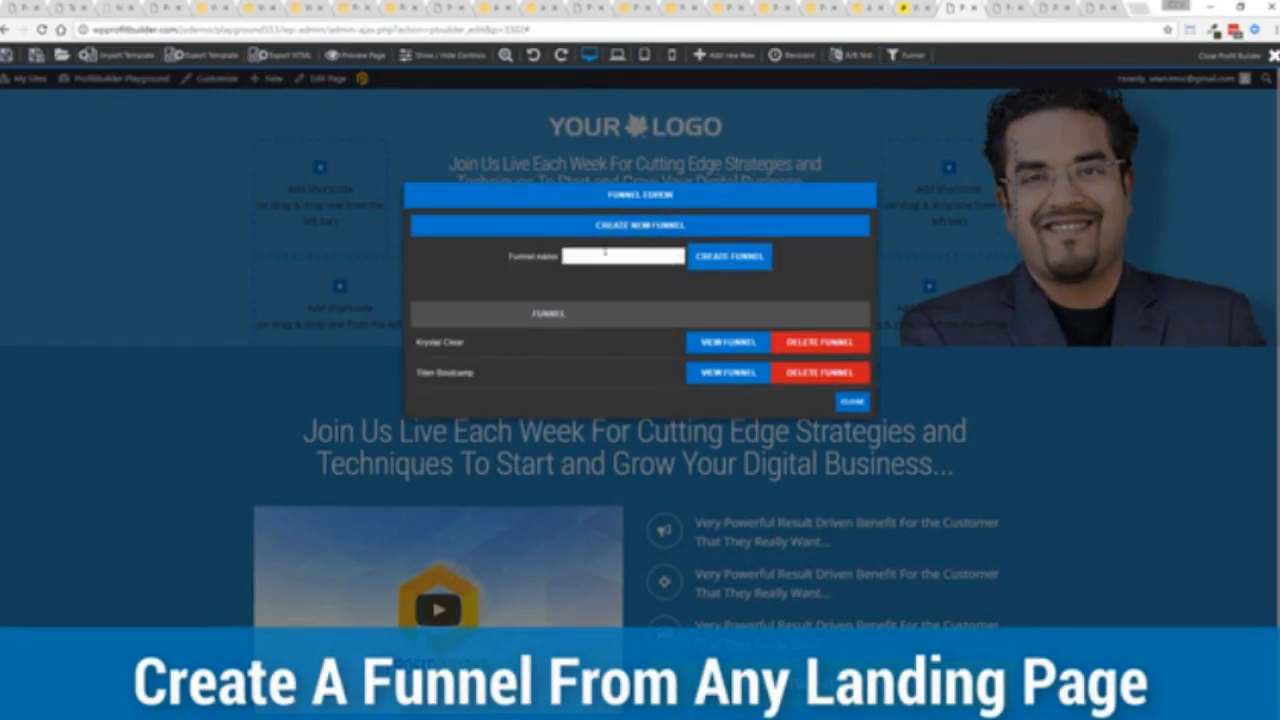
text(Test Funnel)
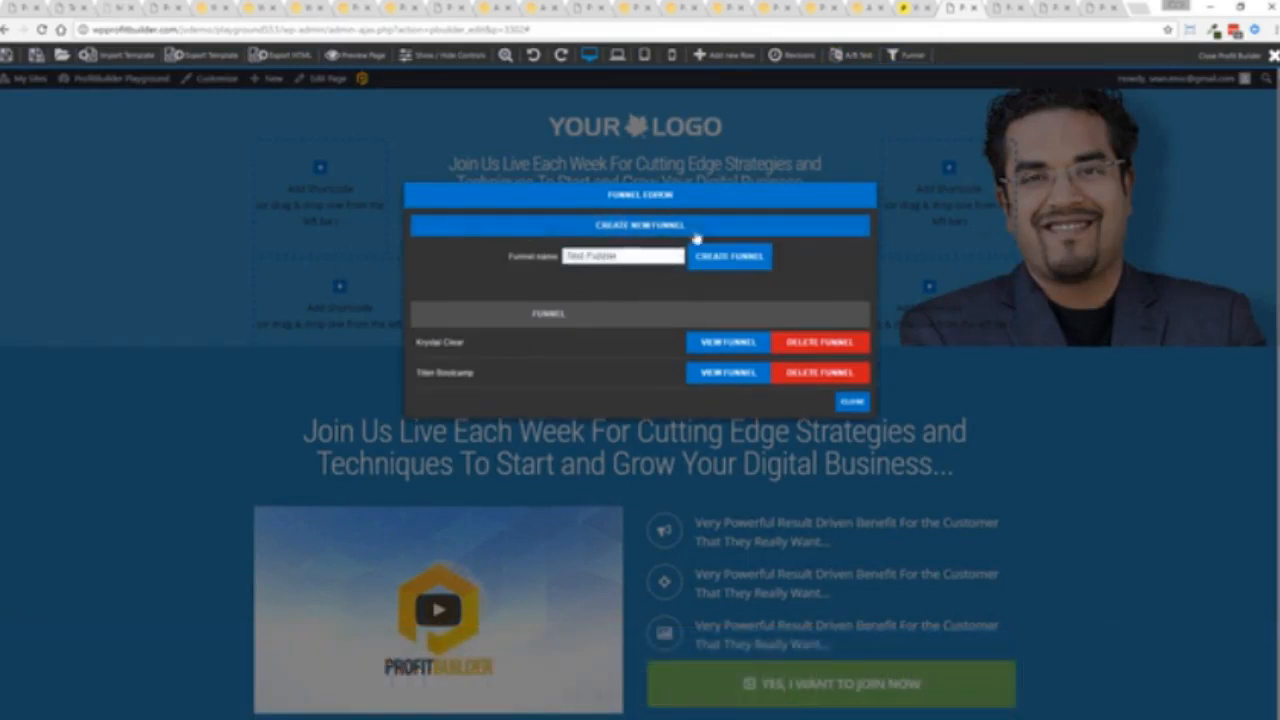
click(729, 256)
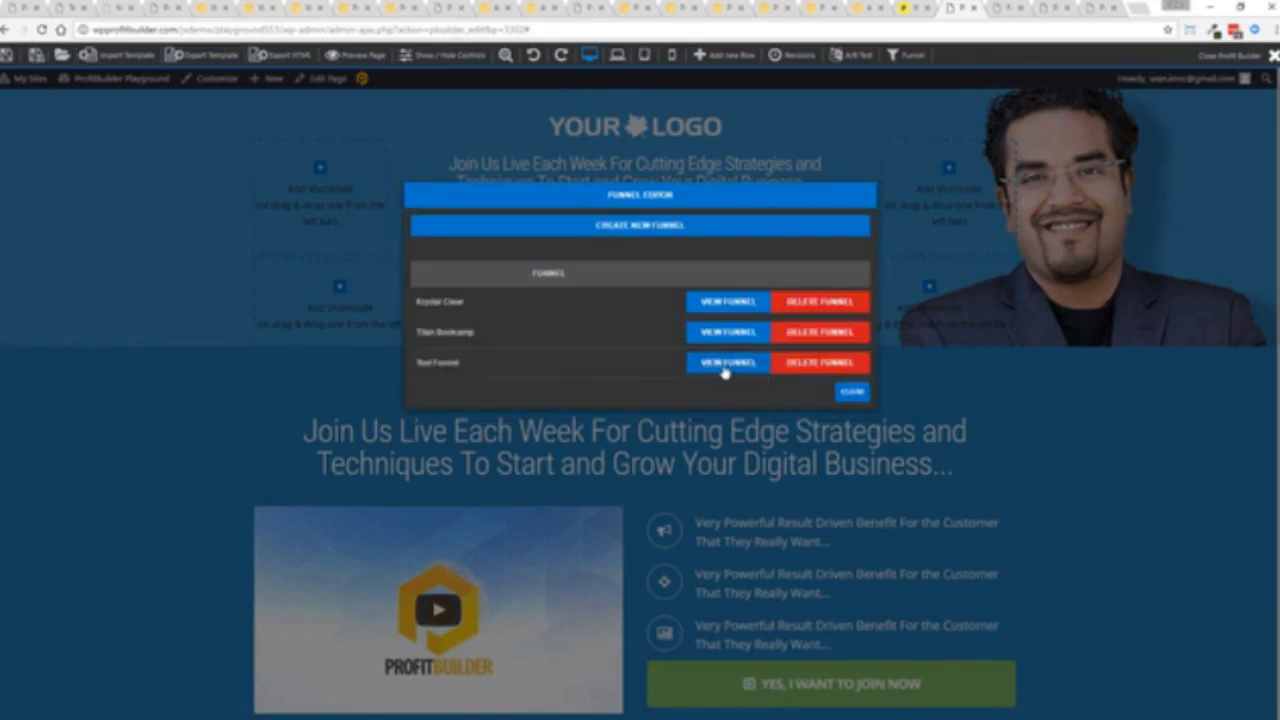
click(727, 362)
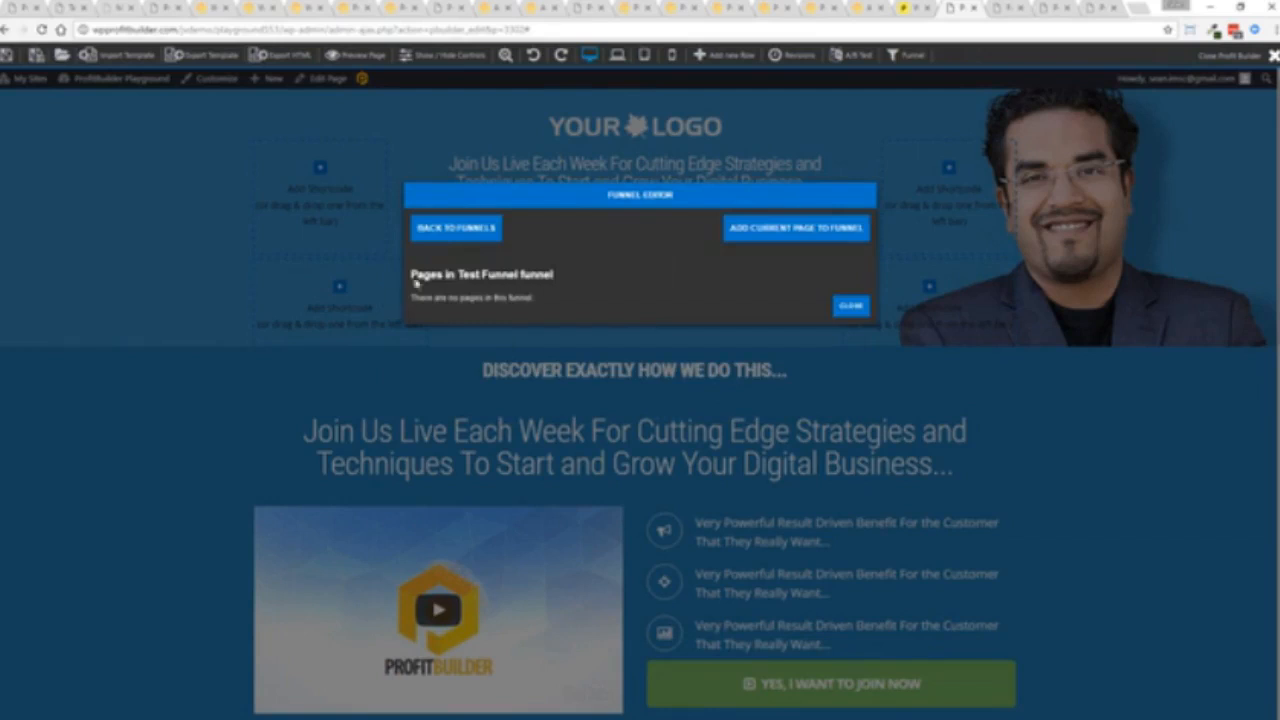
click(795, 228)
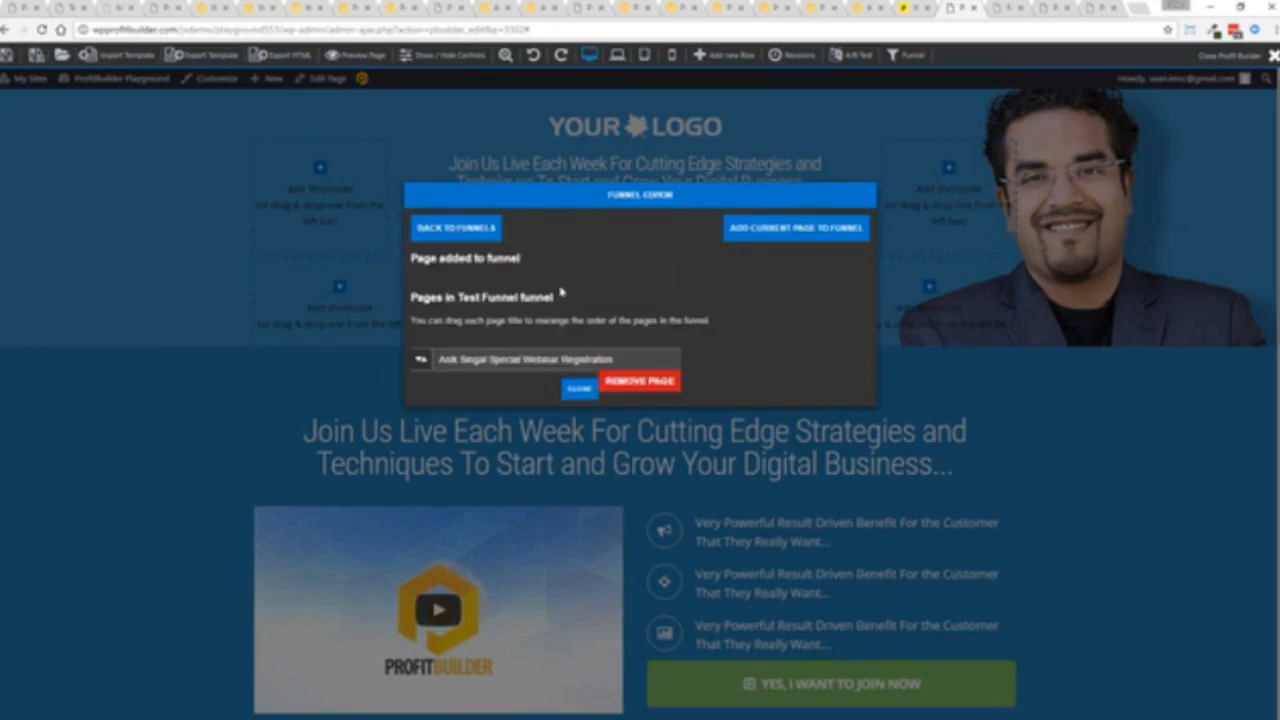
mouse_move(673, 346)
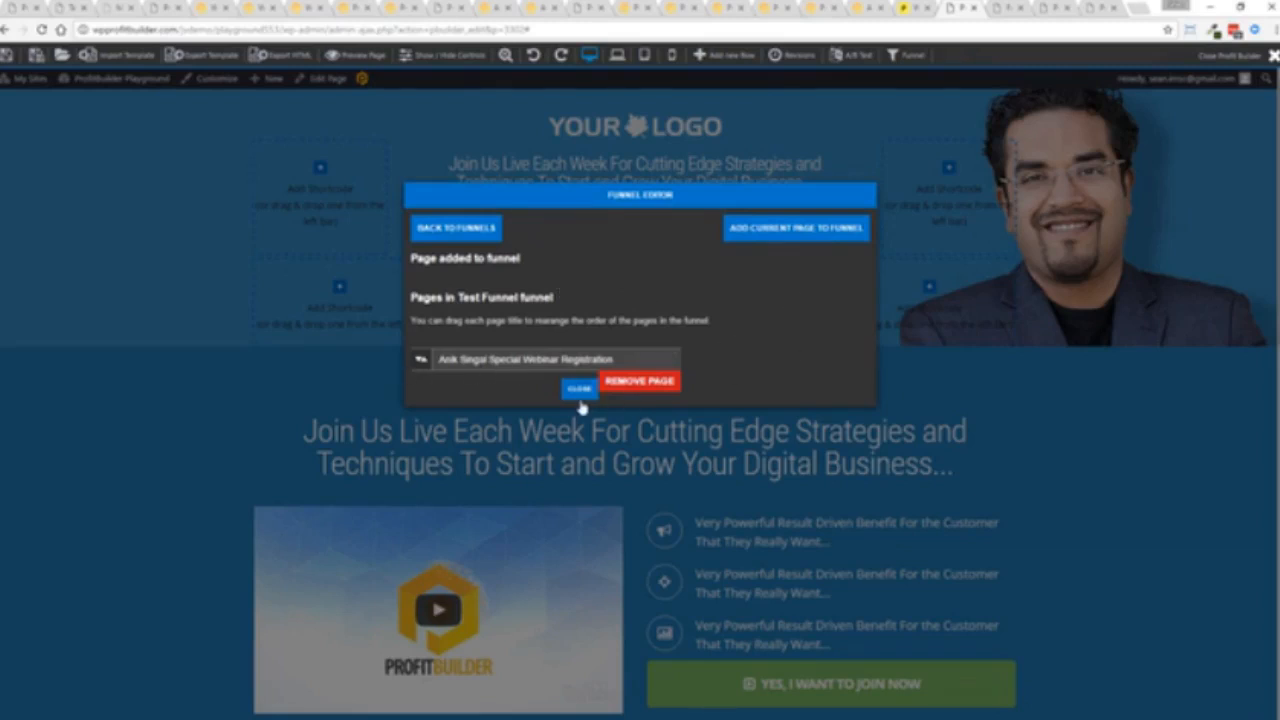
click(579, 387)
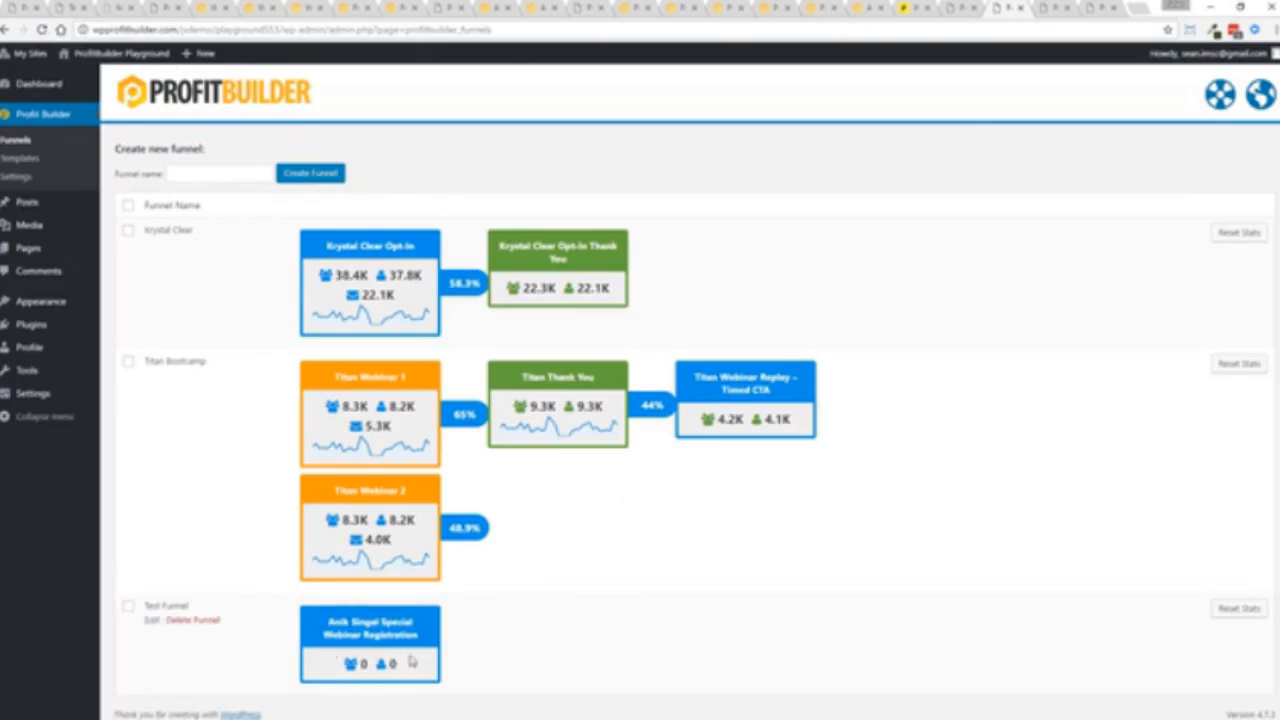
mouse_move(560, 660)
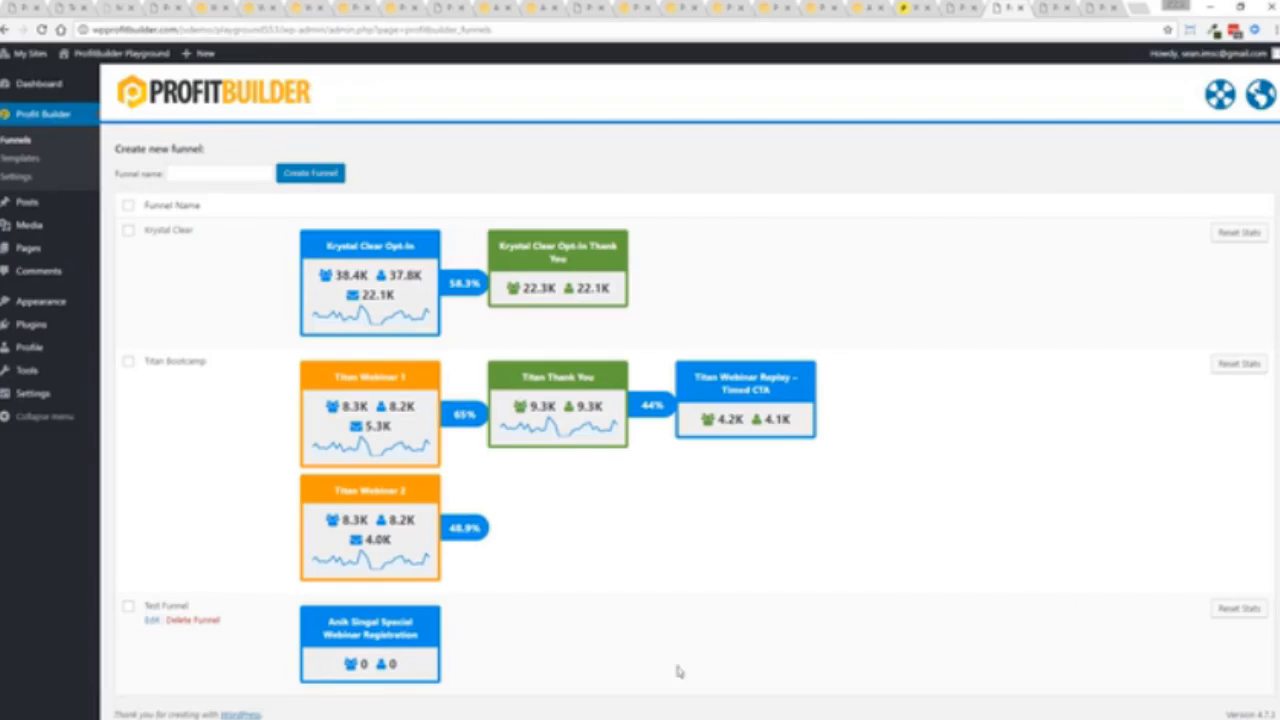
mouse_move(916, 648)
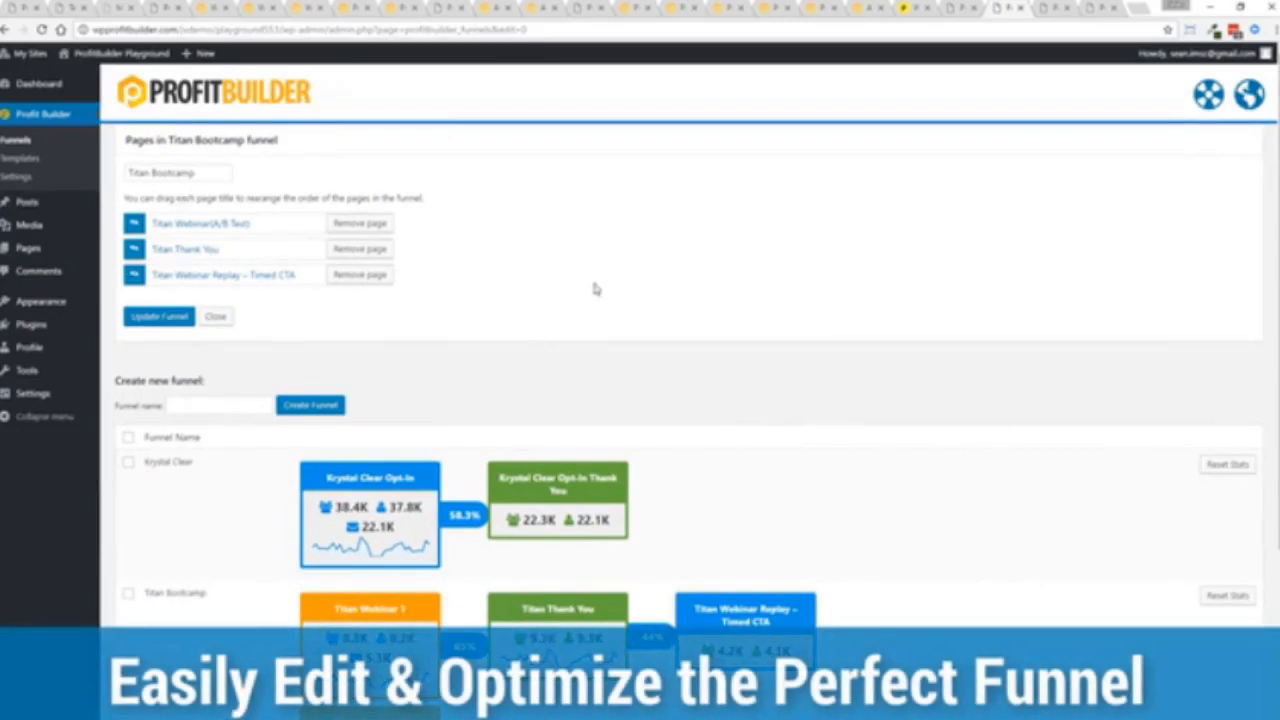
mouse_move(470, 304)
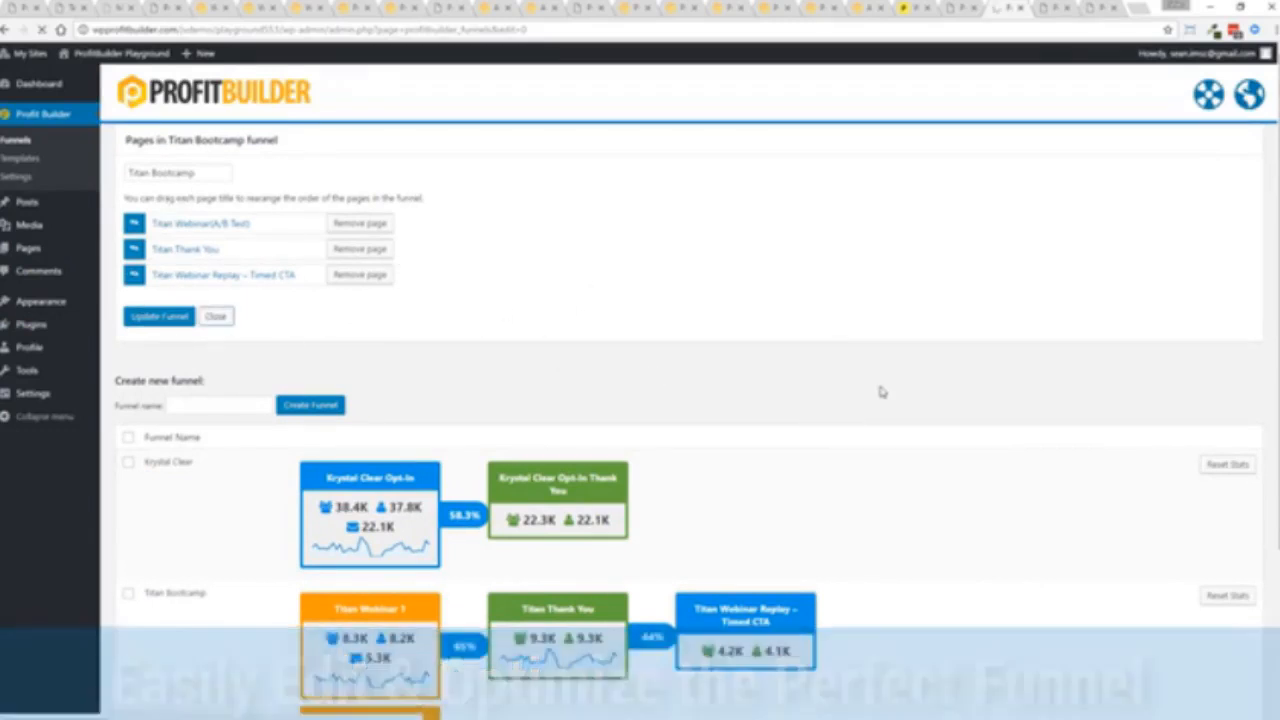
Go to the WordPress pages list showing Titan Webinar A/B test stats.
click(215, 316)
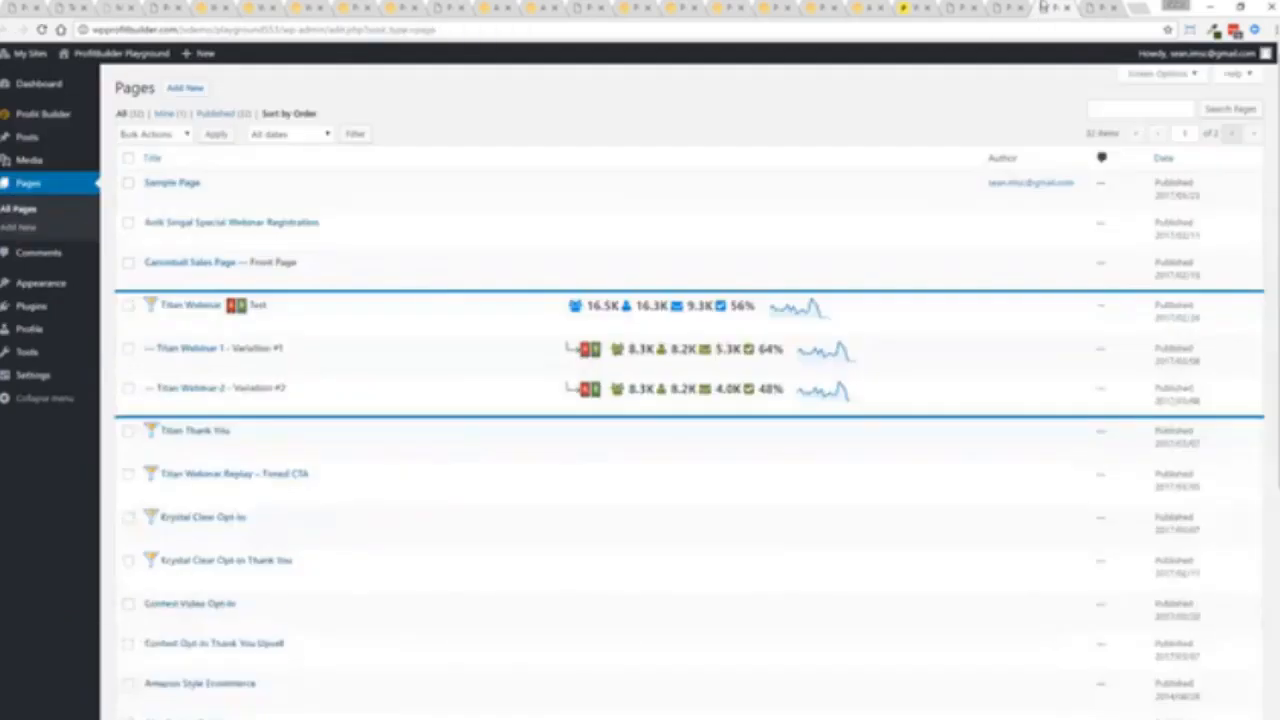
Open the Titan Webinar test page and scroll to its A/B test and funnel panels.
click(190, 305)
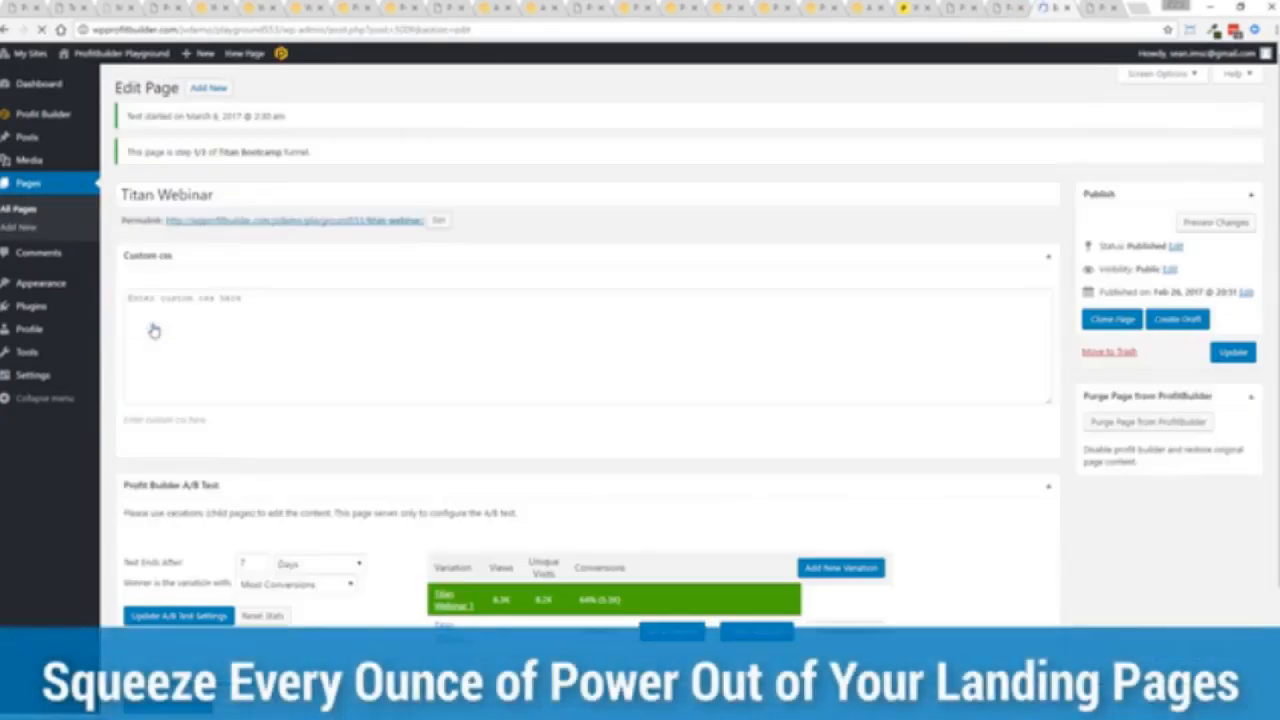
scroll(down, 3)
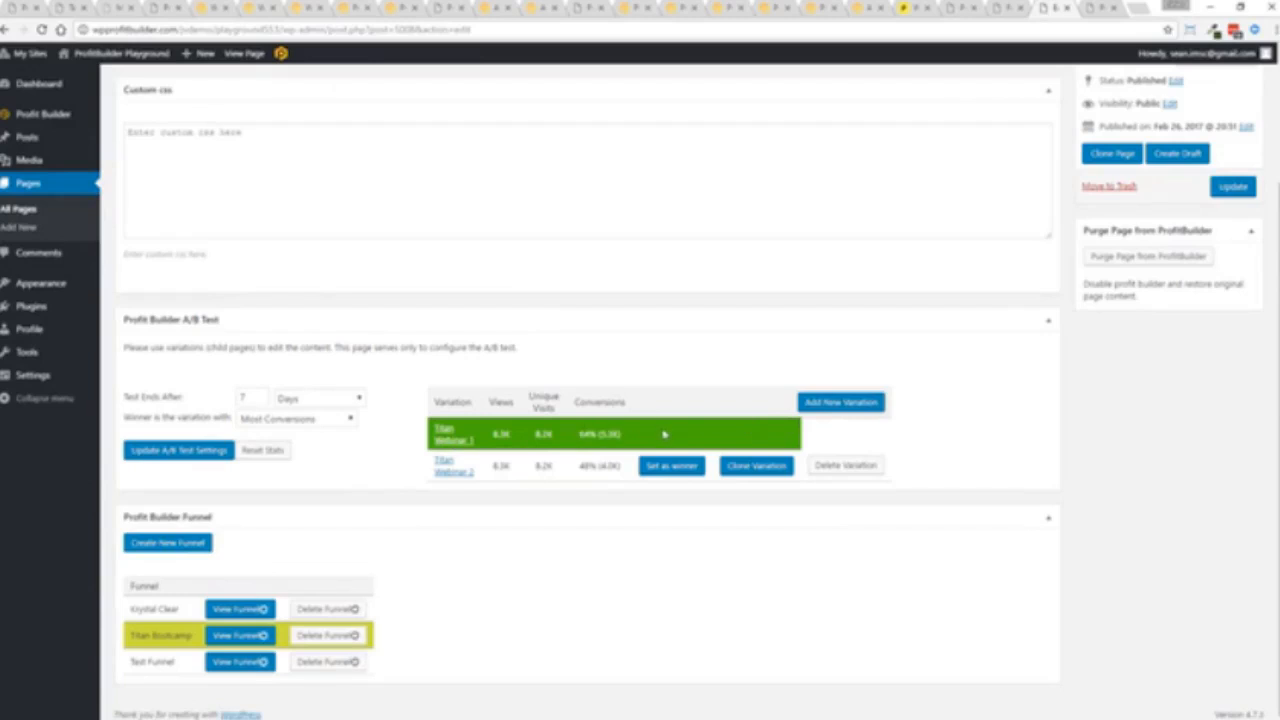
mouse_move(668, 430)
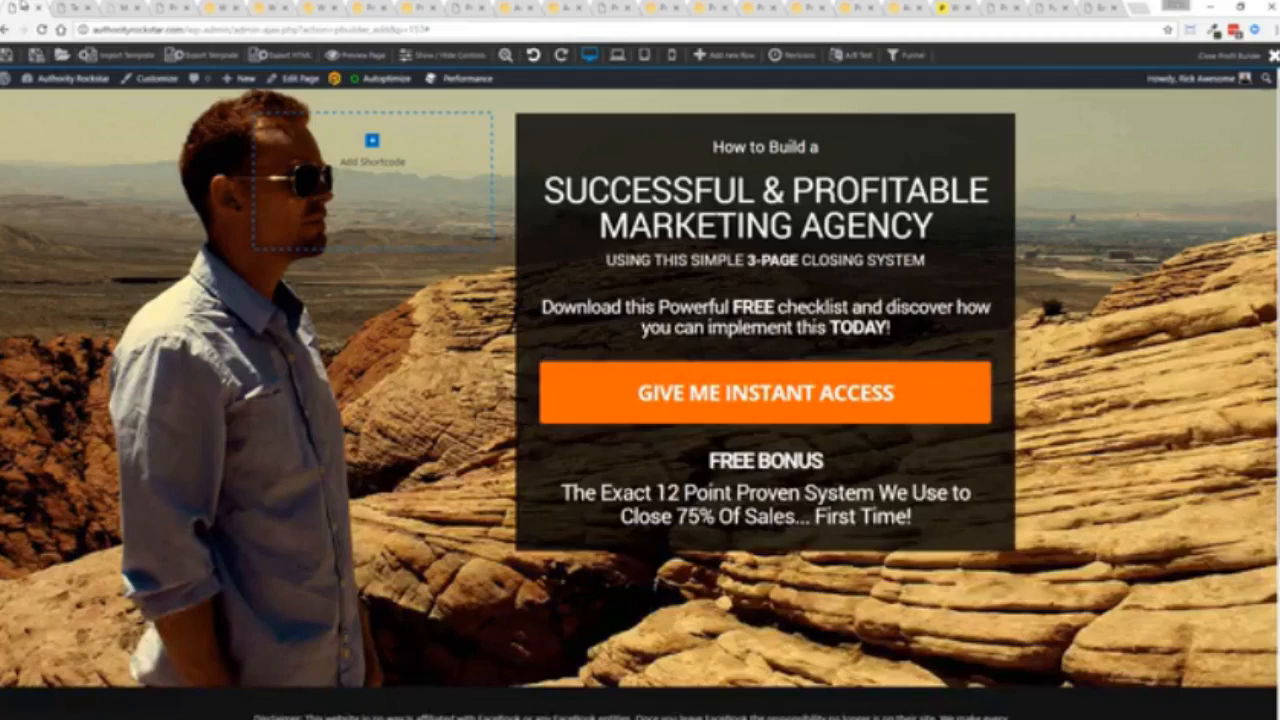
Browse ProfitBuilder's templates, funnels overview and the mountain travel ebook opt-in preview.
click(70, 78)
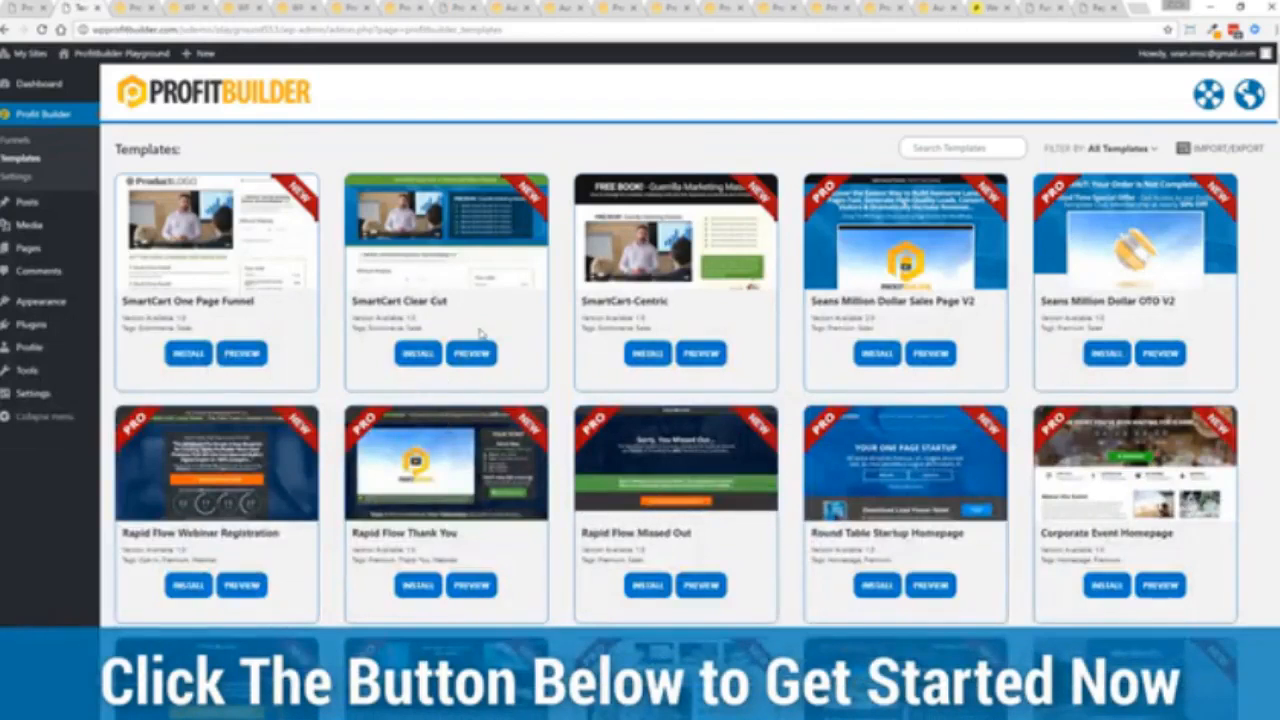
scroll(down, 3)
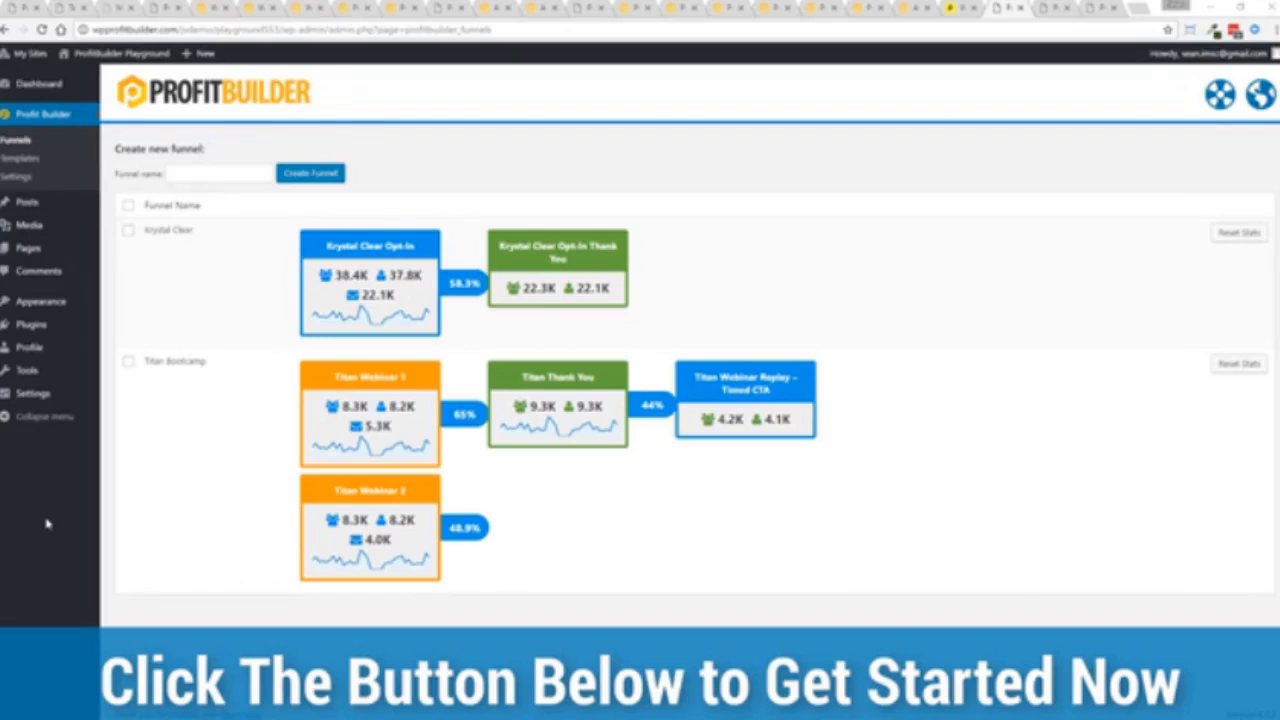
mouse_move(18, 350)
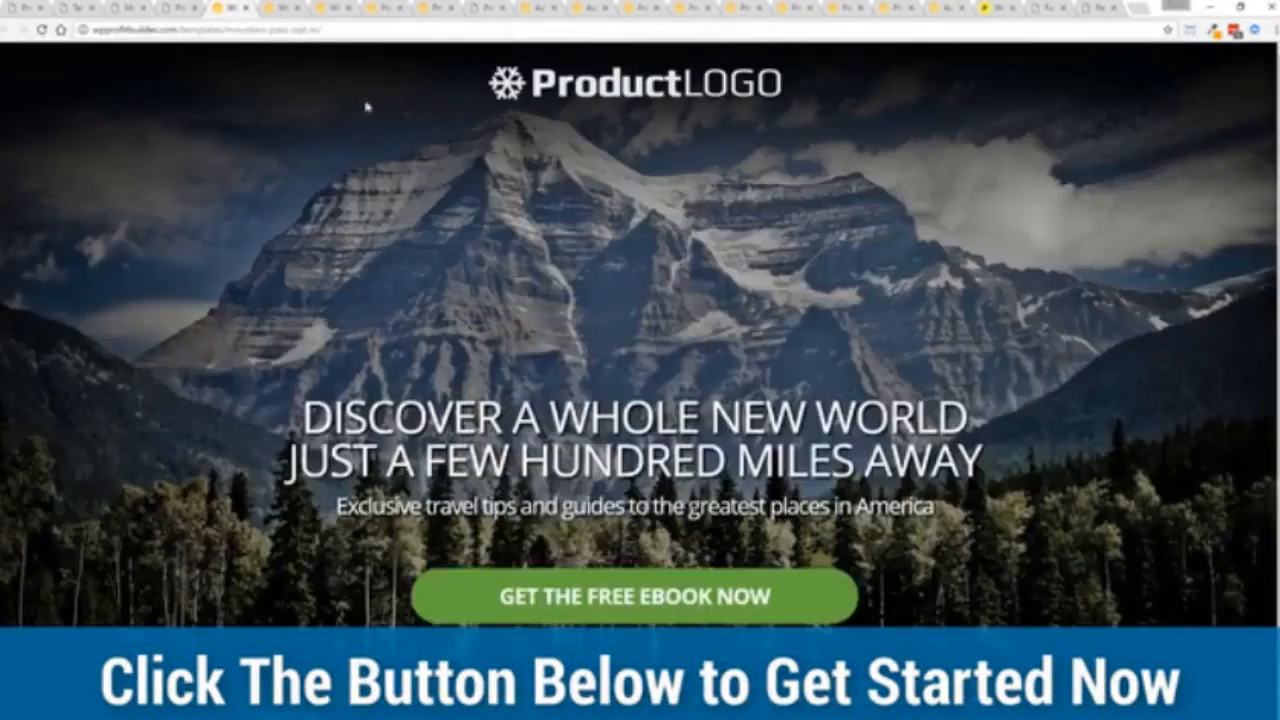
mouse_move(175, 270)
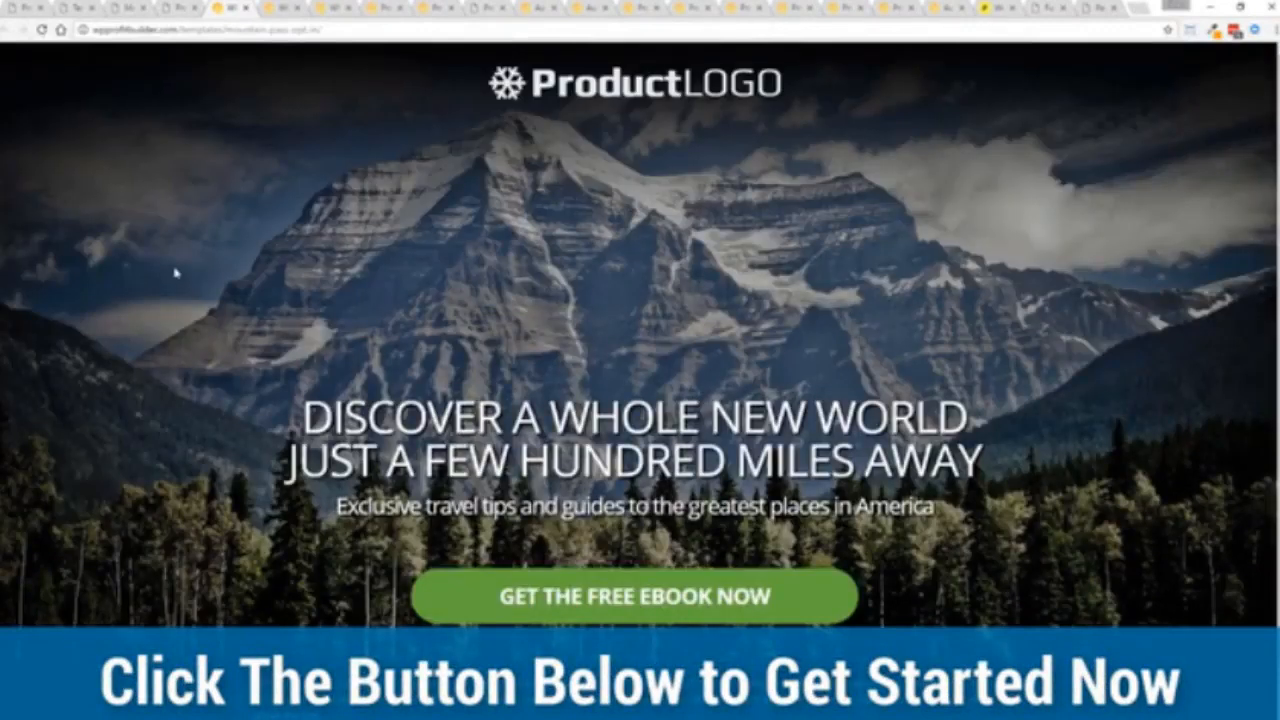
mouse_move(1079, 457)
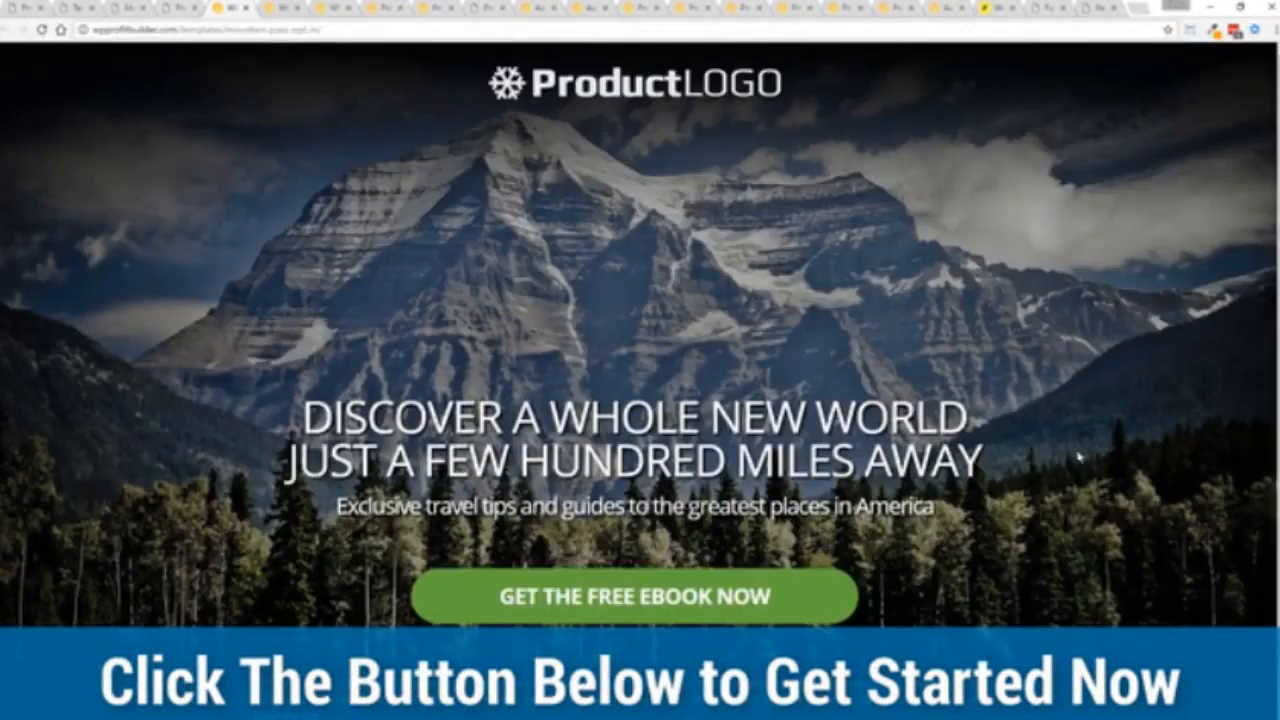